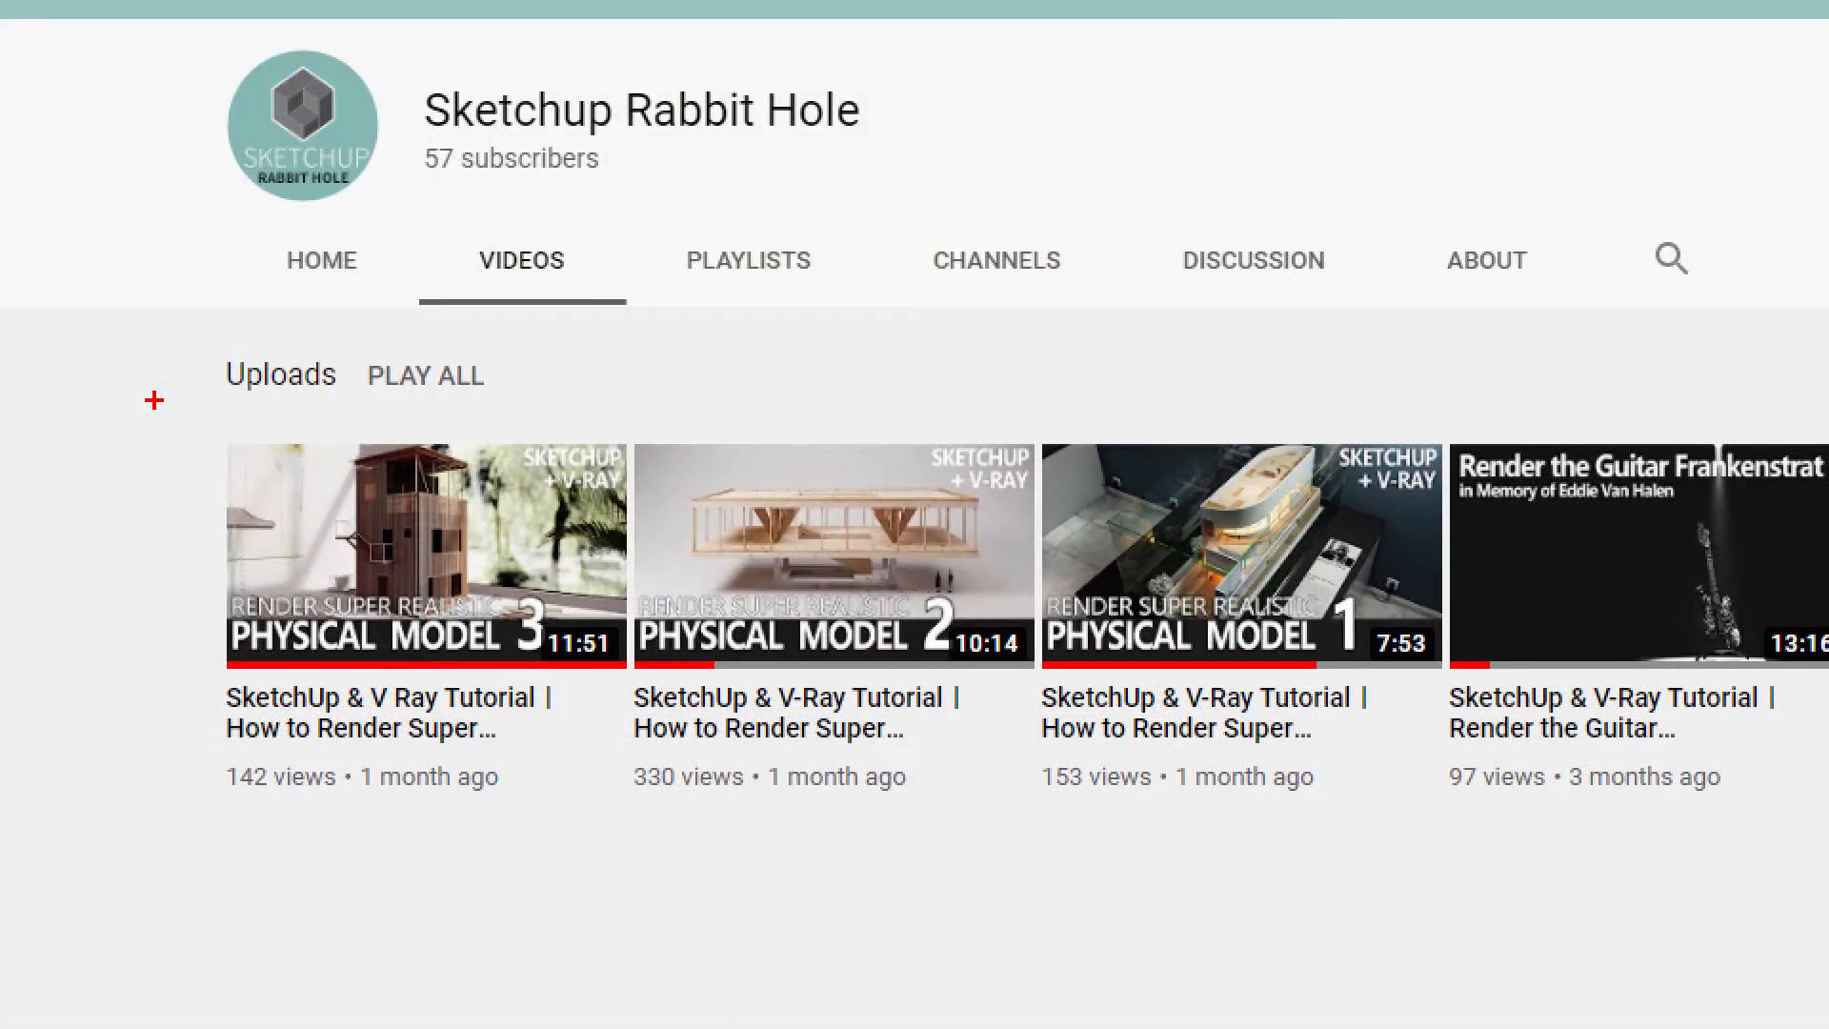
# Step: Browse the channel's Videos tab, then return to the Salk Institute model in SketchUp
pyautogui.click(416, 553)
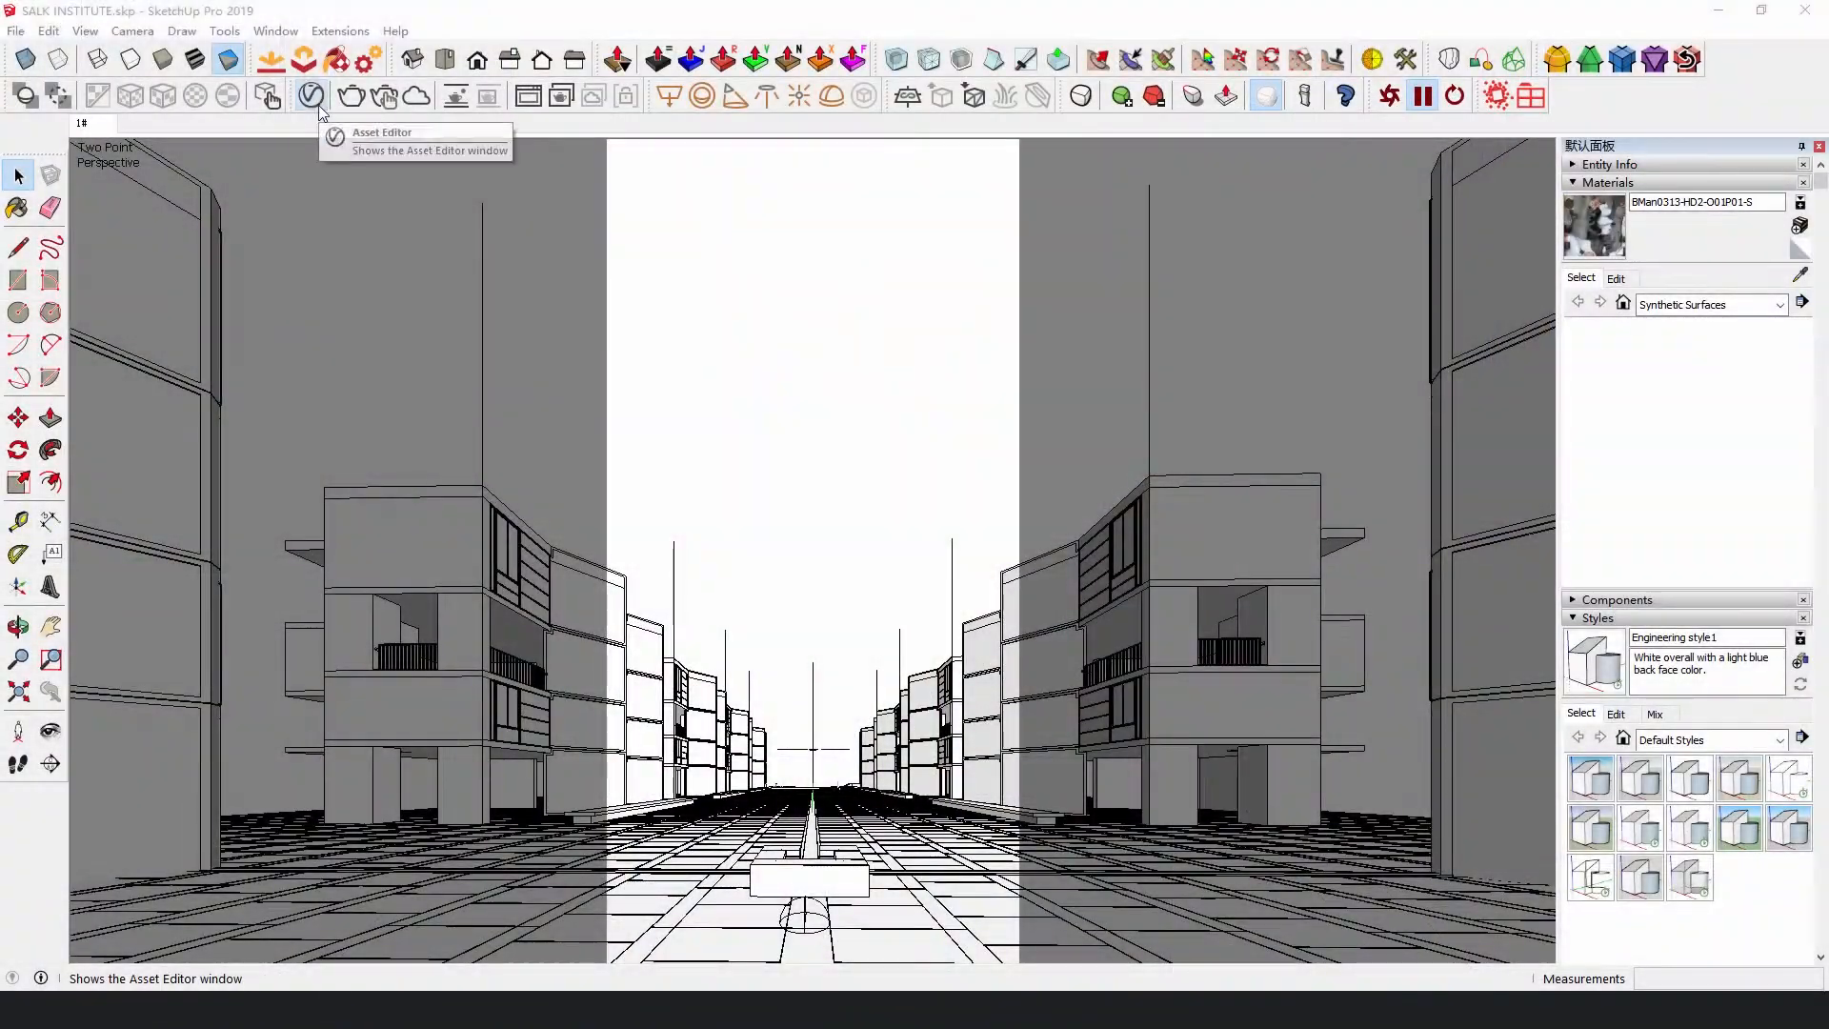
# Step: Bring up the V-Ray Asset Editor render settings and collapse the Camera section
pyautogui.click(311, 95)
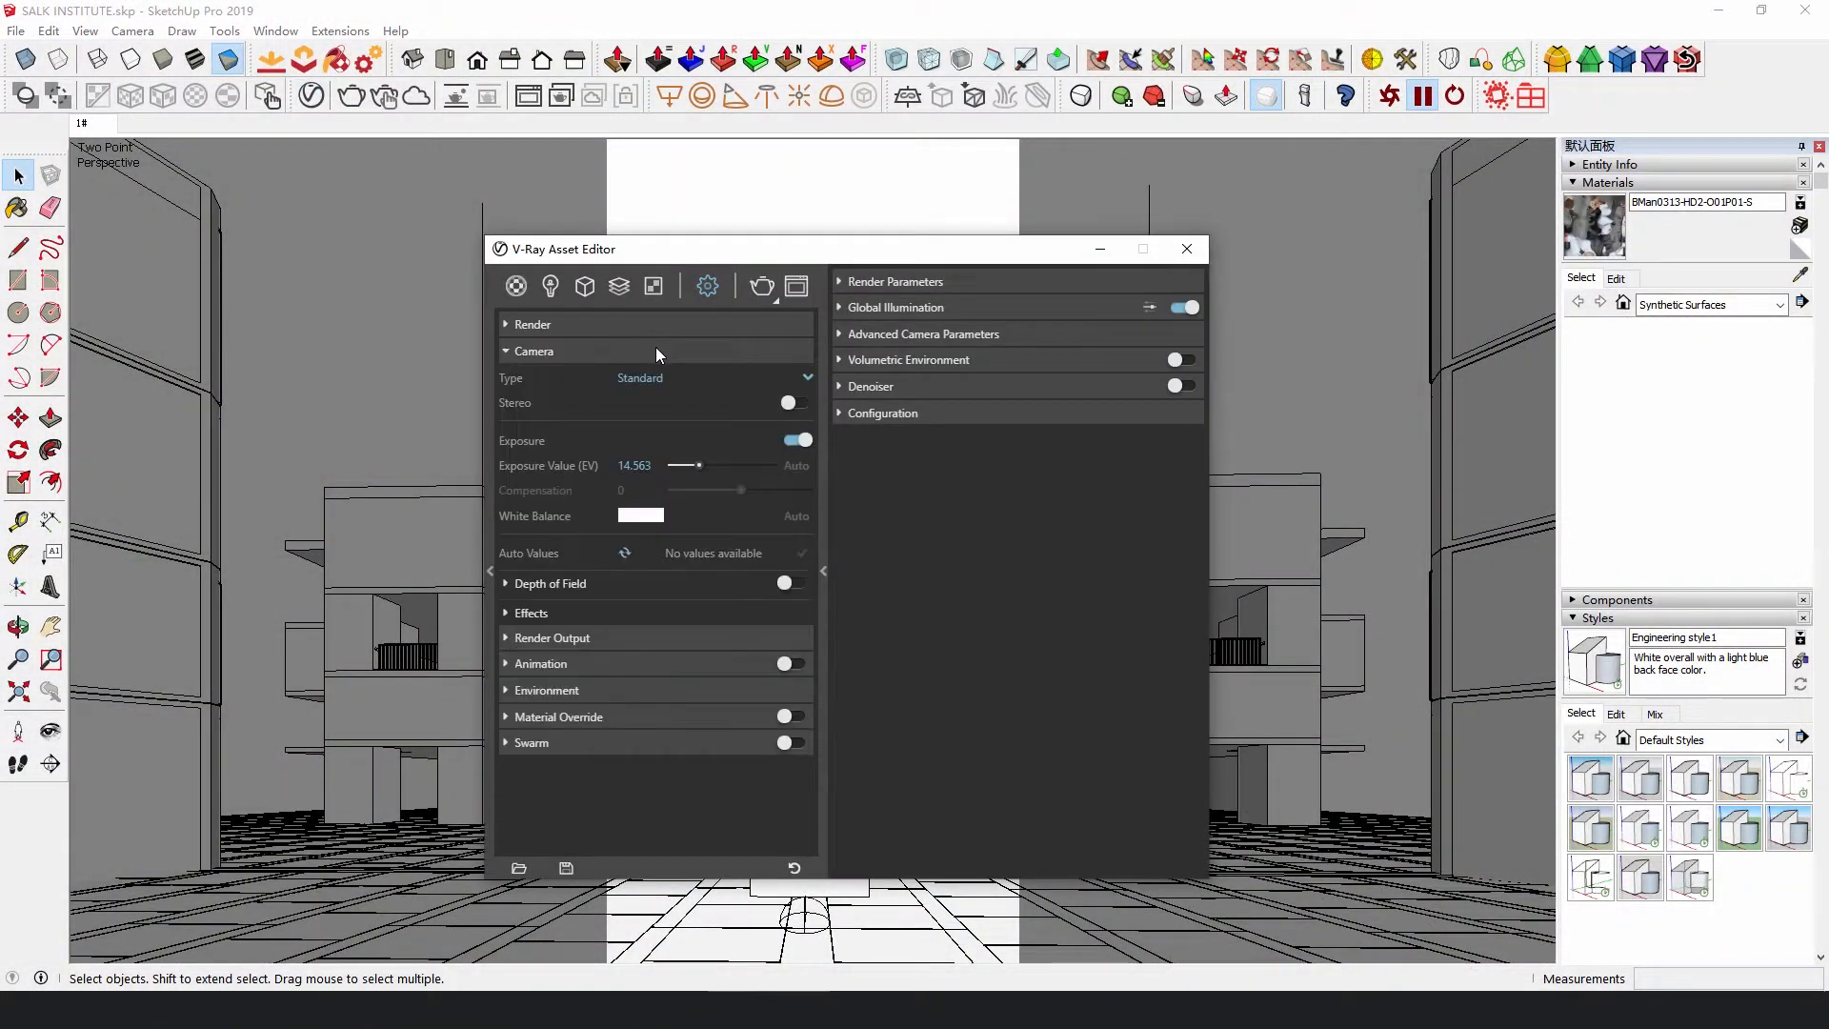
pyautogui.click(545, 430)
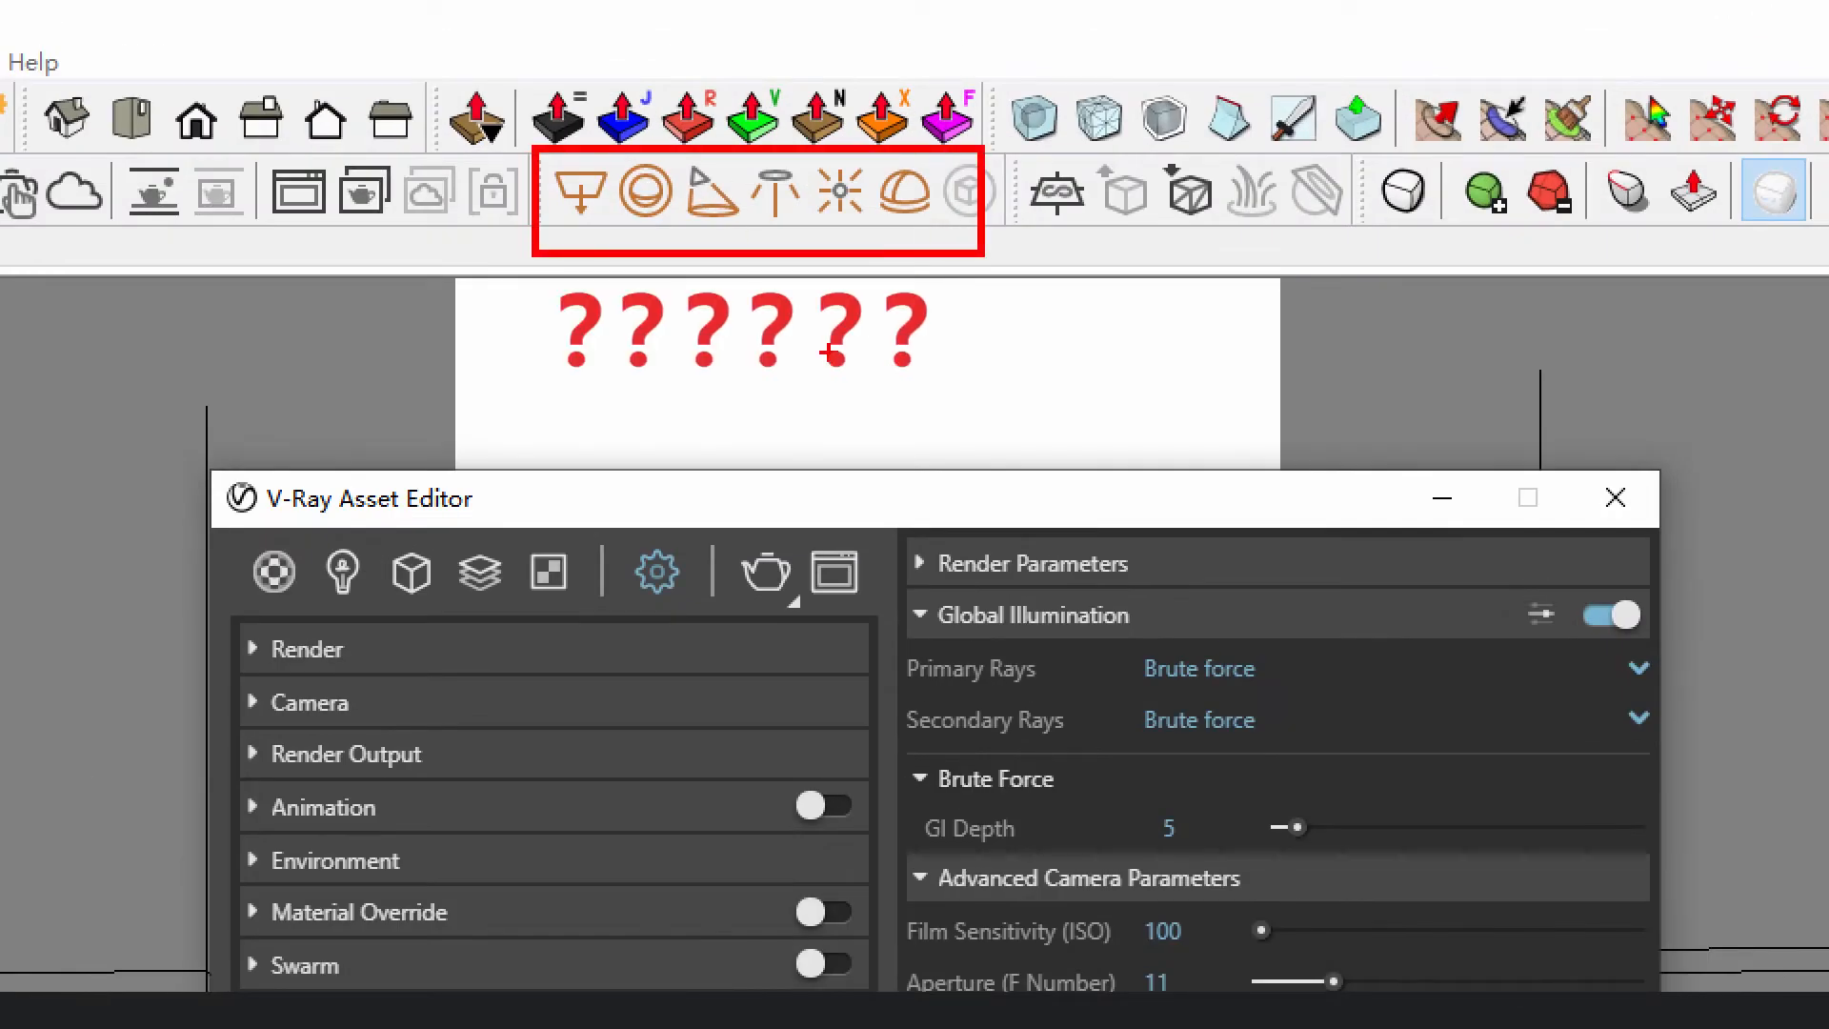
pyautogui.moveTo(1266, 550)
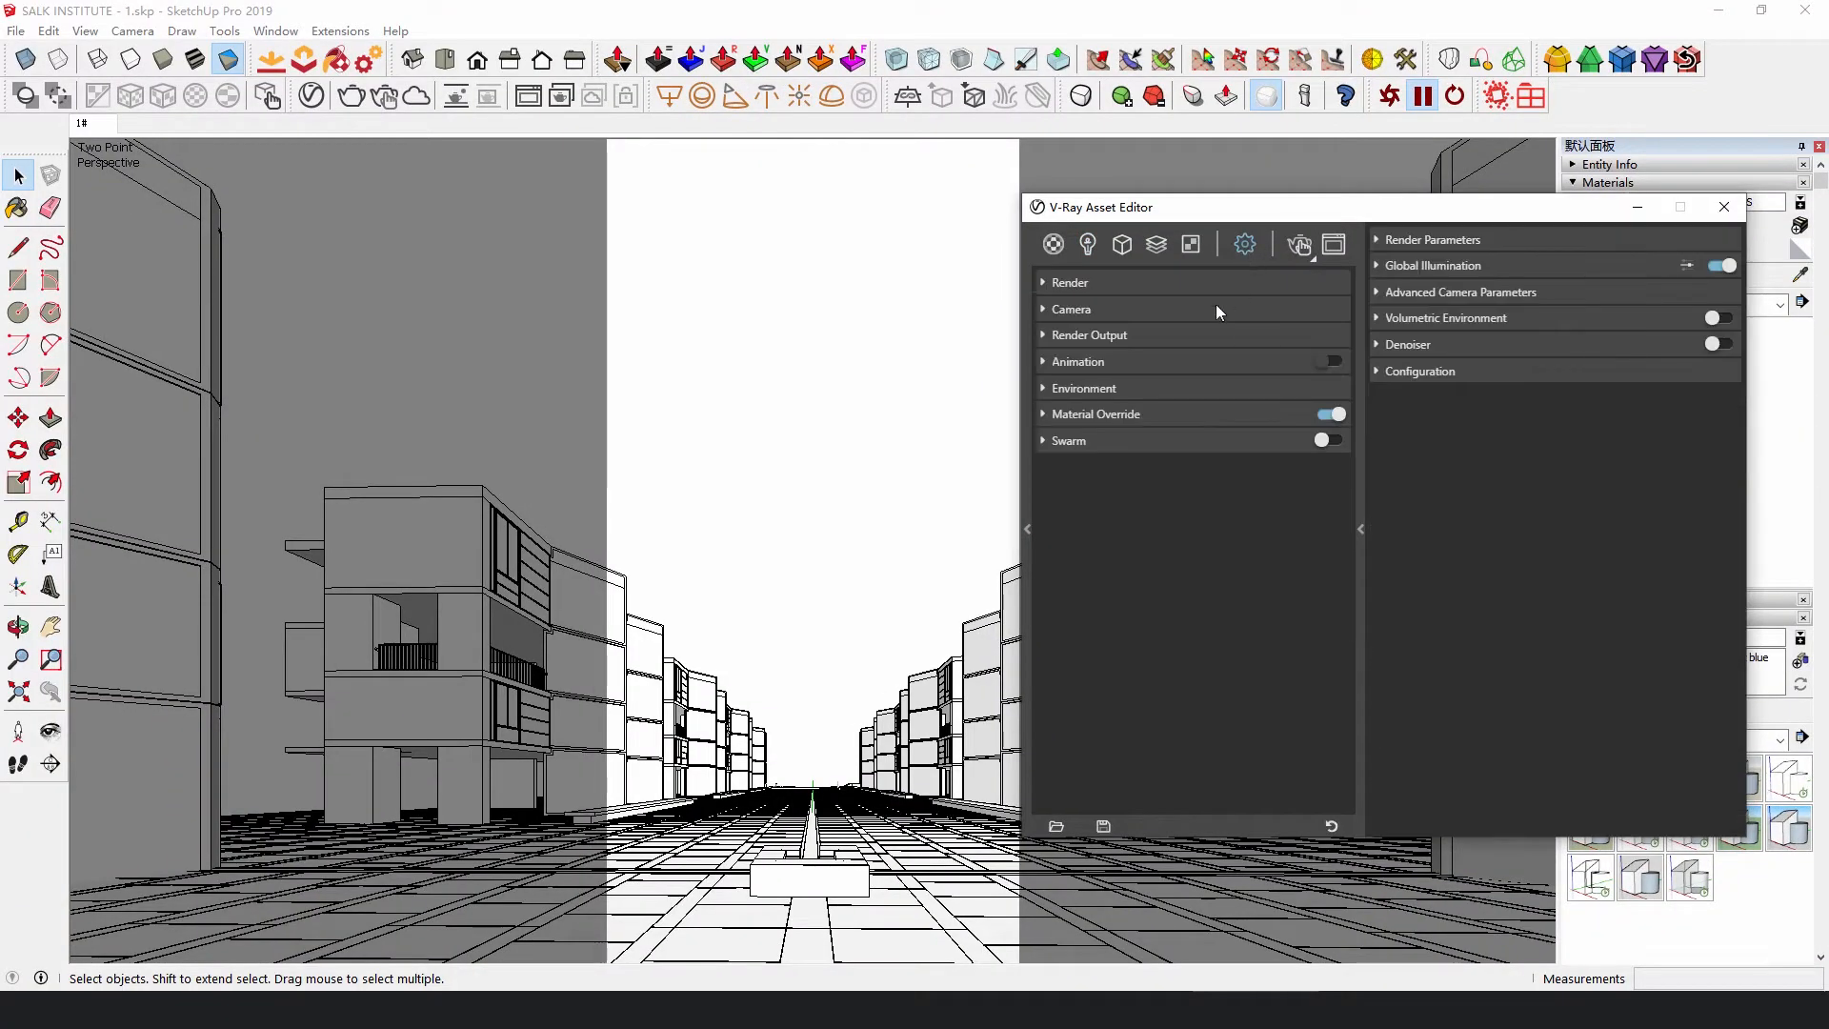
# Step: Reveal the Environment background slot and inspect its Environment Sky texture
pyautogui.click(1082, 388)
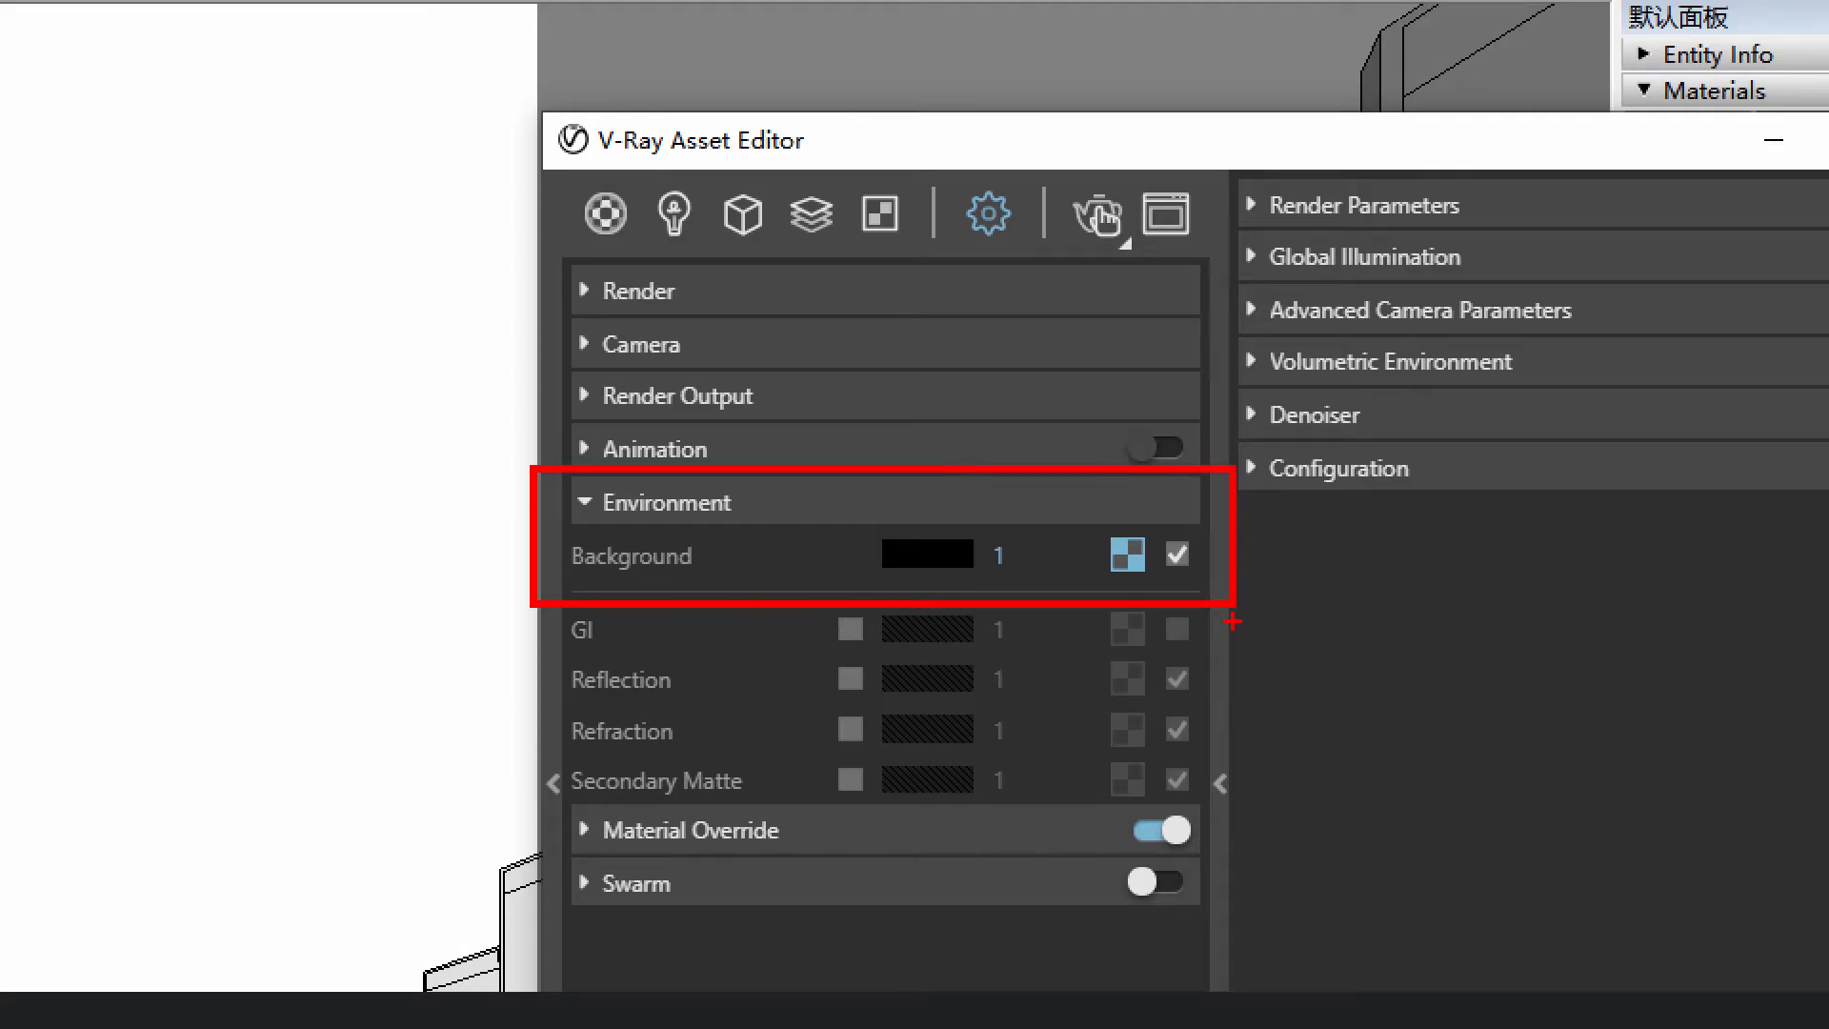
pyautogui.click(1124, 554)
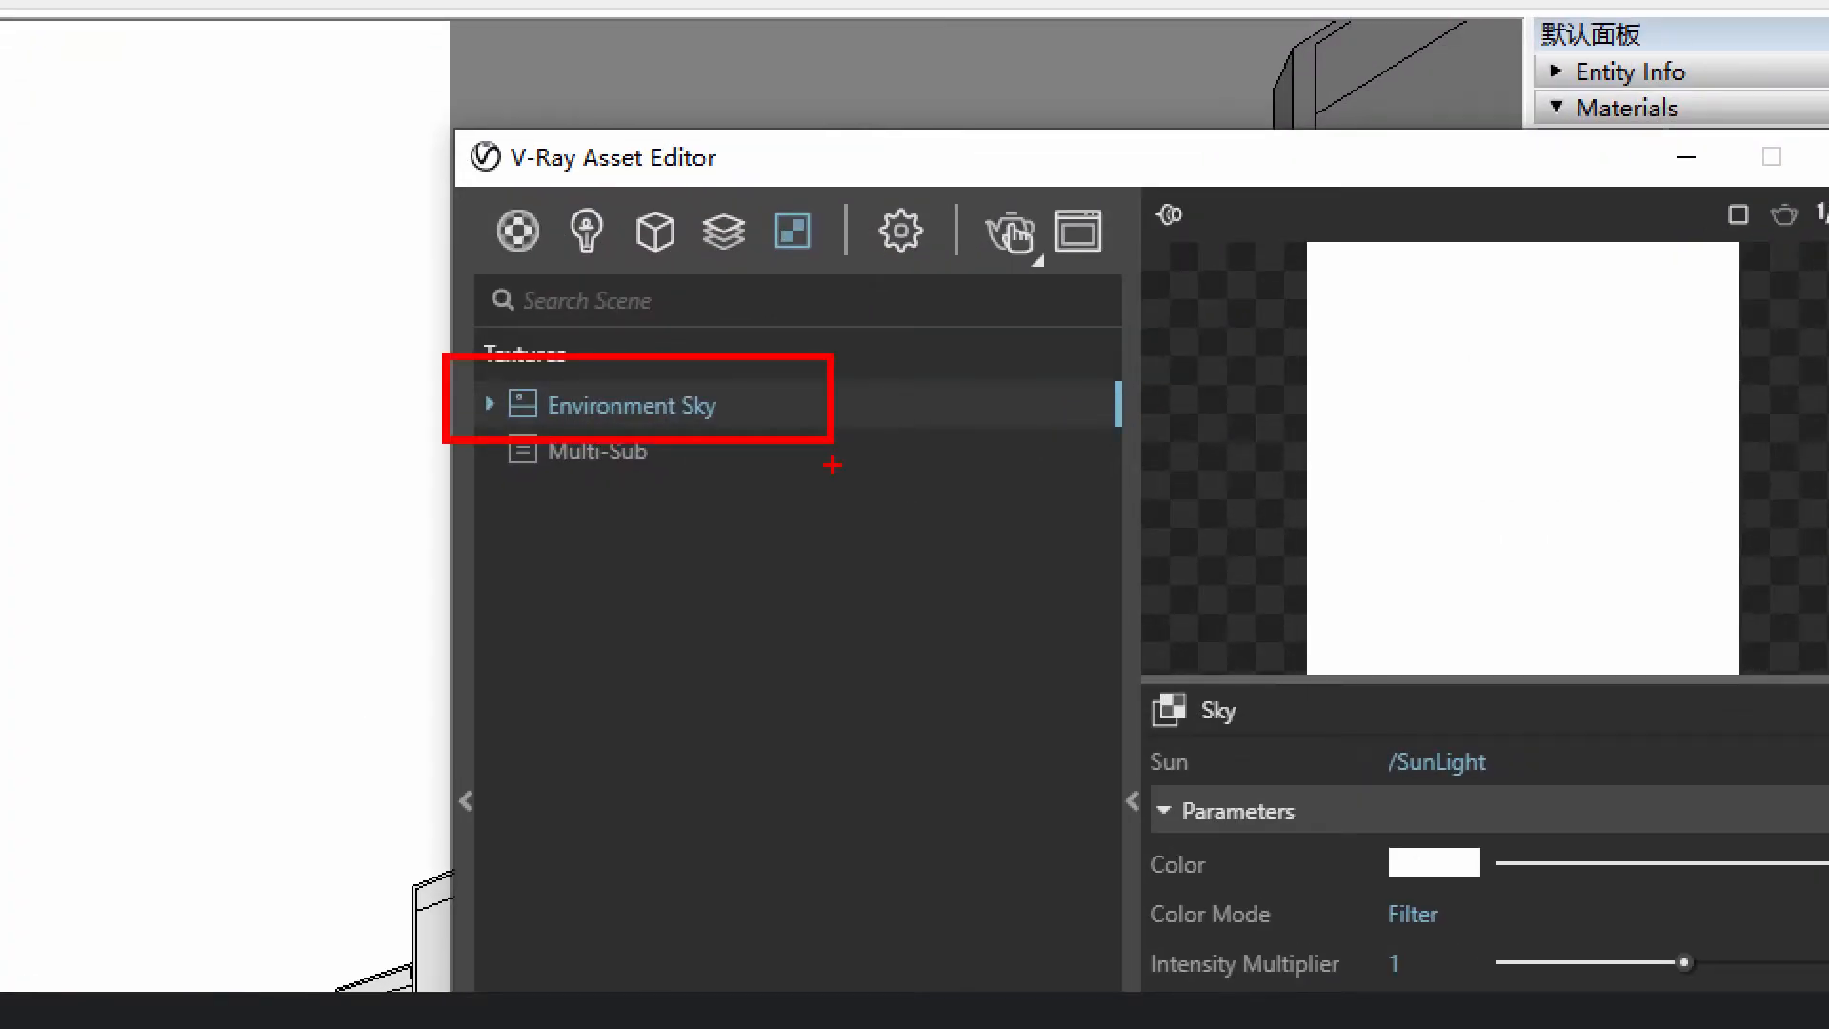
pyautogui.click(1006, 231)
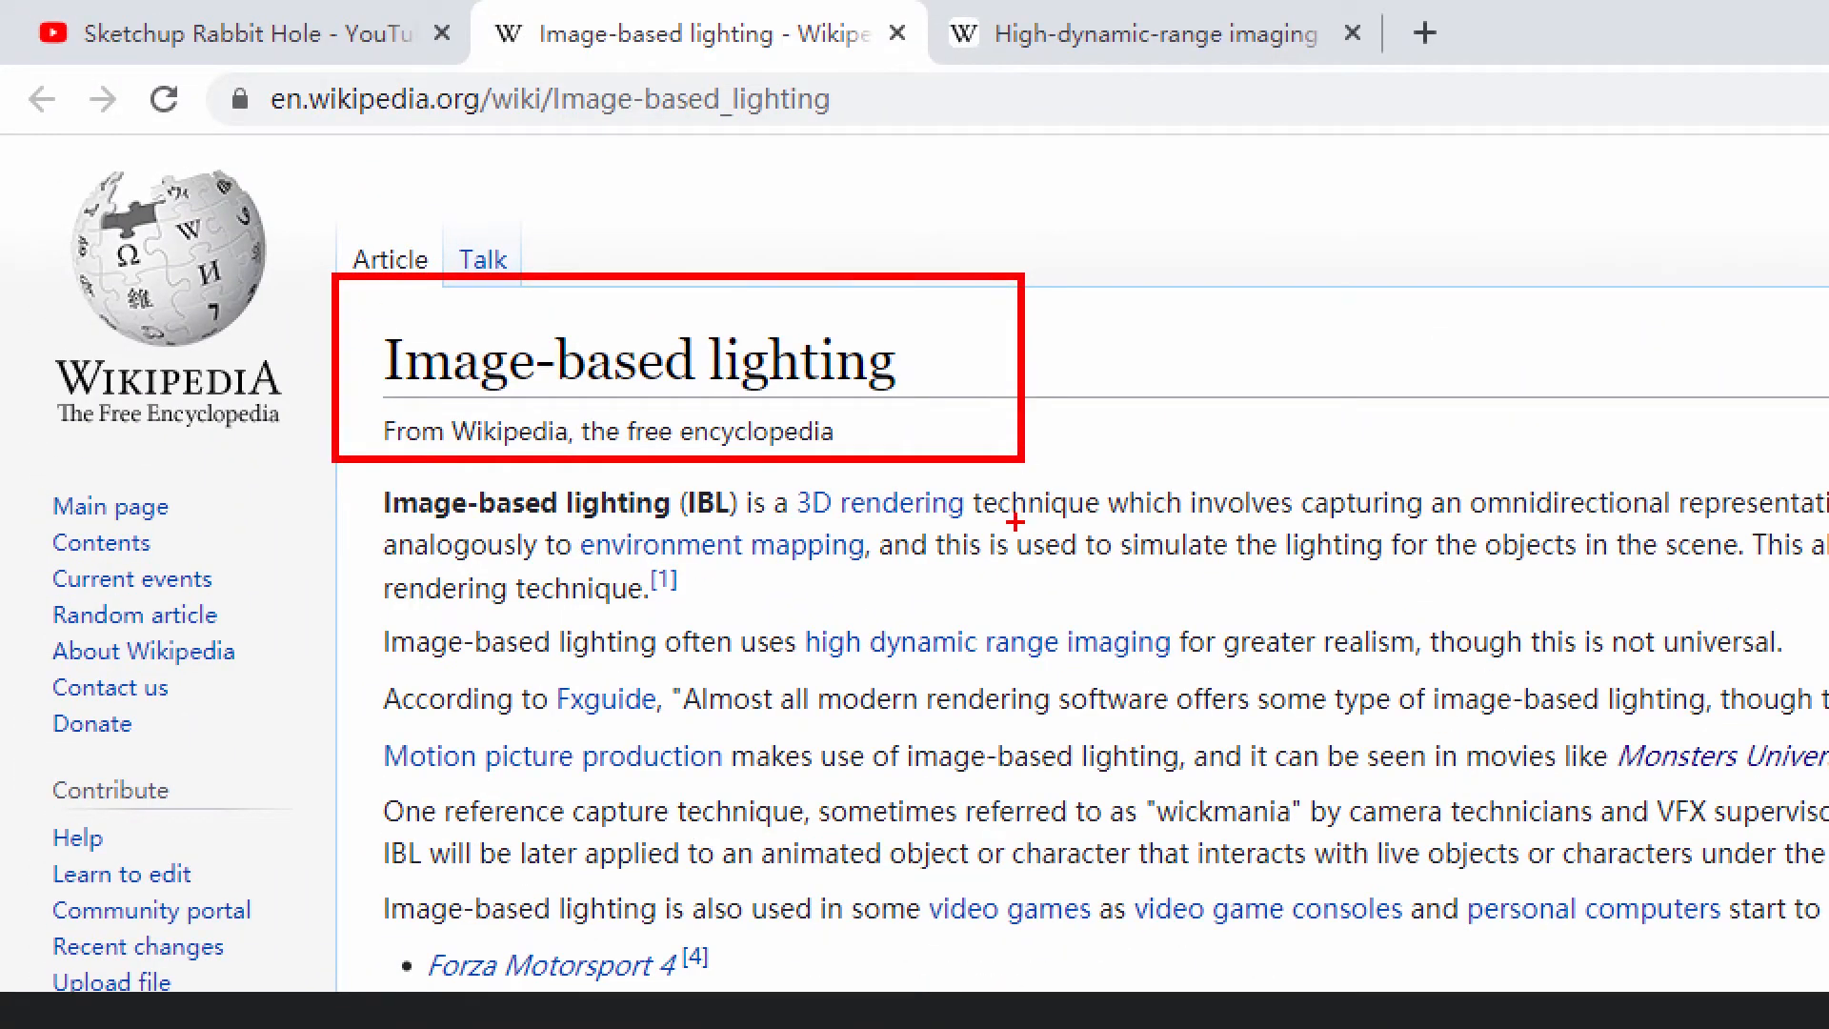
pyautogui.moveTo(1060, 508)
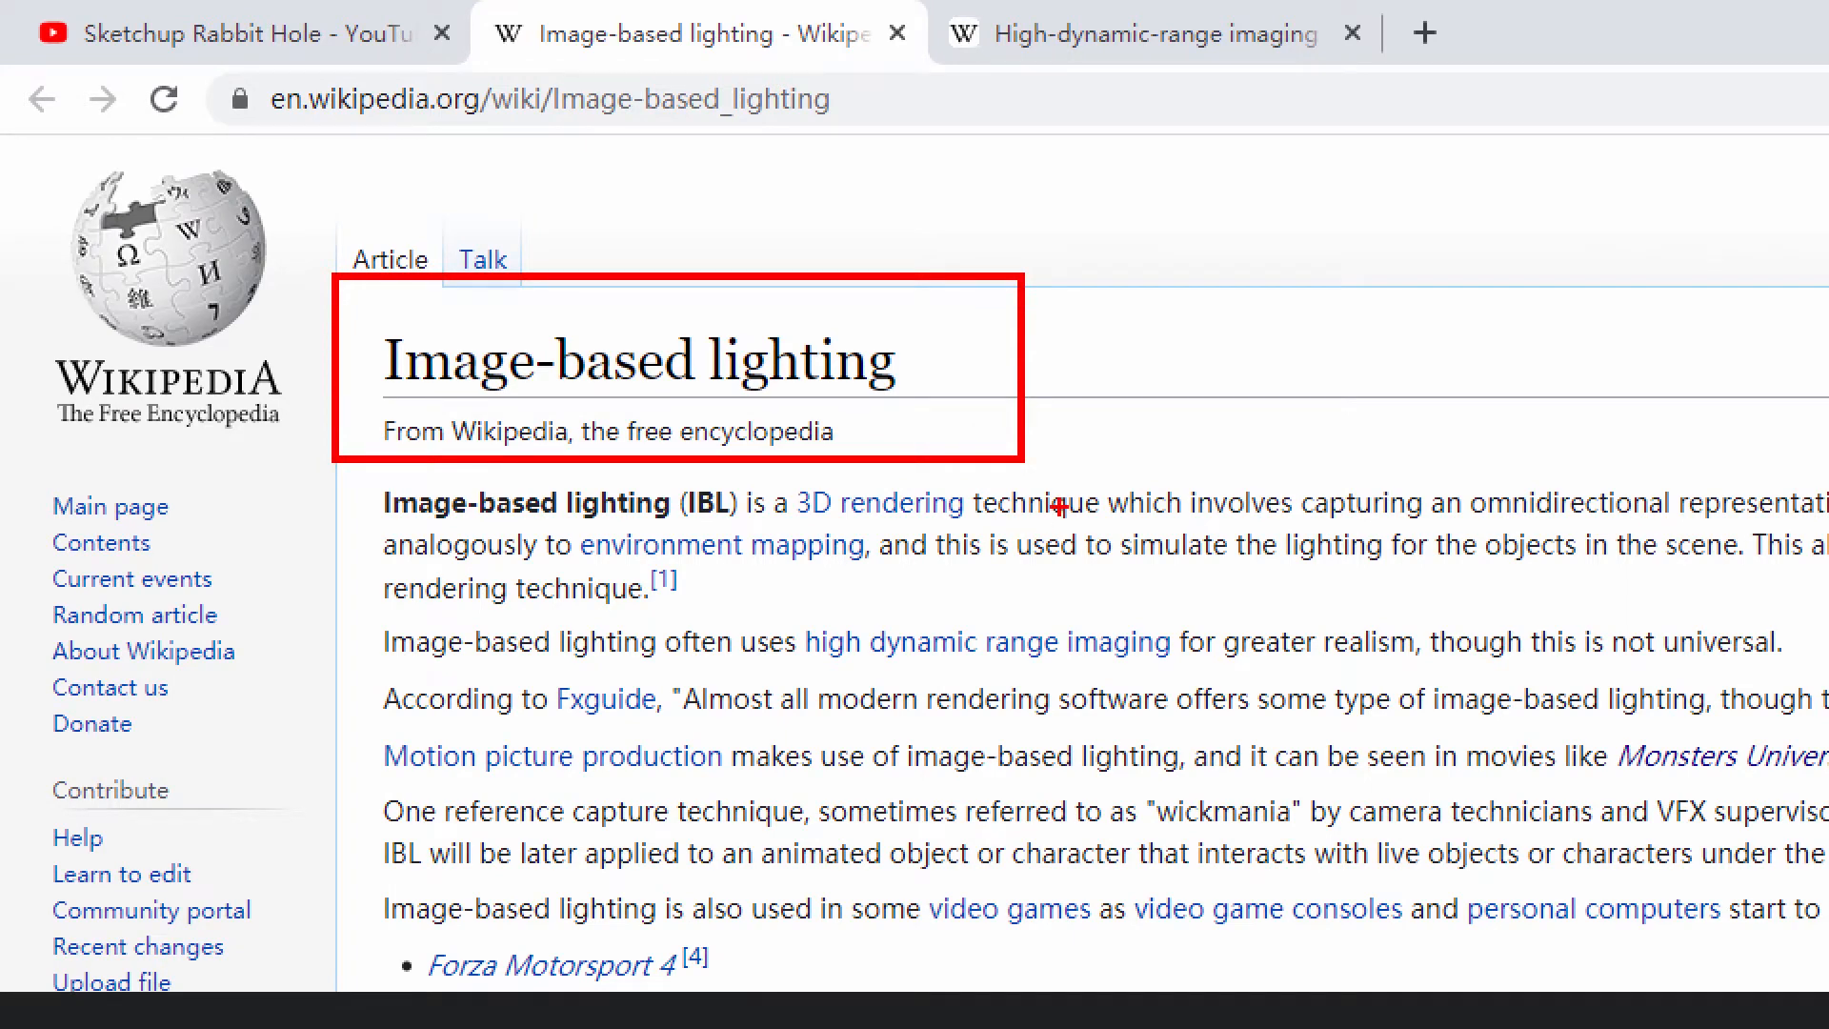
pyautogui.moveTo(1201, 446)
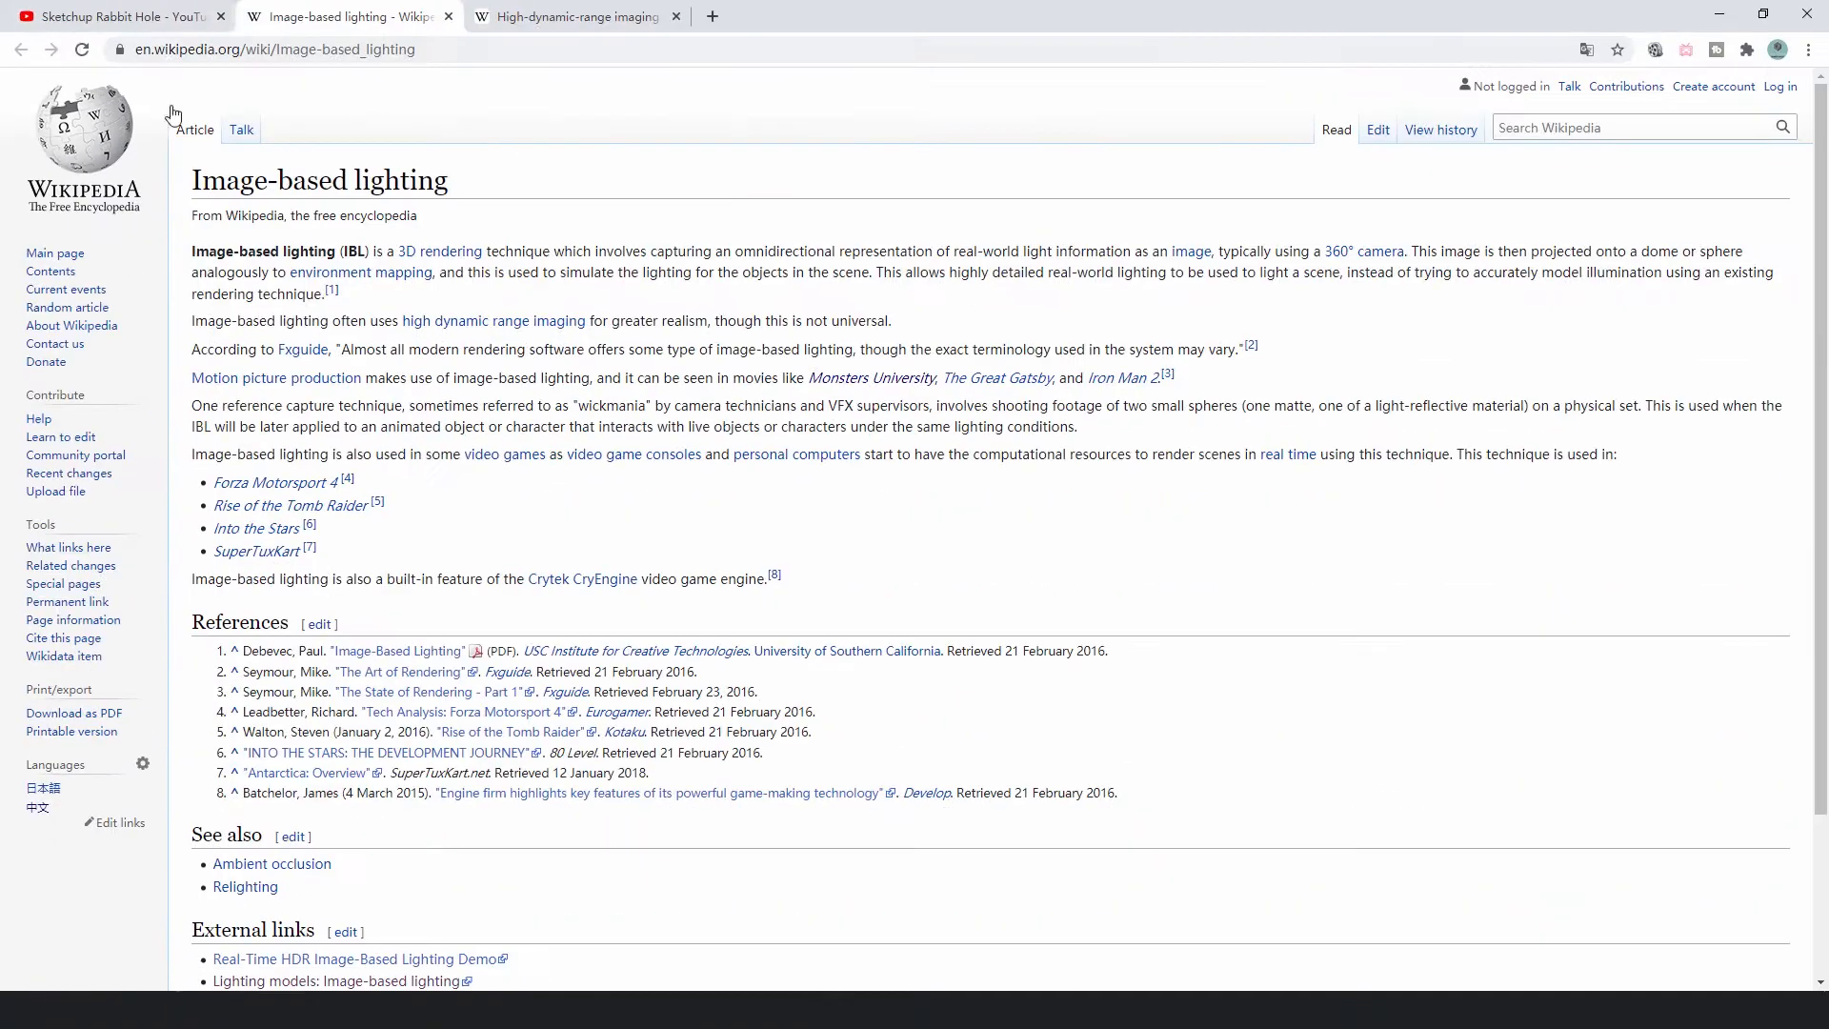
# Step: Leave the Image-based lighting article for the HDRI panorama in Photoshop
pyautogui.click(572, 16)
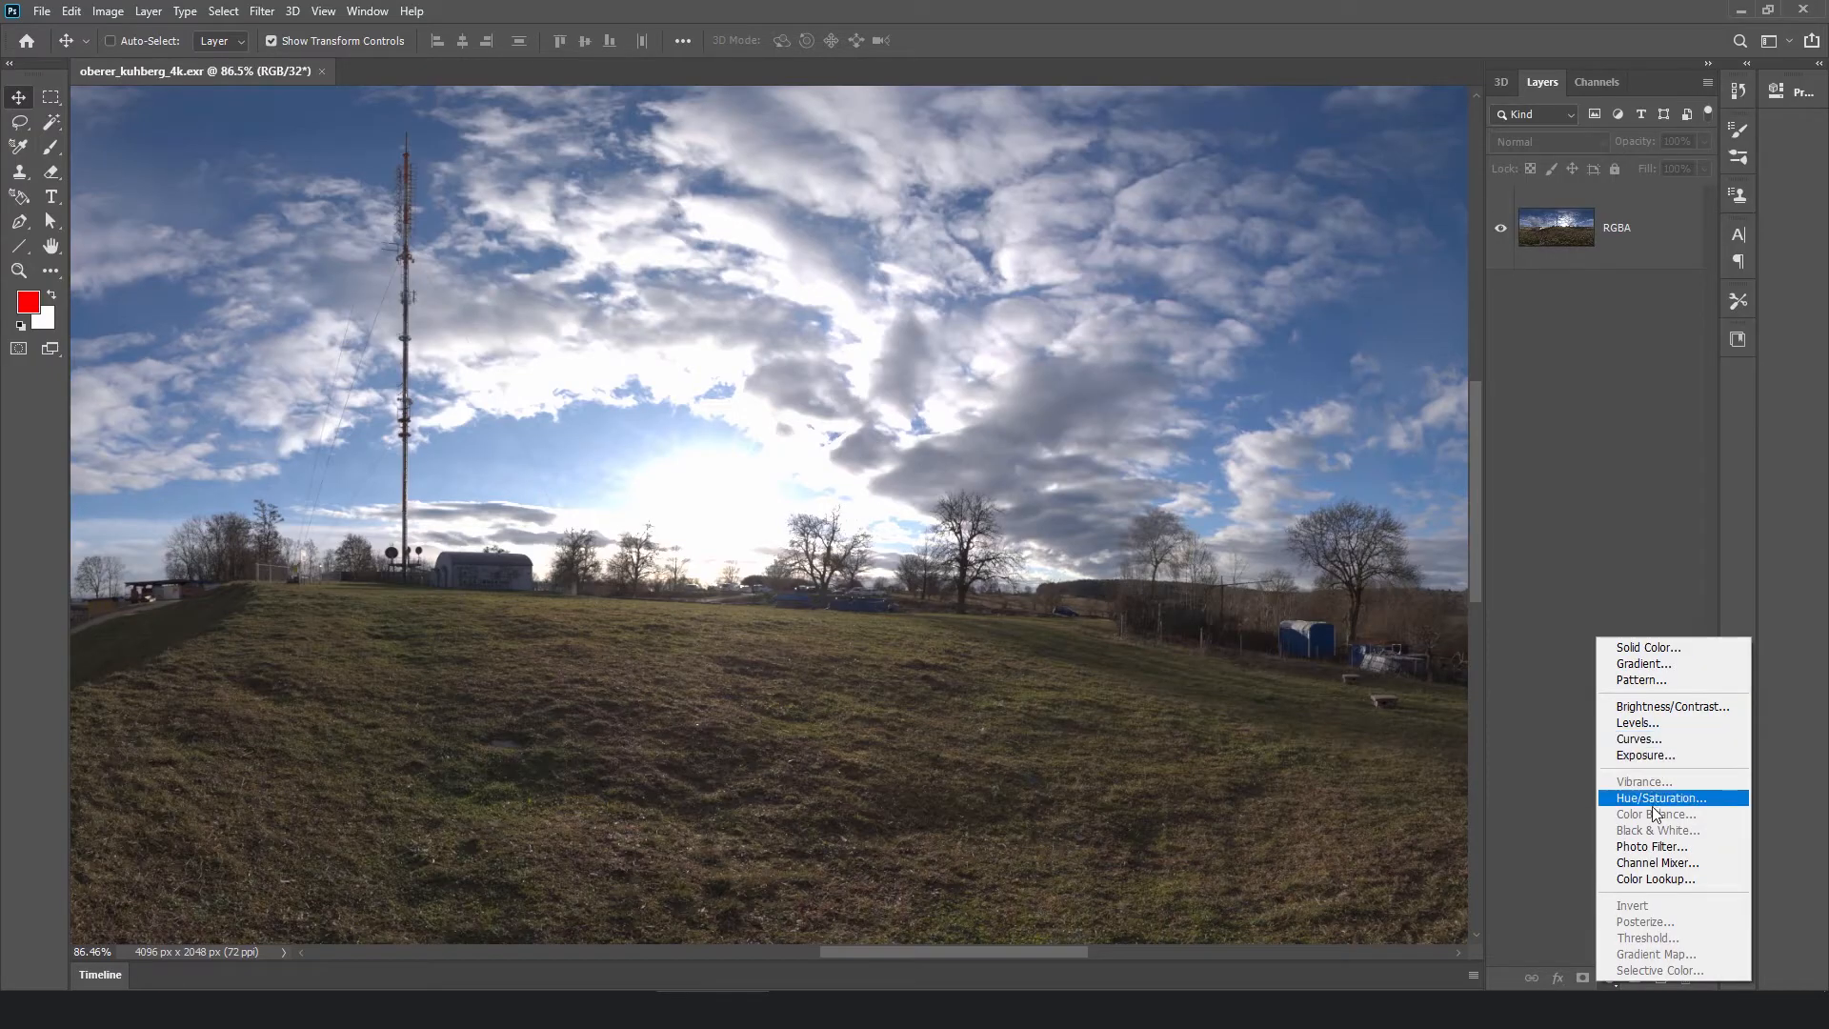
# Step: Show the oberer_kuhberg_4k JPG and EXR panoramas arranged 2-up vertical
pyautogui.click(1646, 755)
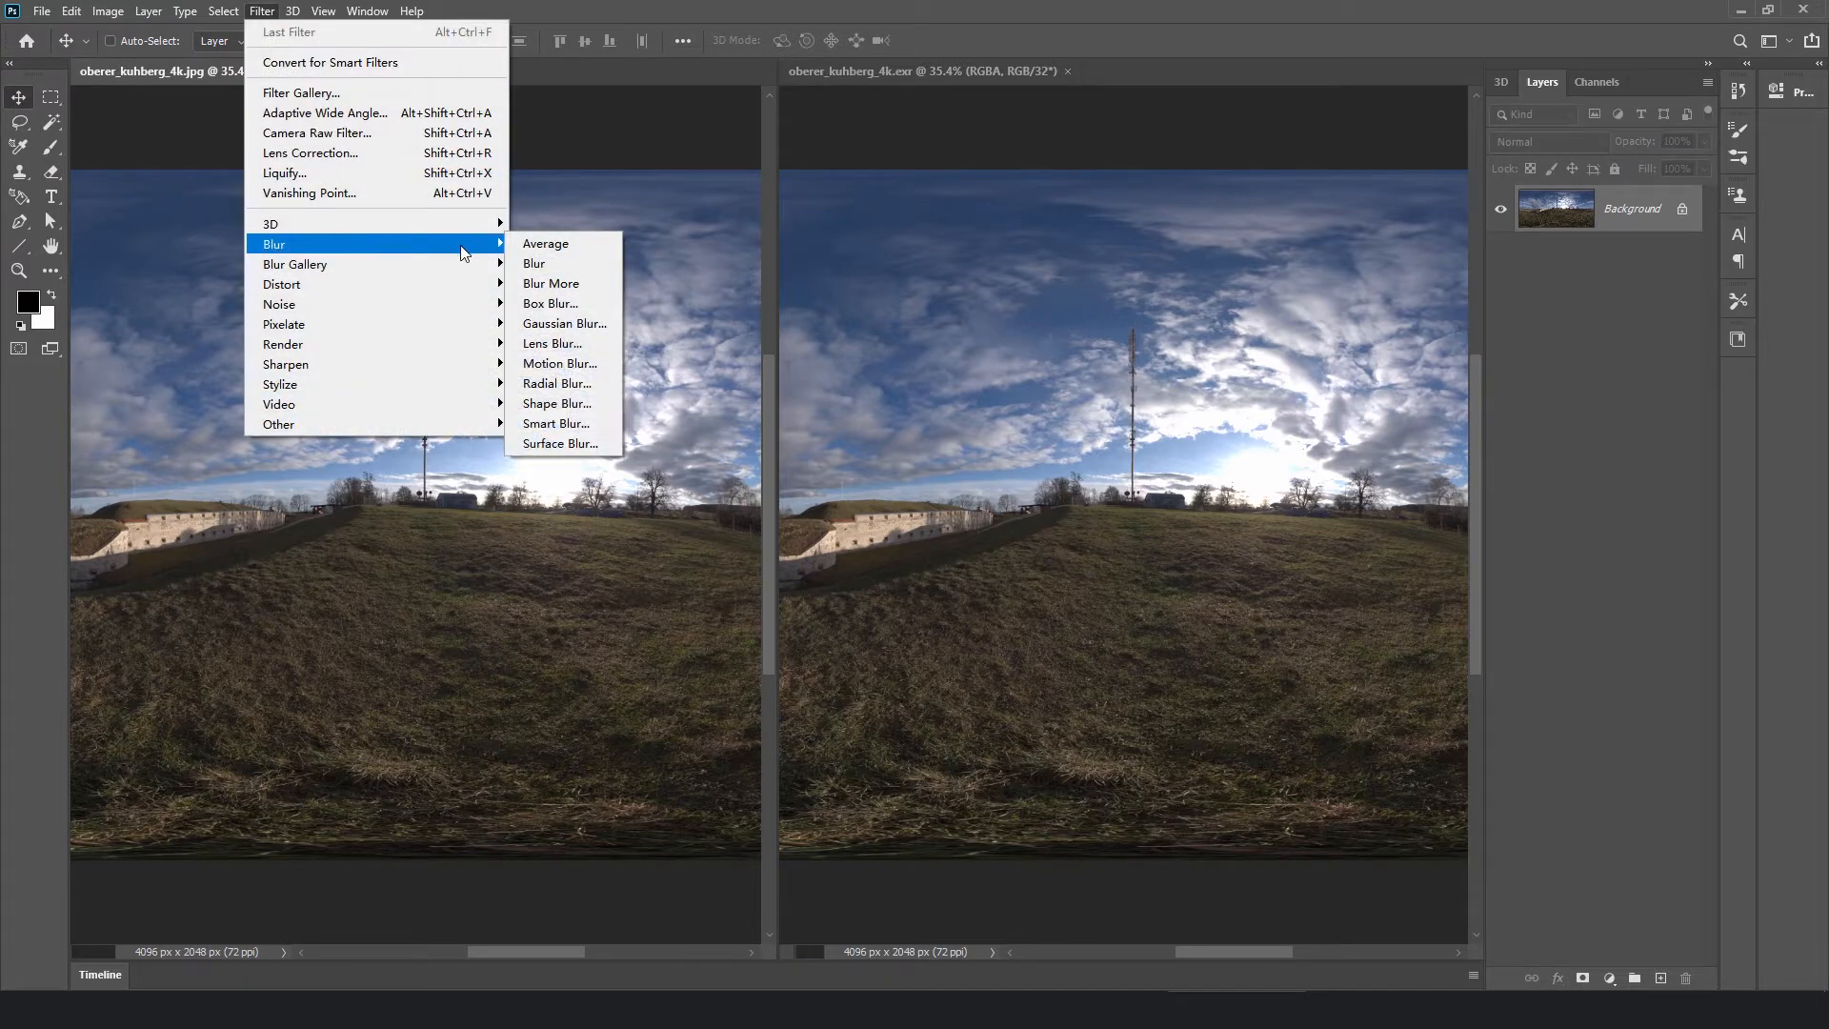
# Step: Motion-blur the JPG panorama, then the EXR panorama, to compare the sun highlight
pyautogui.click(561, 363)
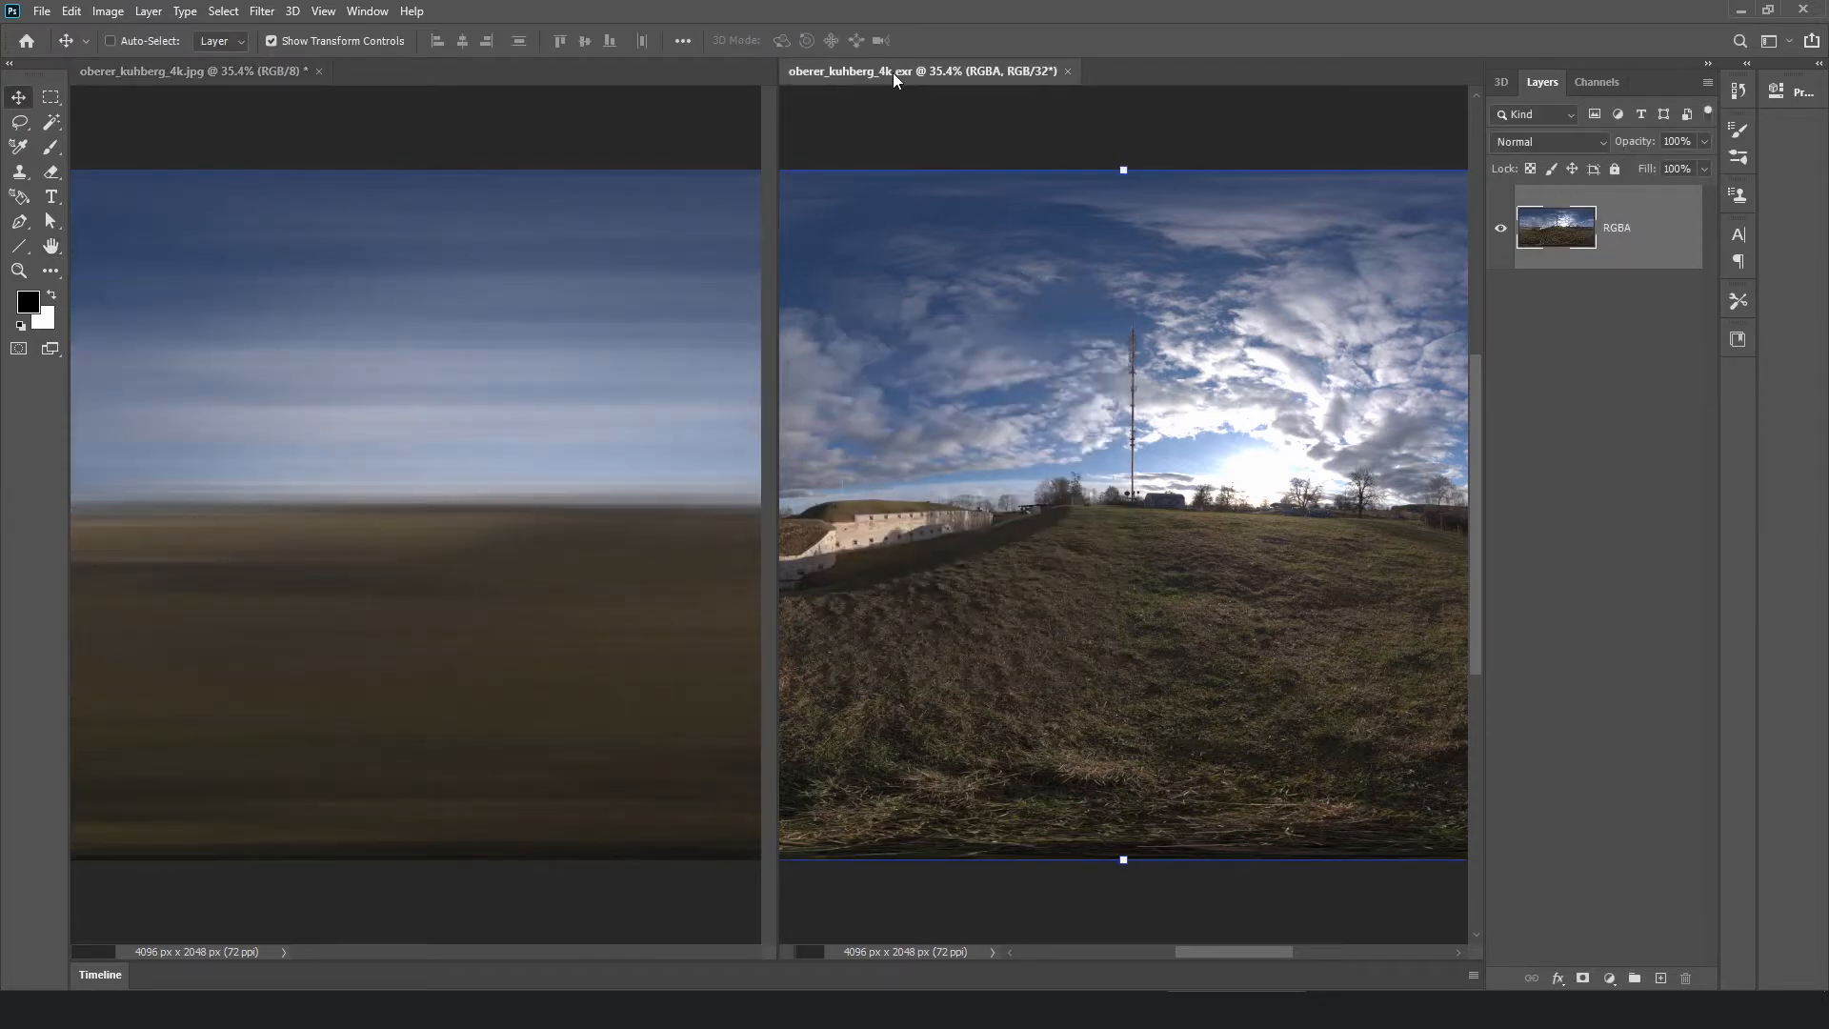
pyautogui.click(261, 11)
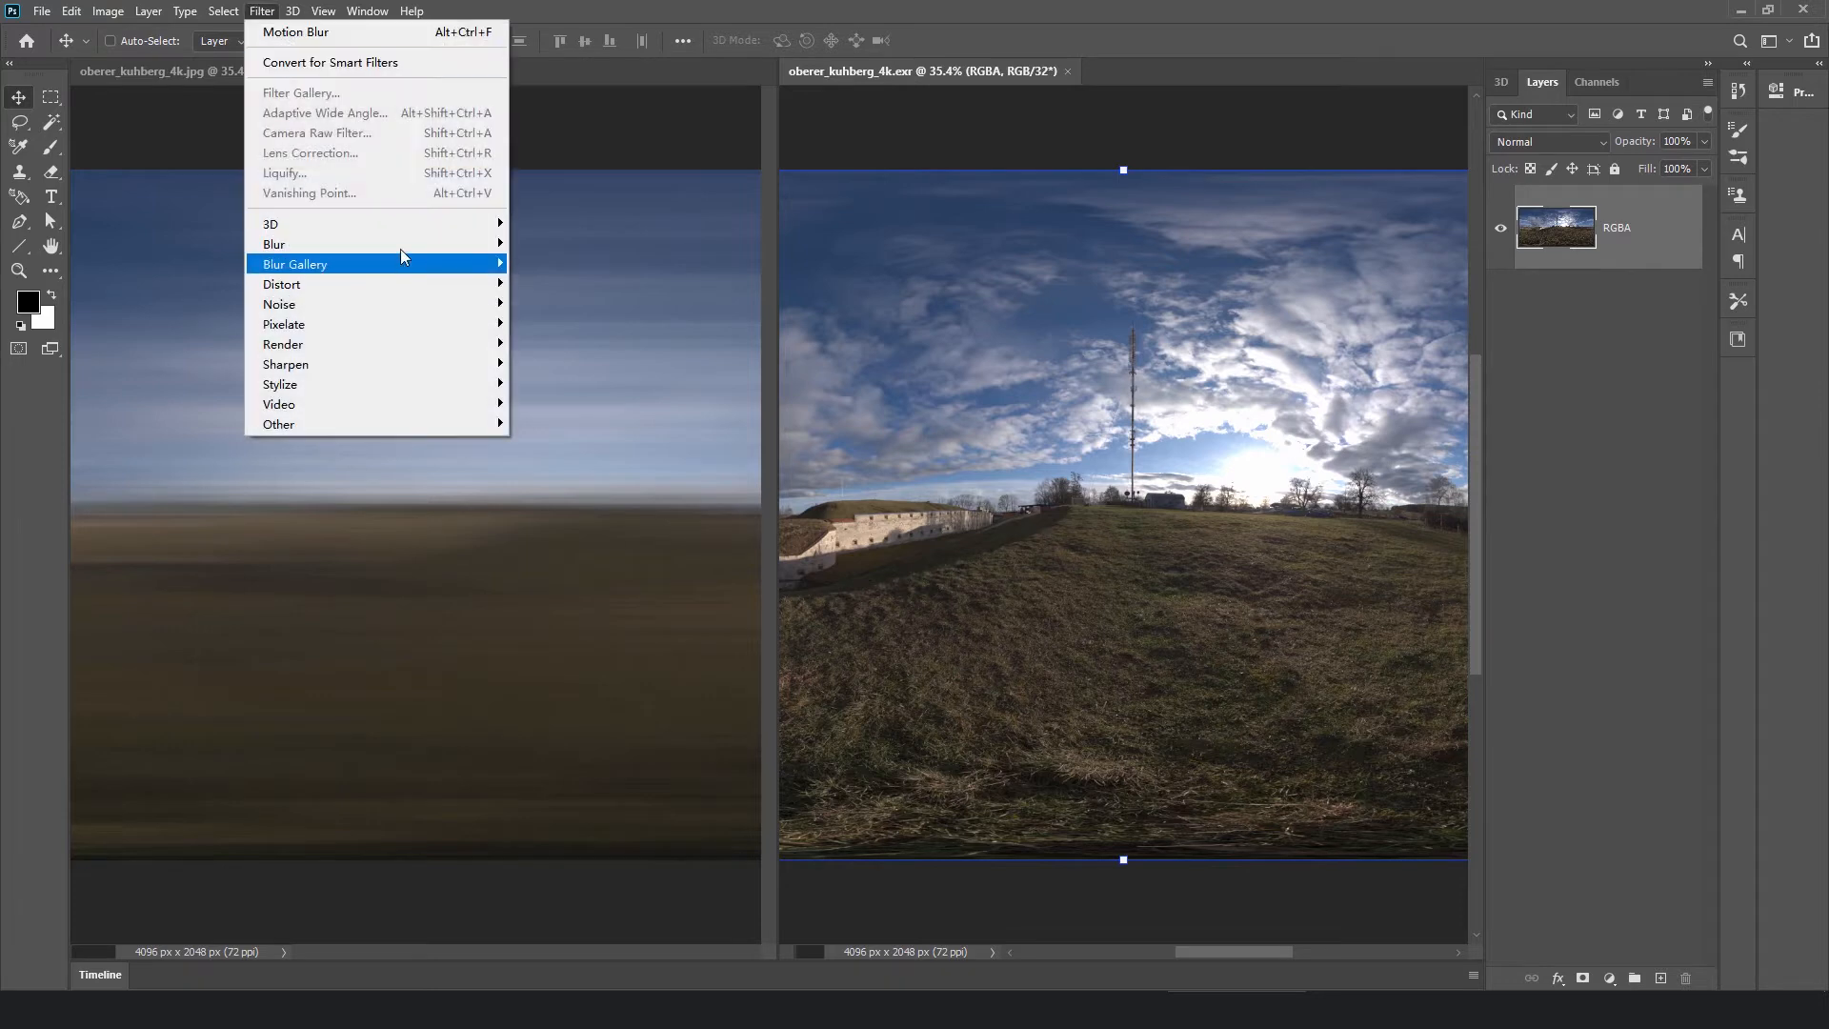
pyautogui.click(296, 31)
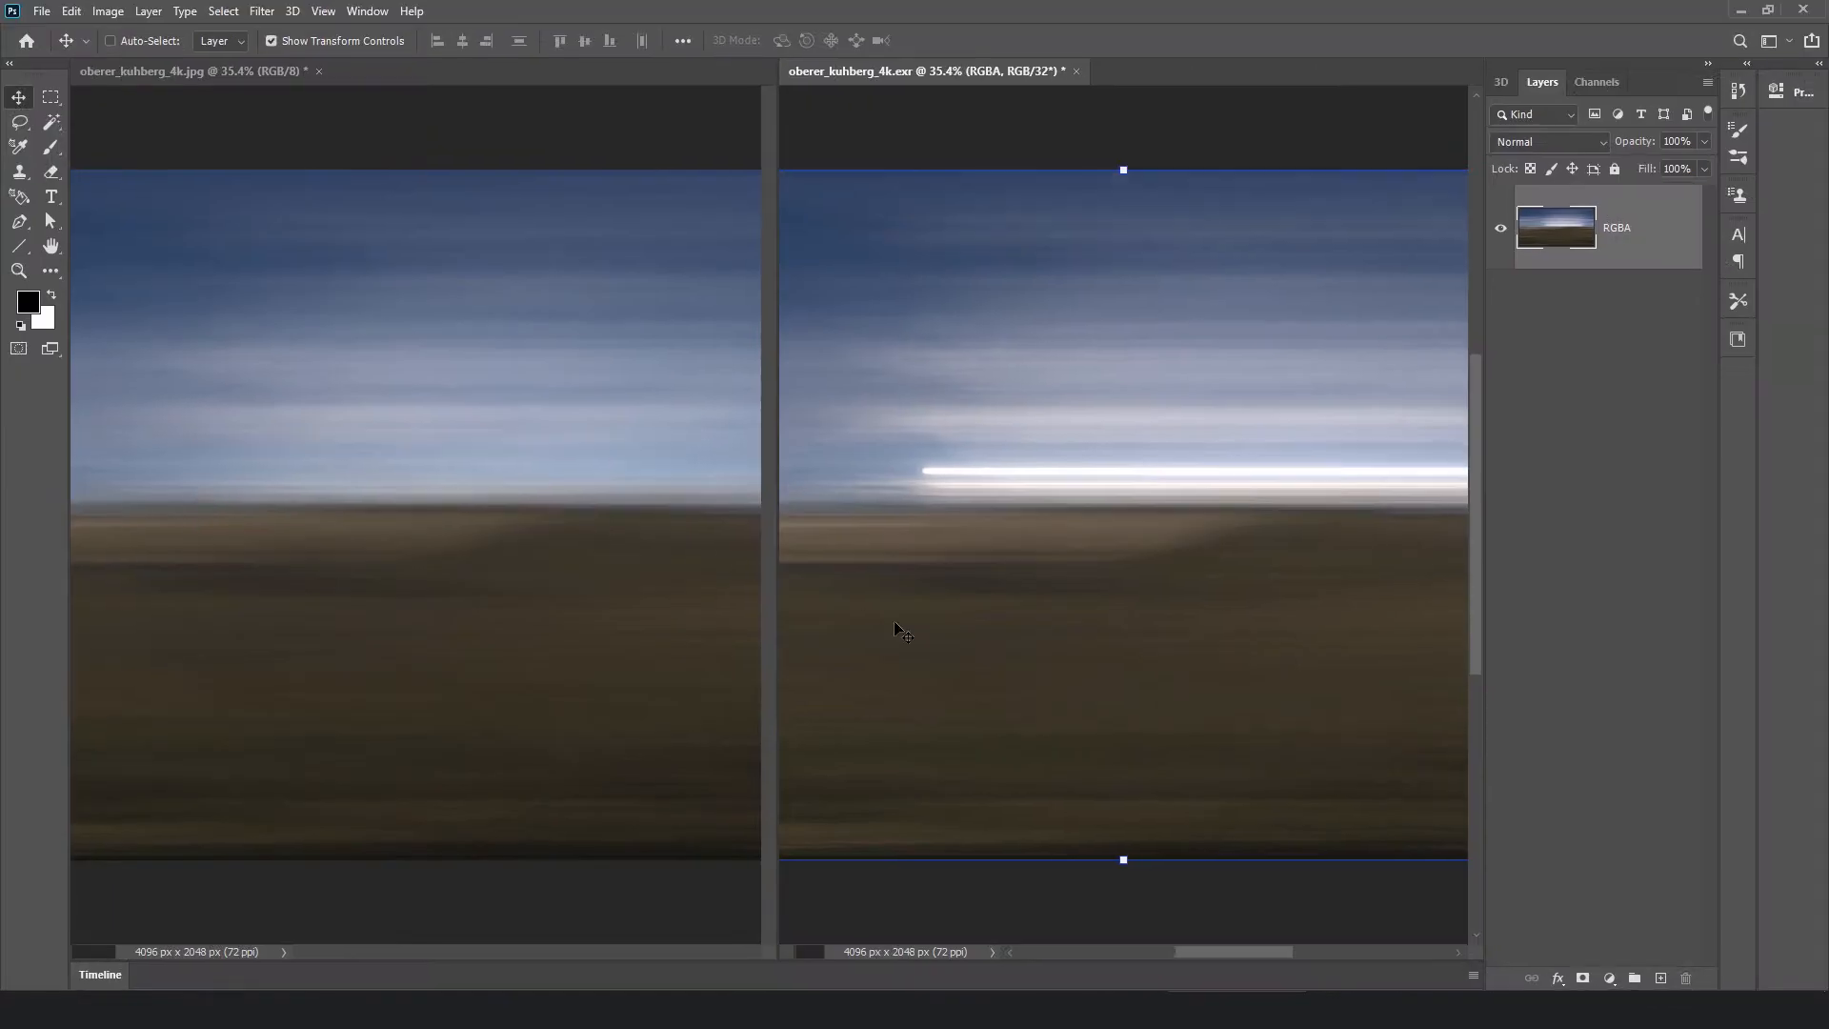
pyautogui.moveTo(893, 609)
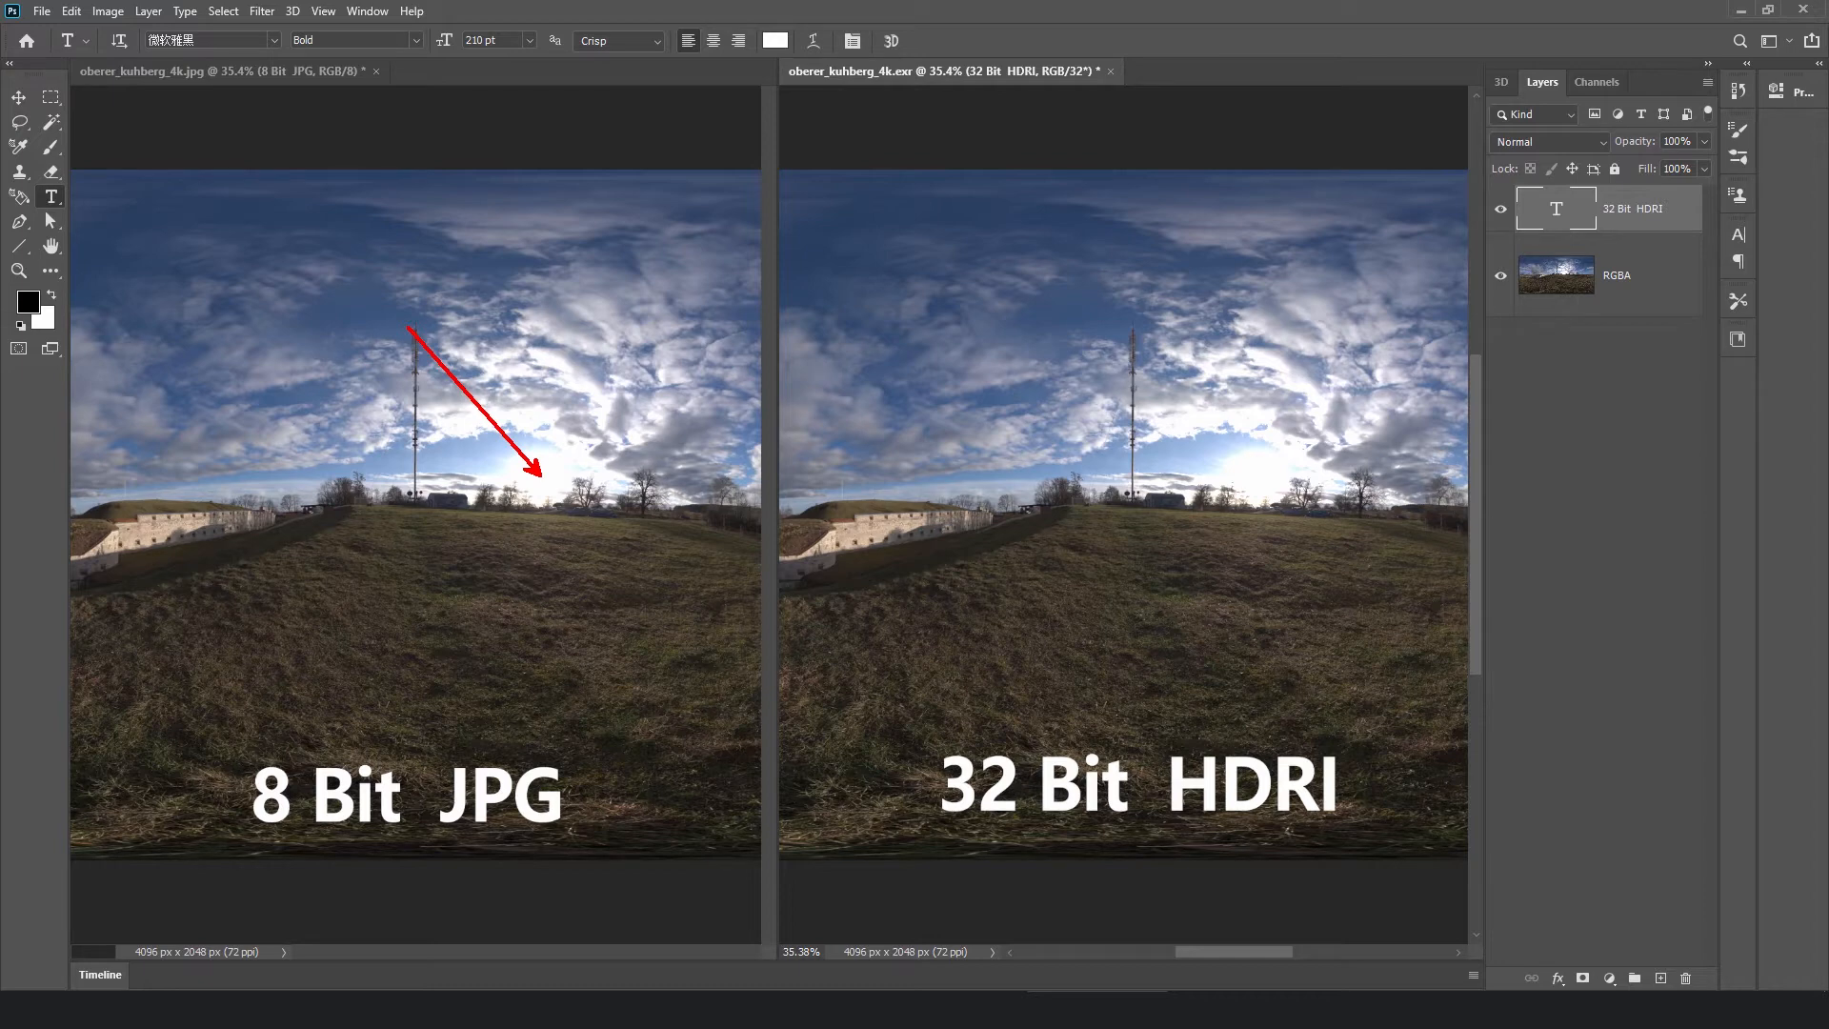
# Step: Motion-blur the 8-bit JPG panorama again via the Filter menu
pyautogui.click(261, 10)
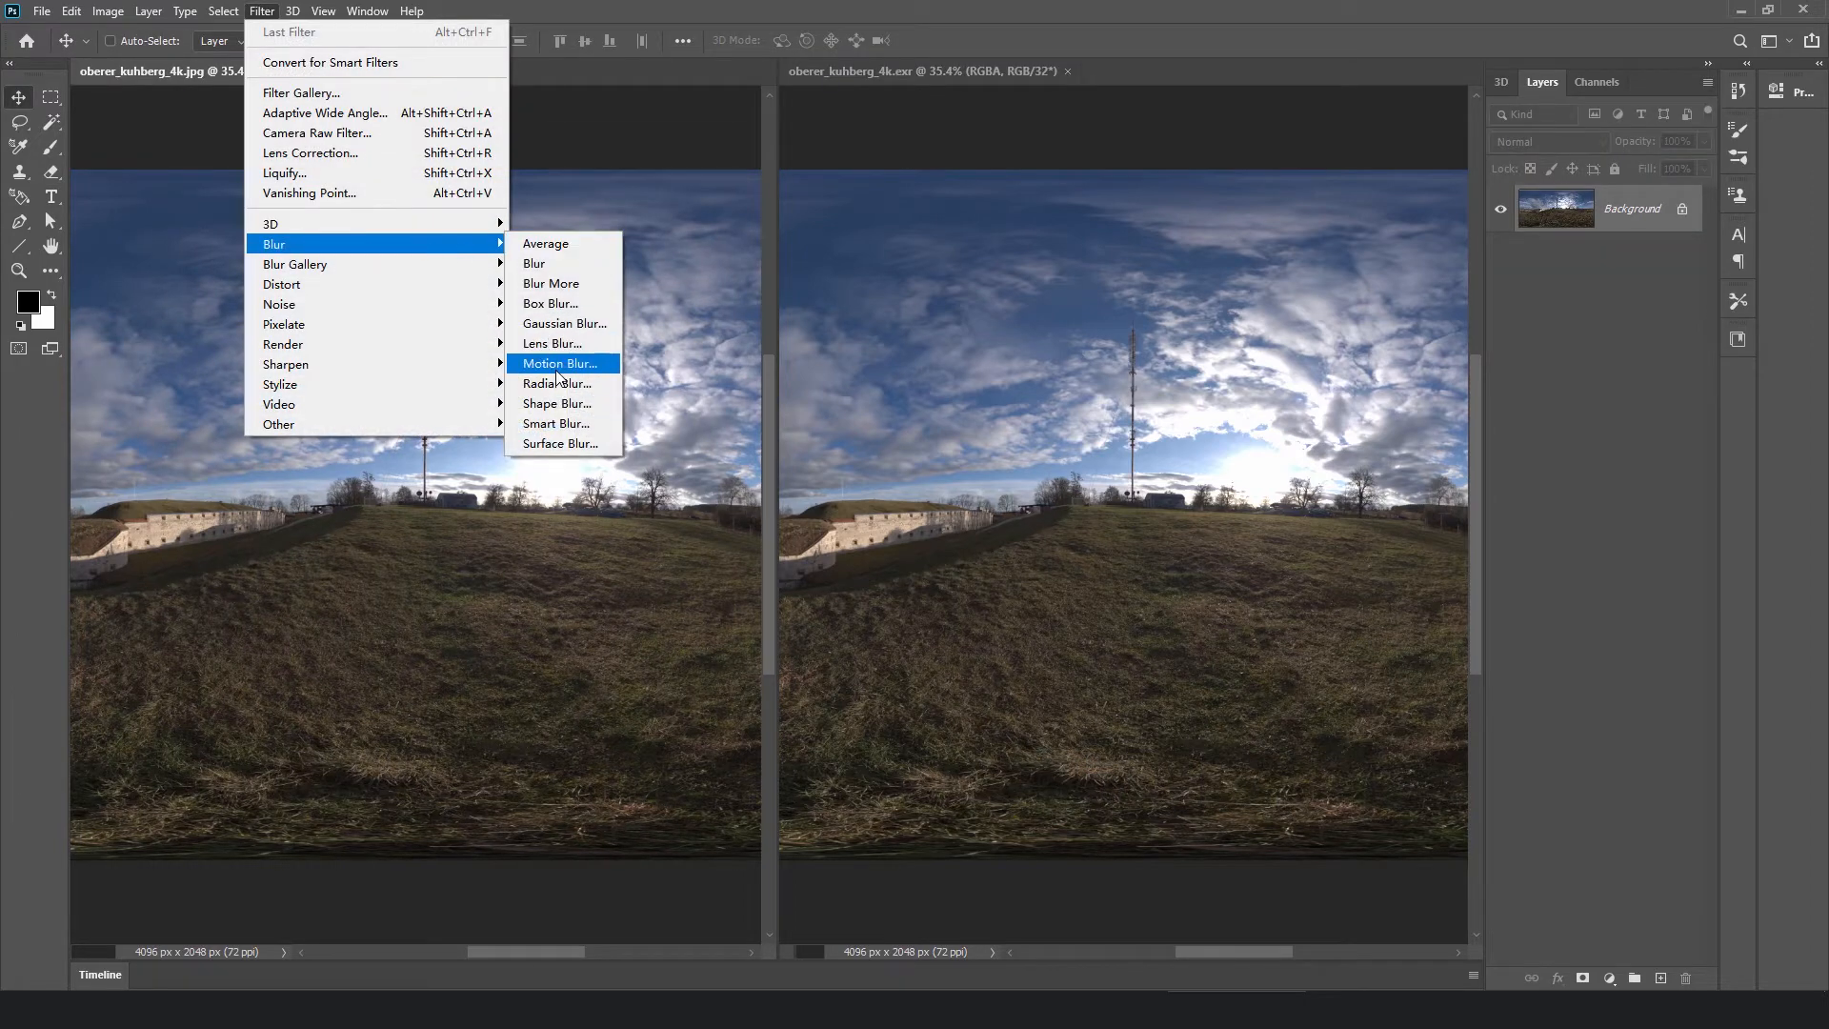
pyautogui.click(559, 363)
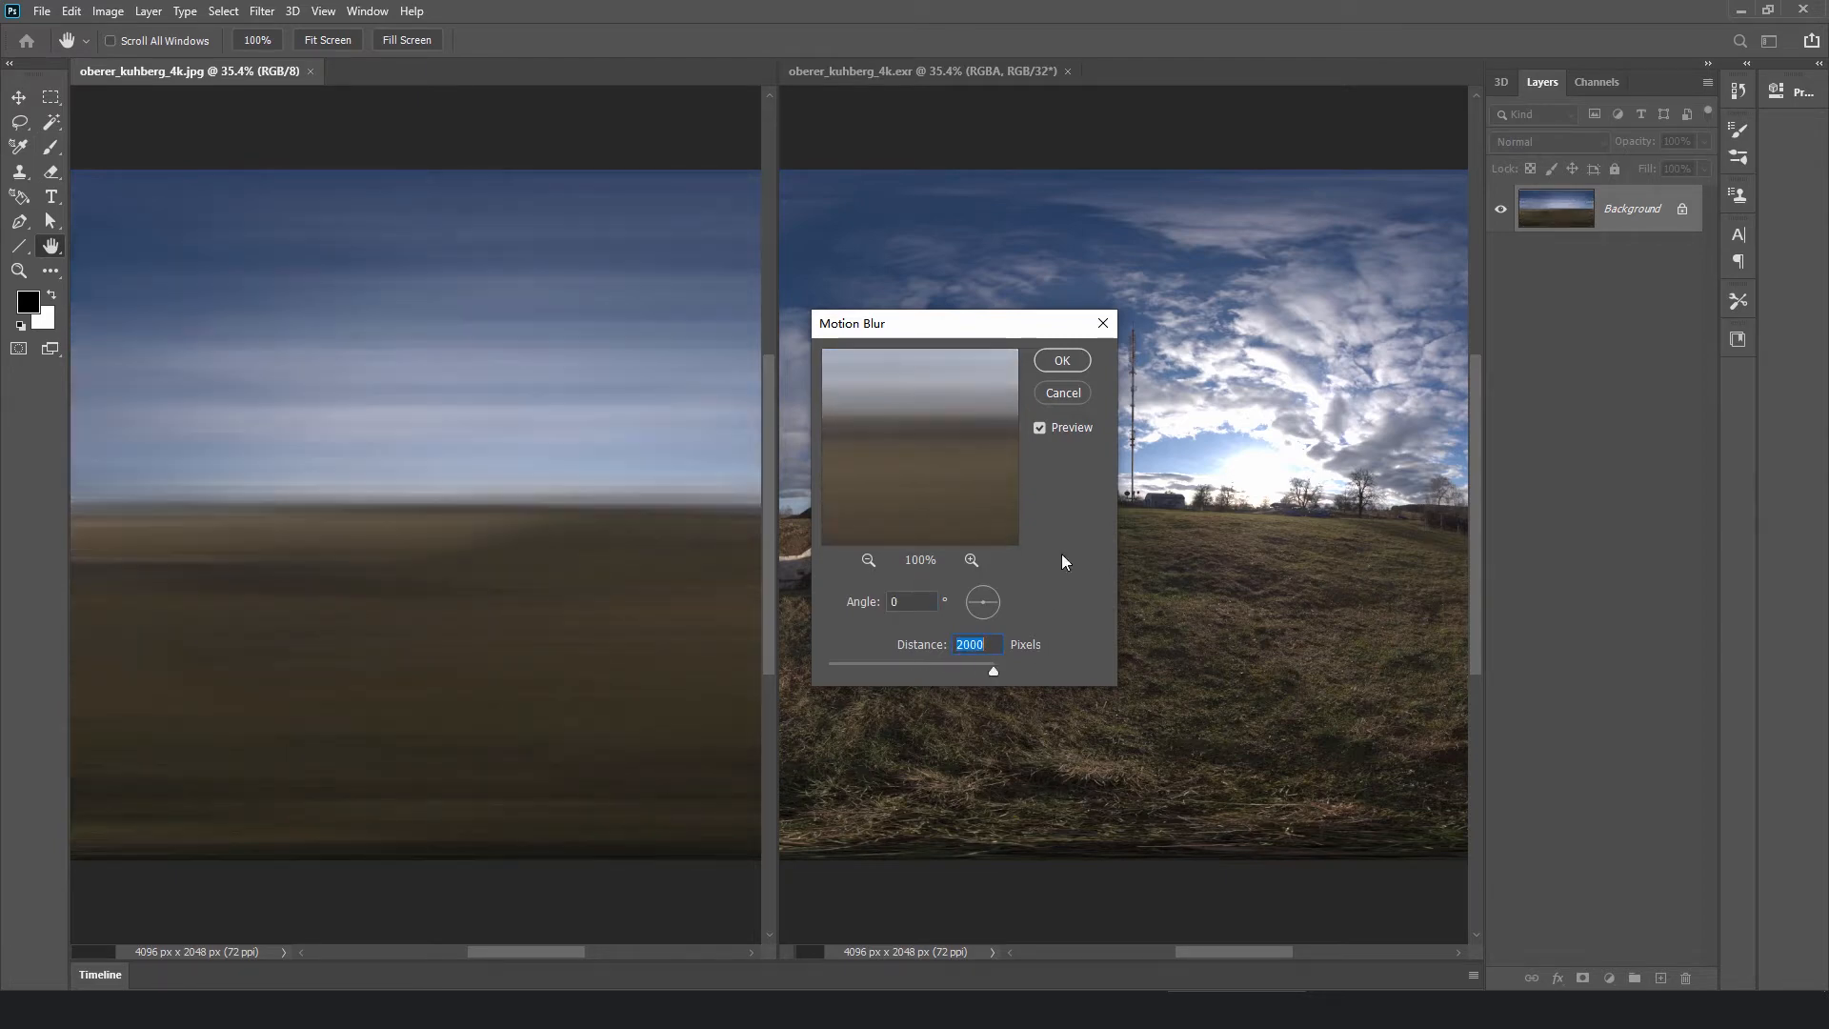
pyautogui.click(1060, 359)
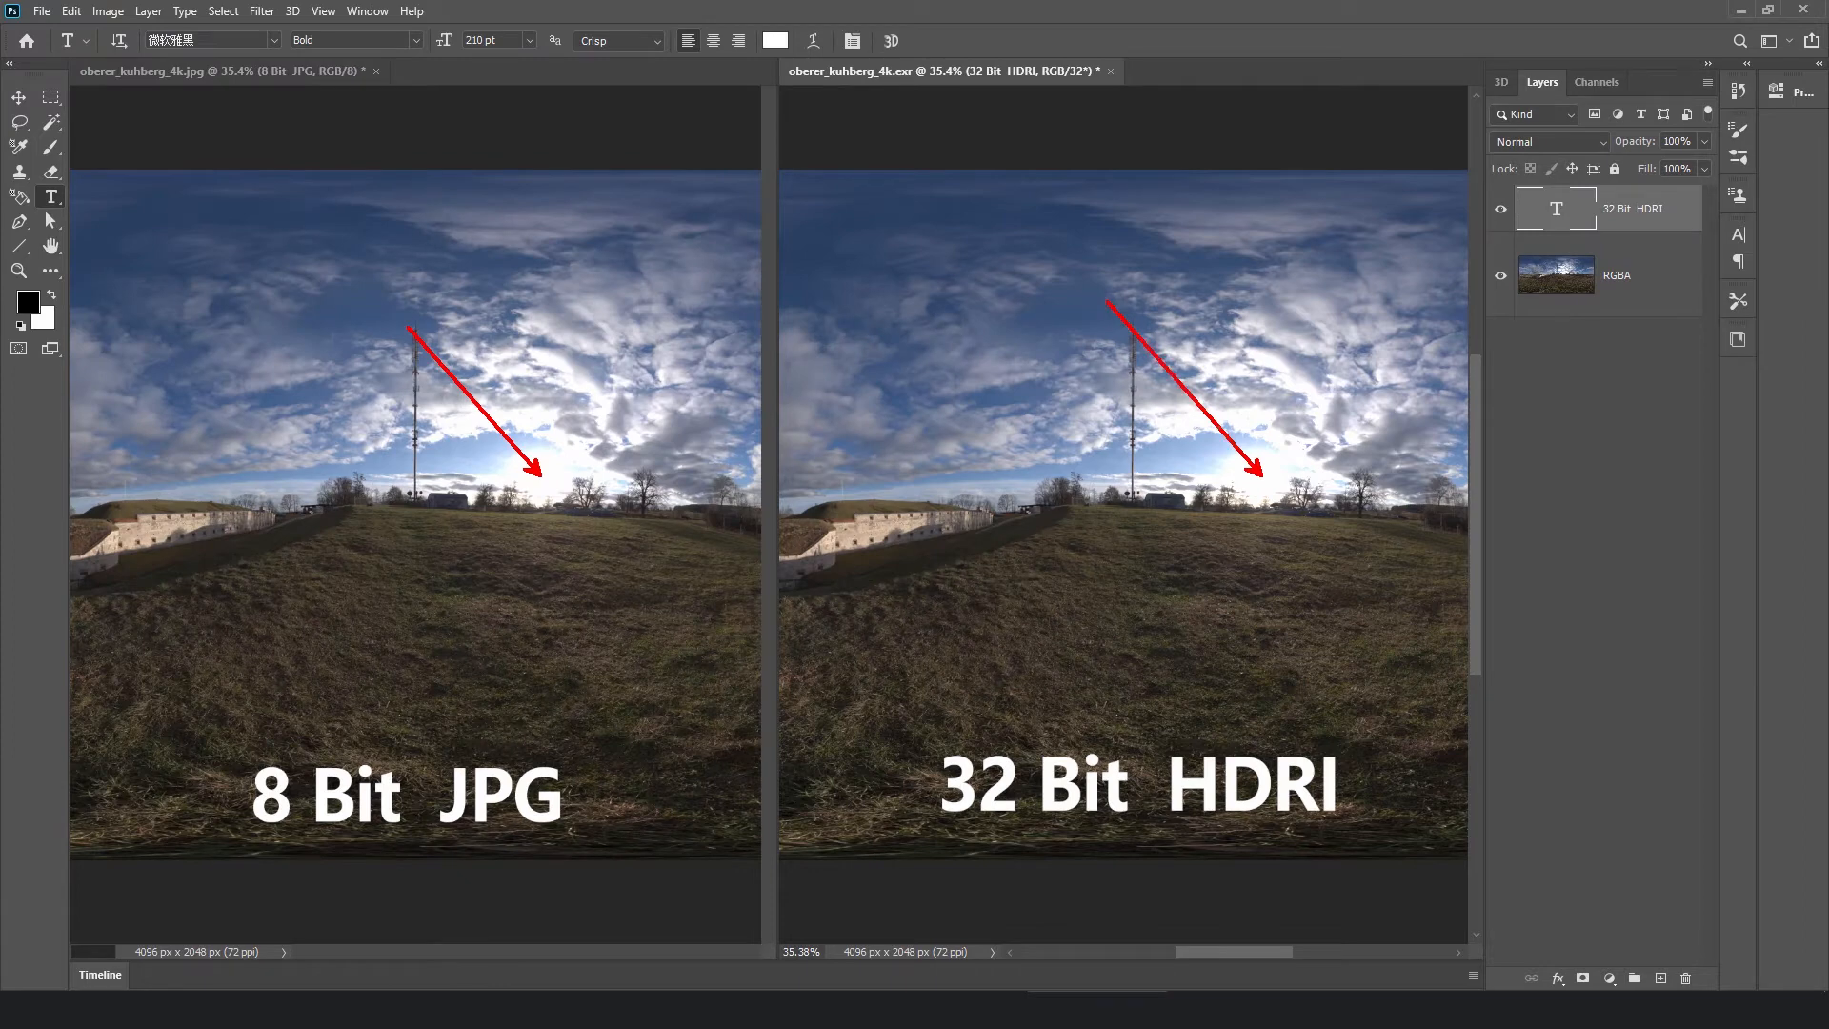
pyautogui.moveTo(1246, 485)
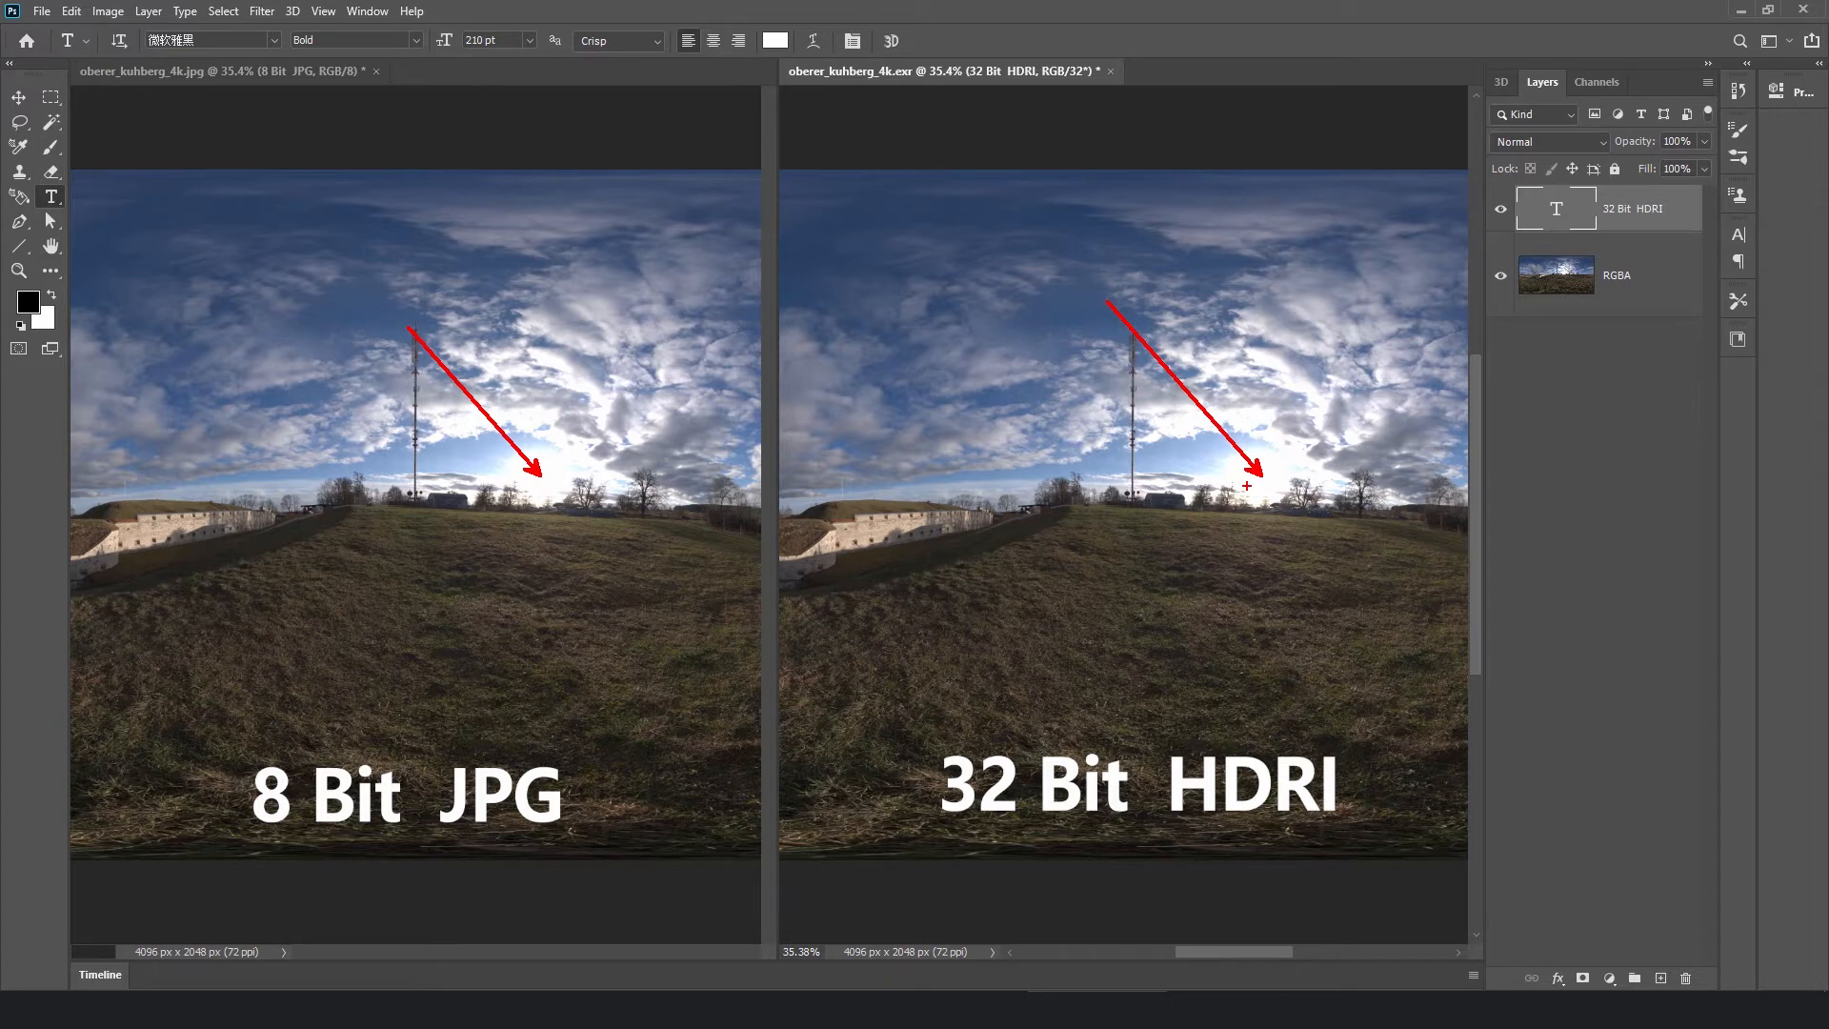
# Step: Motion-blur the 32-bit EXR at angle 0, distance 2000 px so the sun smears into a streak
pyautogui.click(261, 10)
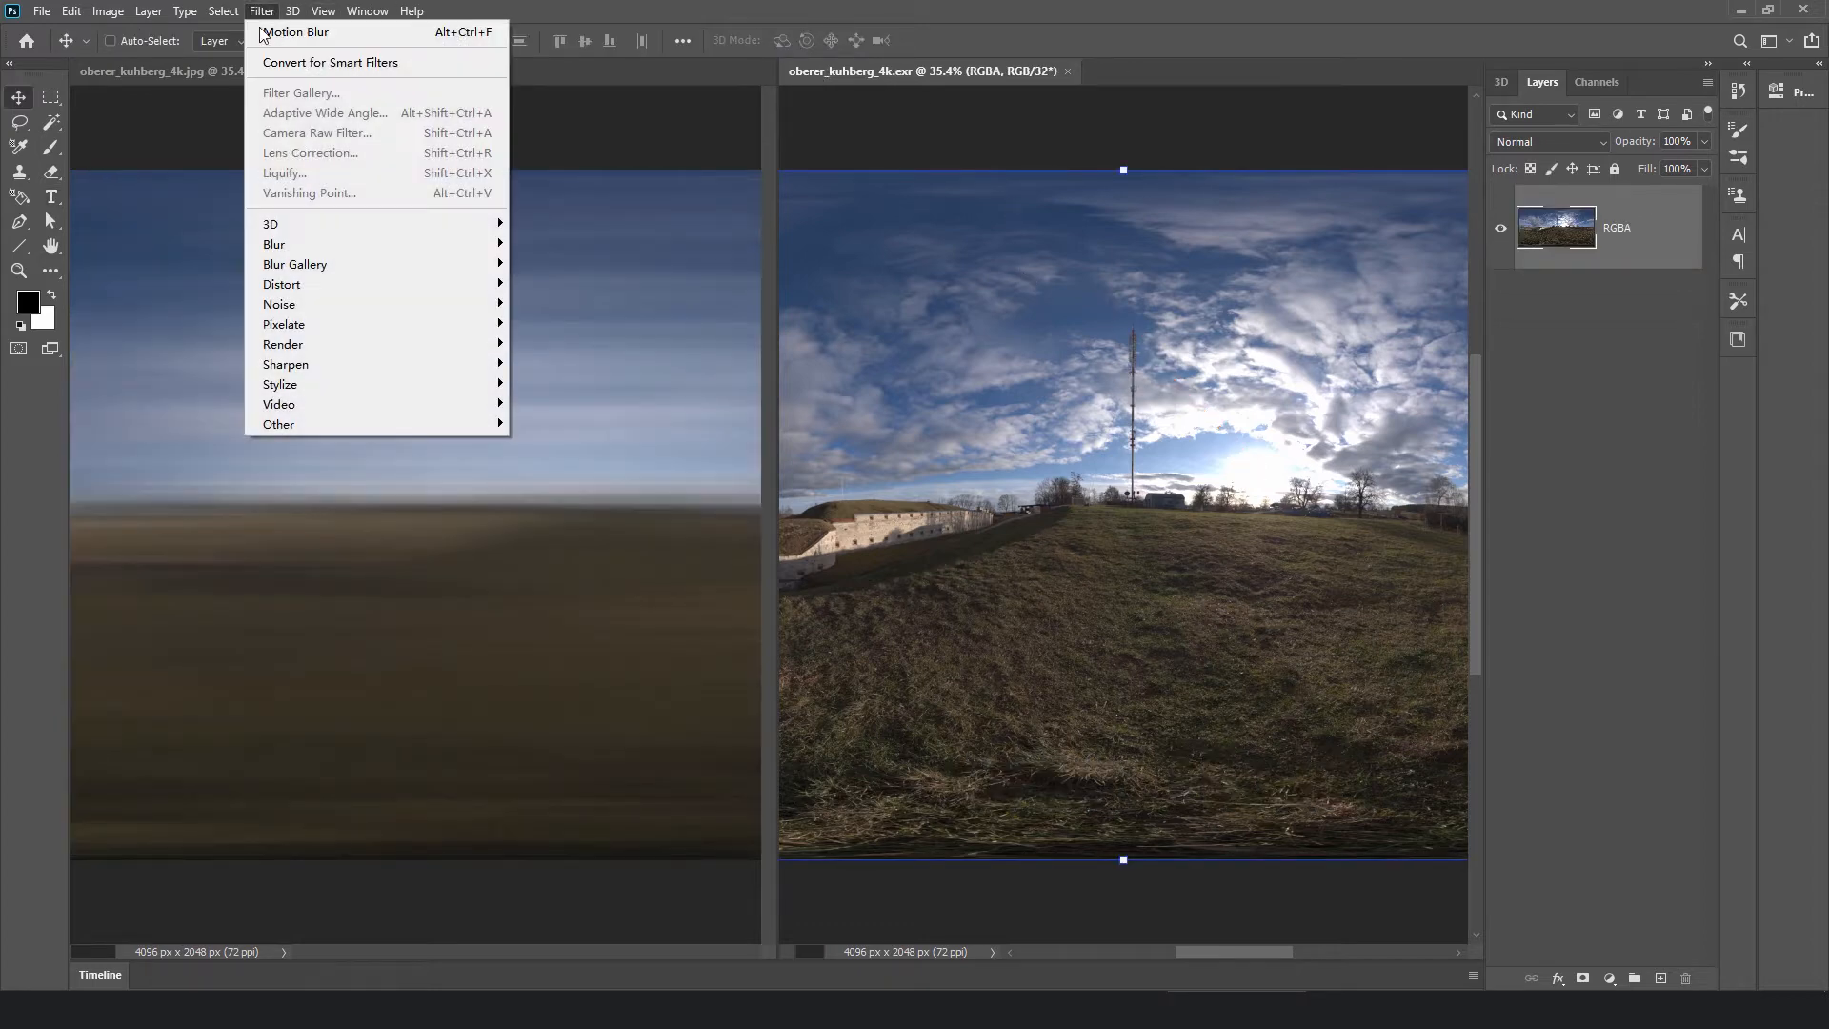
pyautogui.moveTo(275, 244)
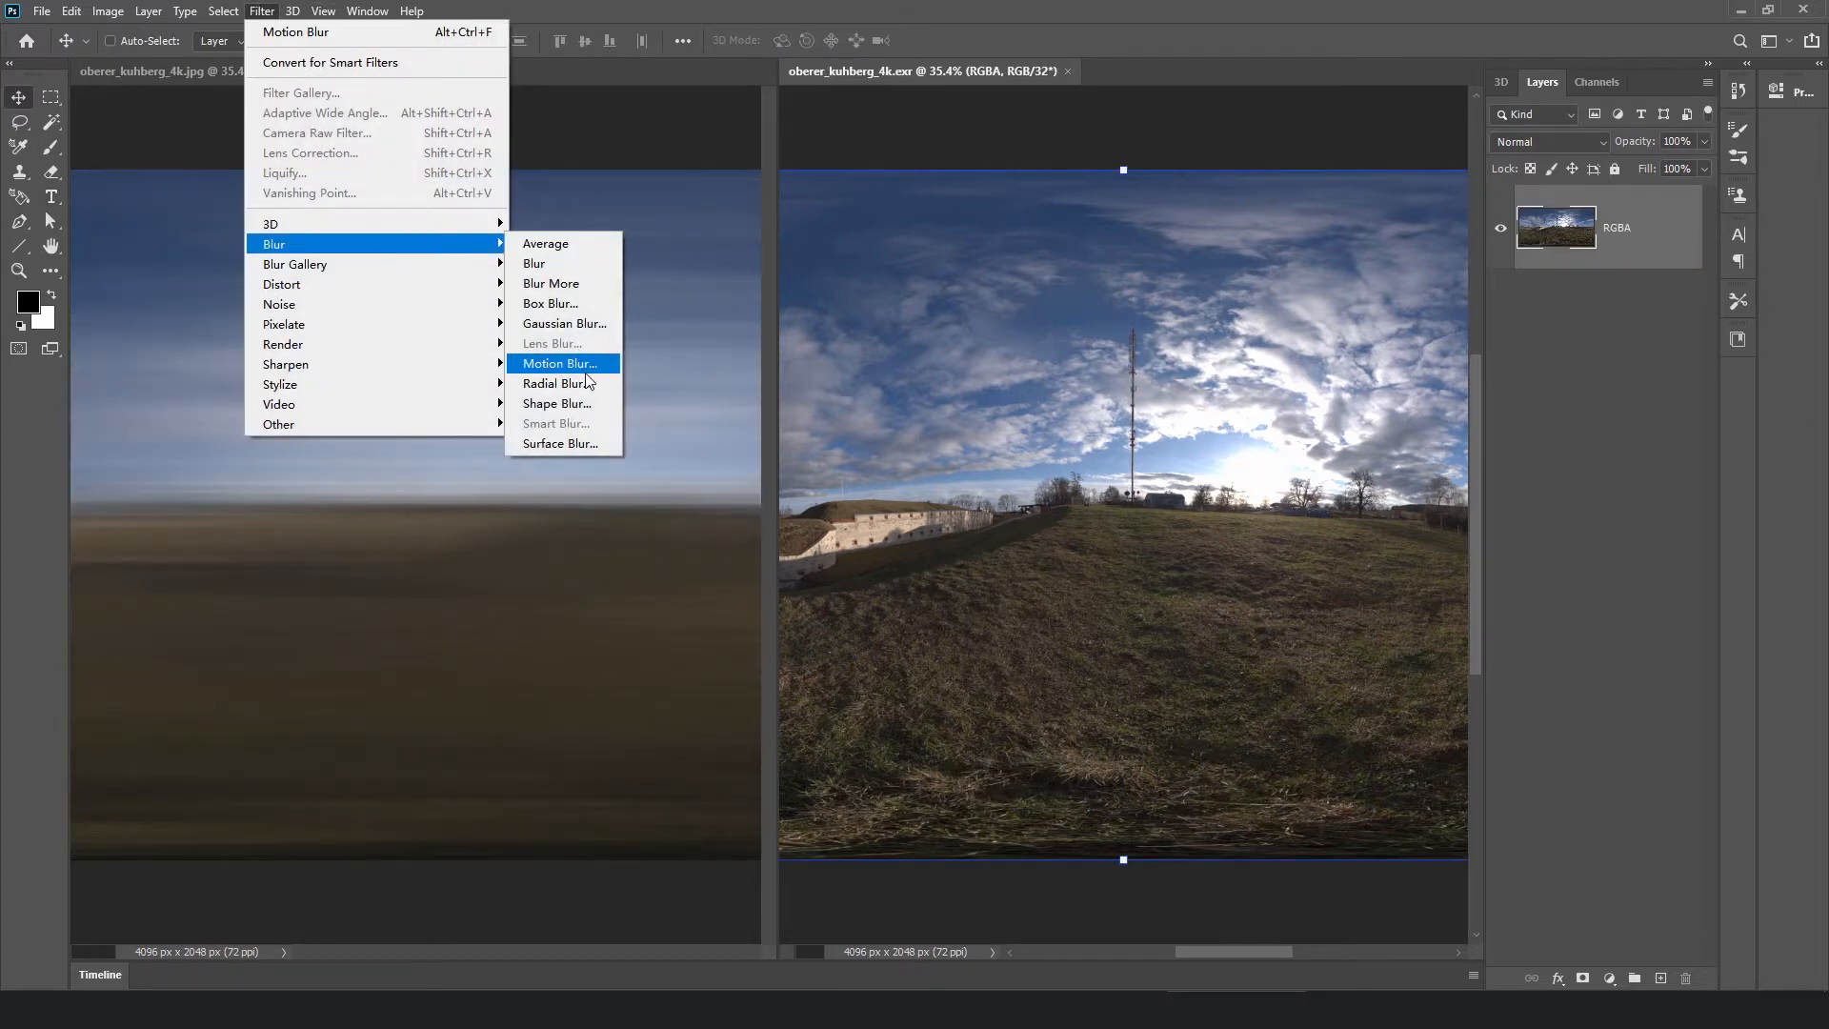
pyautogui.click(560, 363)
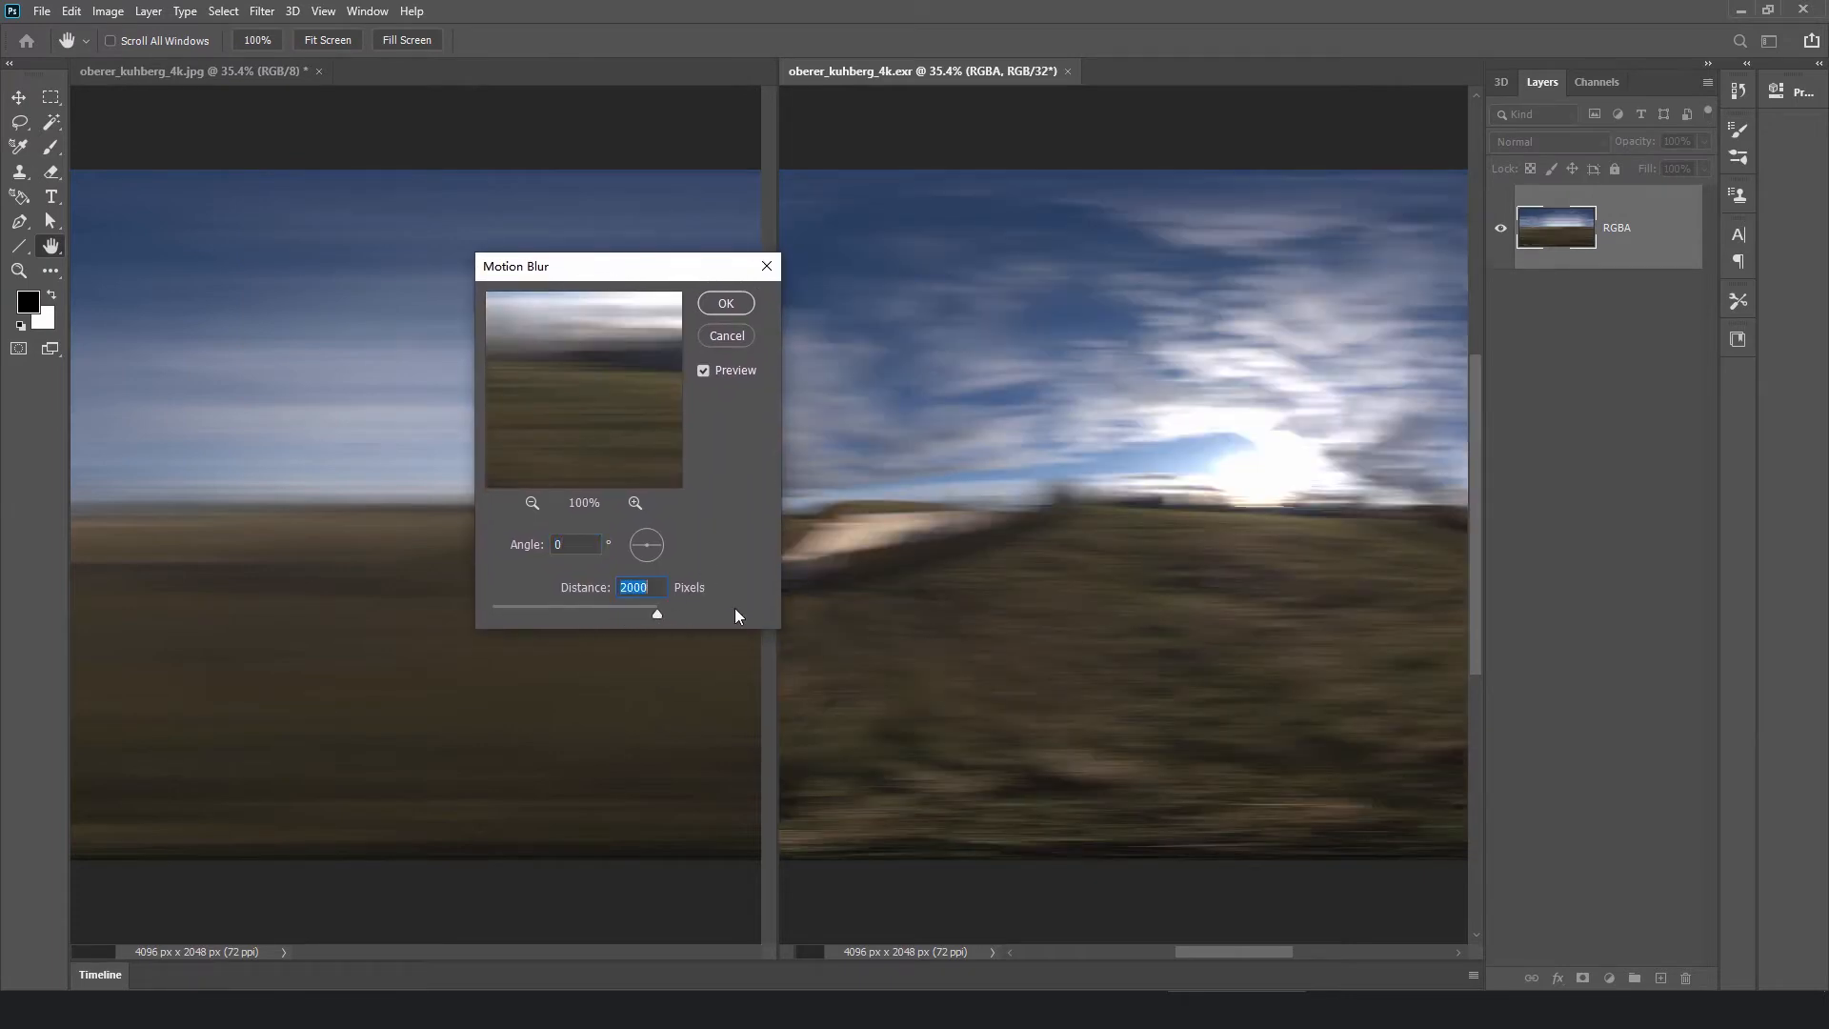
pyautogui.click(725, 302)
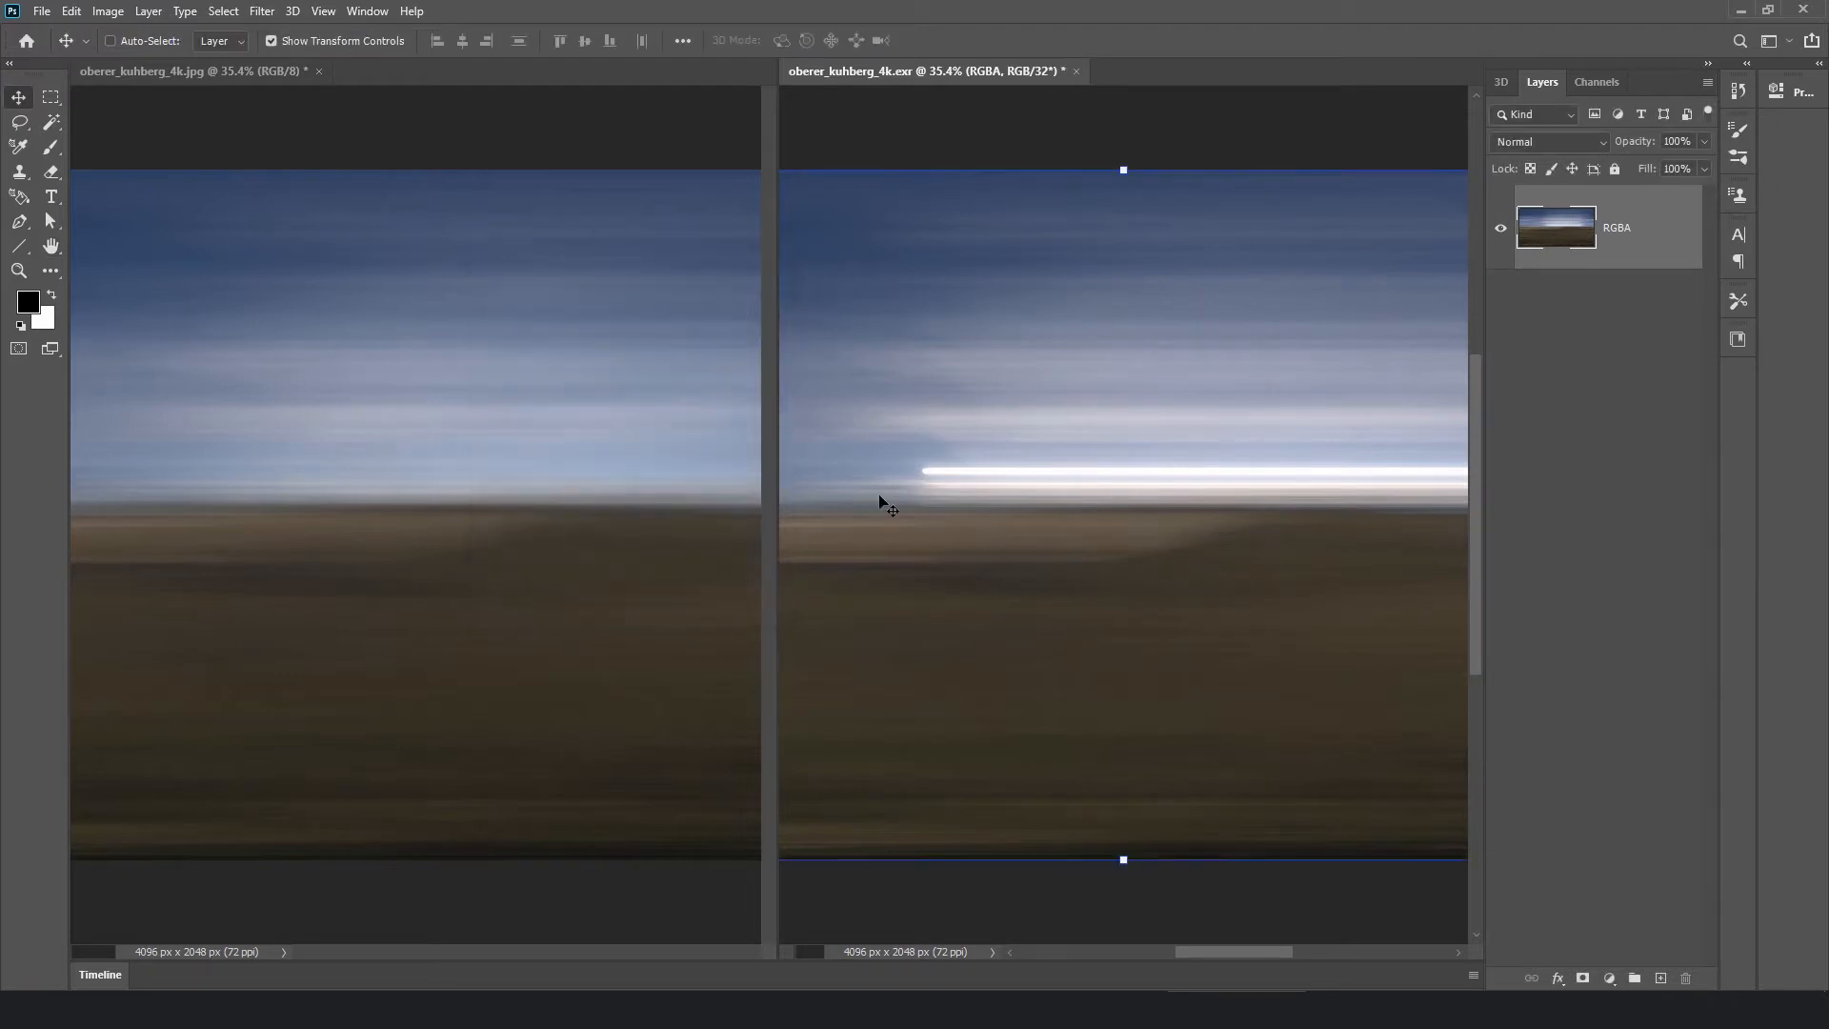
pyautogui.moveTo(942, 523)
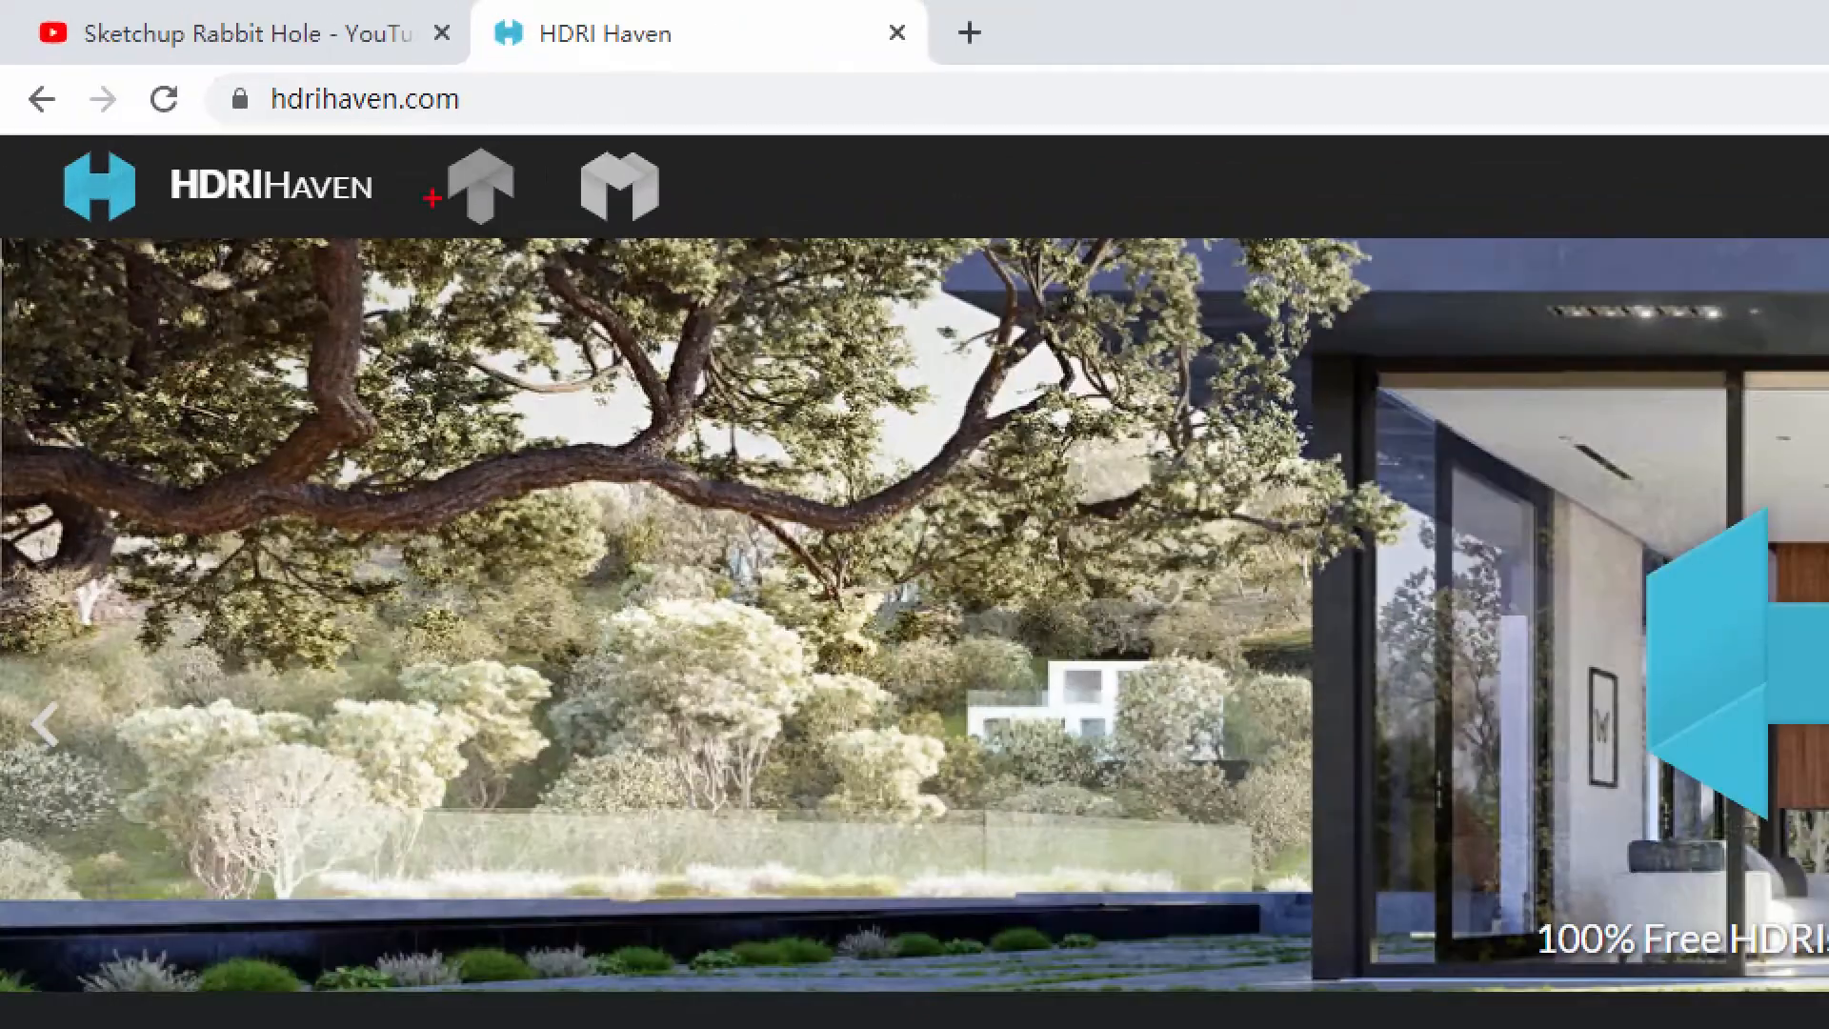
# Step: Go to the Oberer Kuhberg HDRI page on HDRI Haven
pyautogui.click(362, 98)
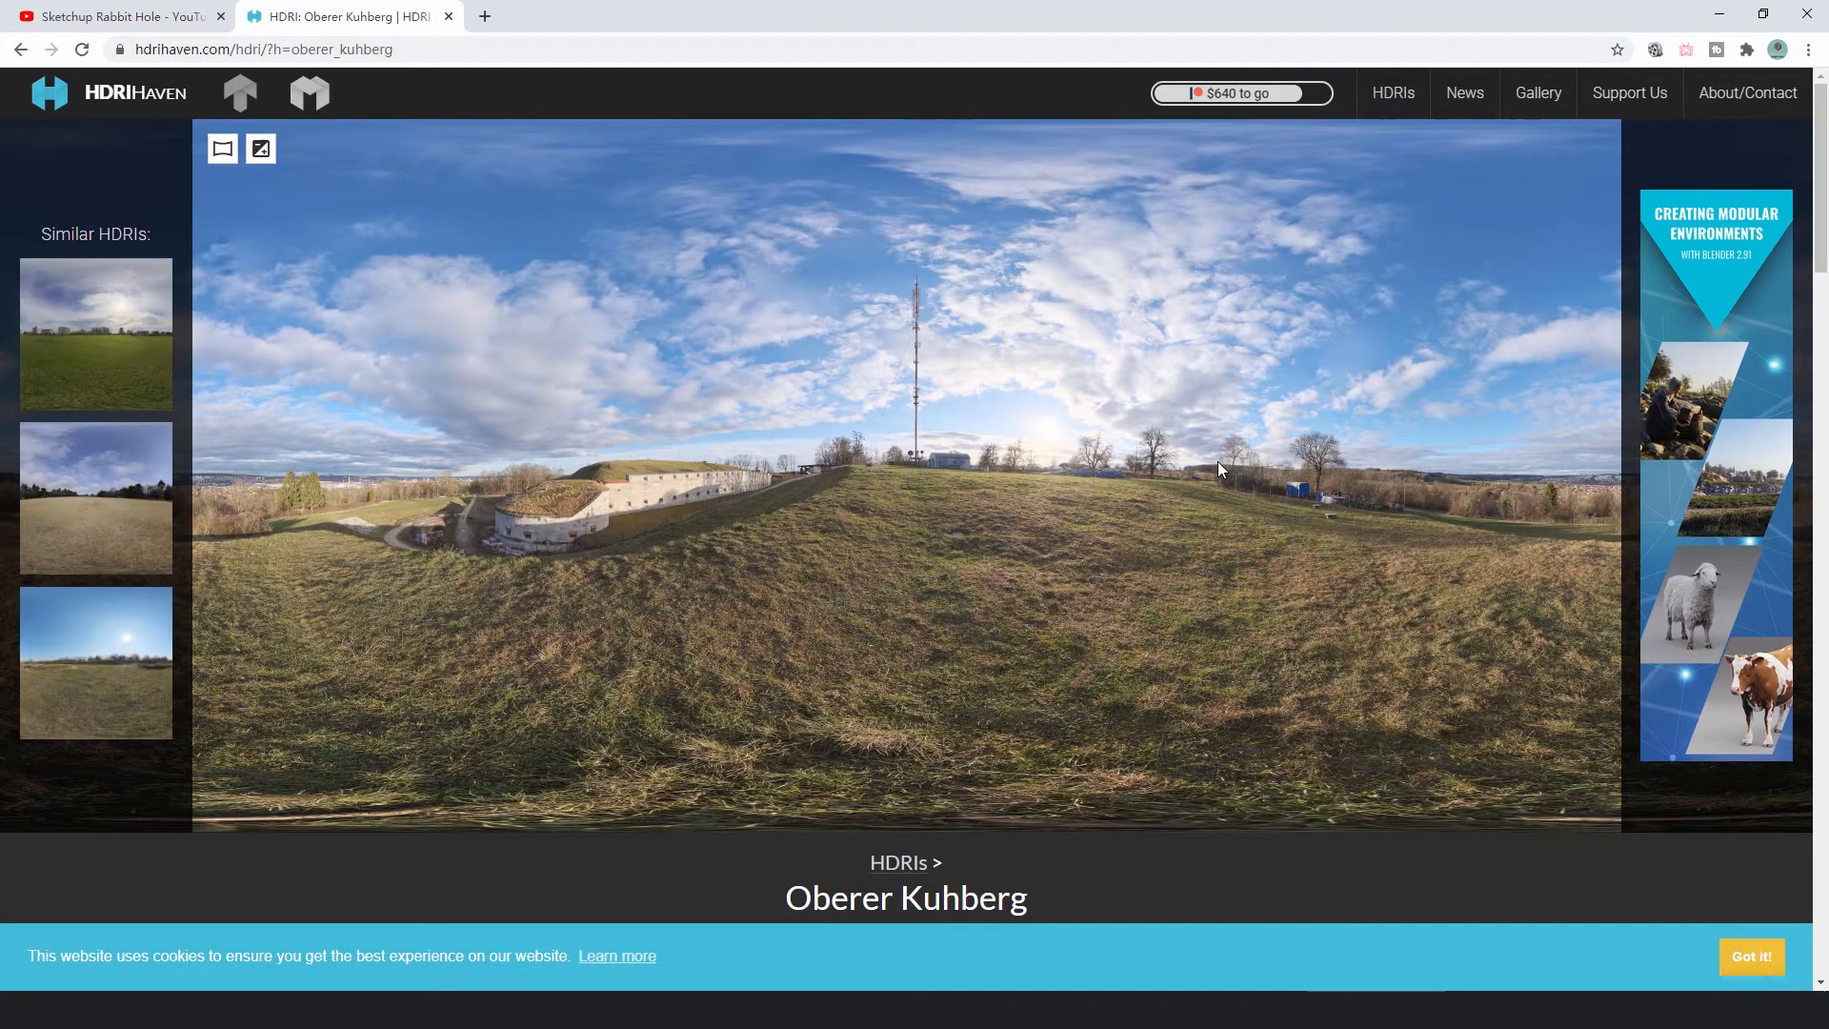
pyautogui.moveTo(1344, 643)
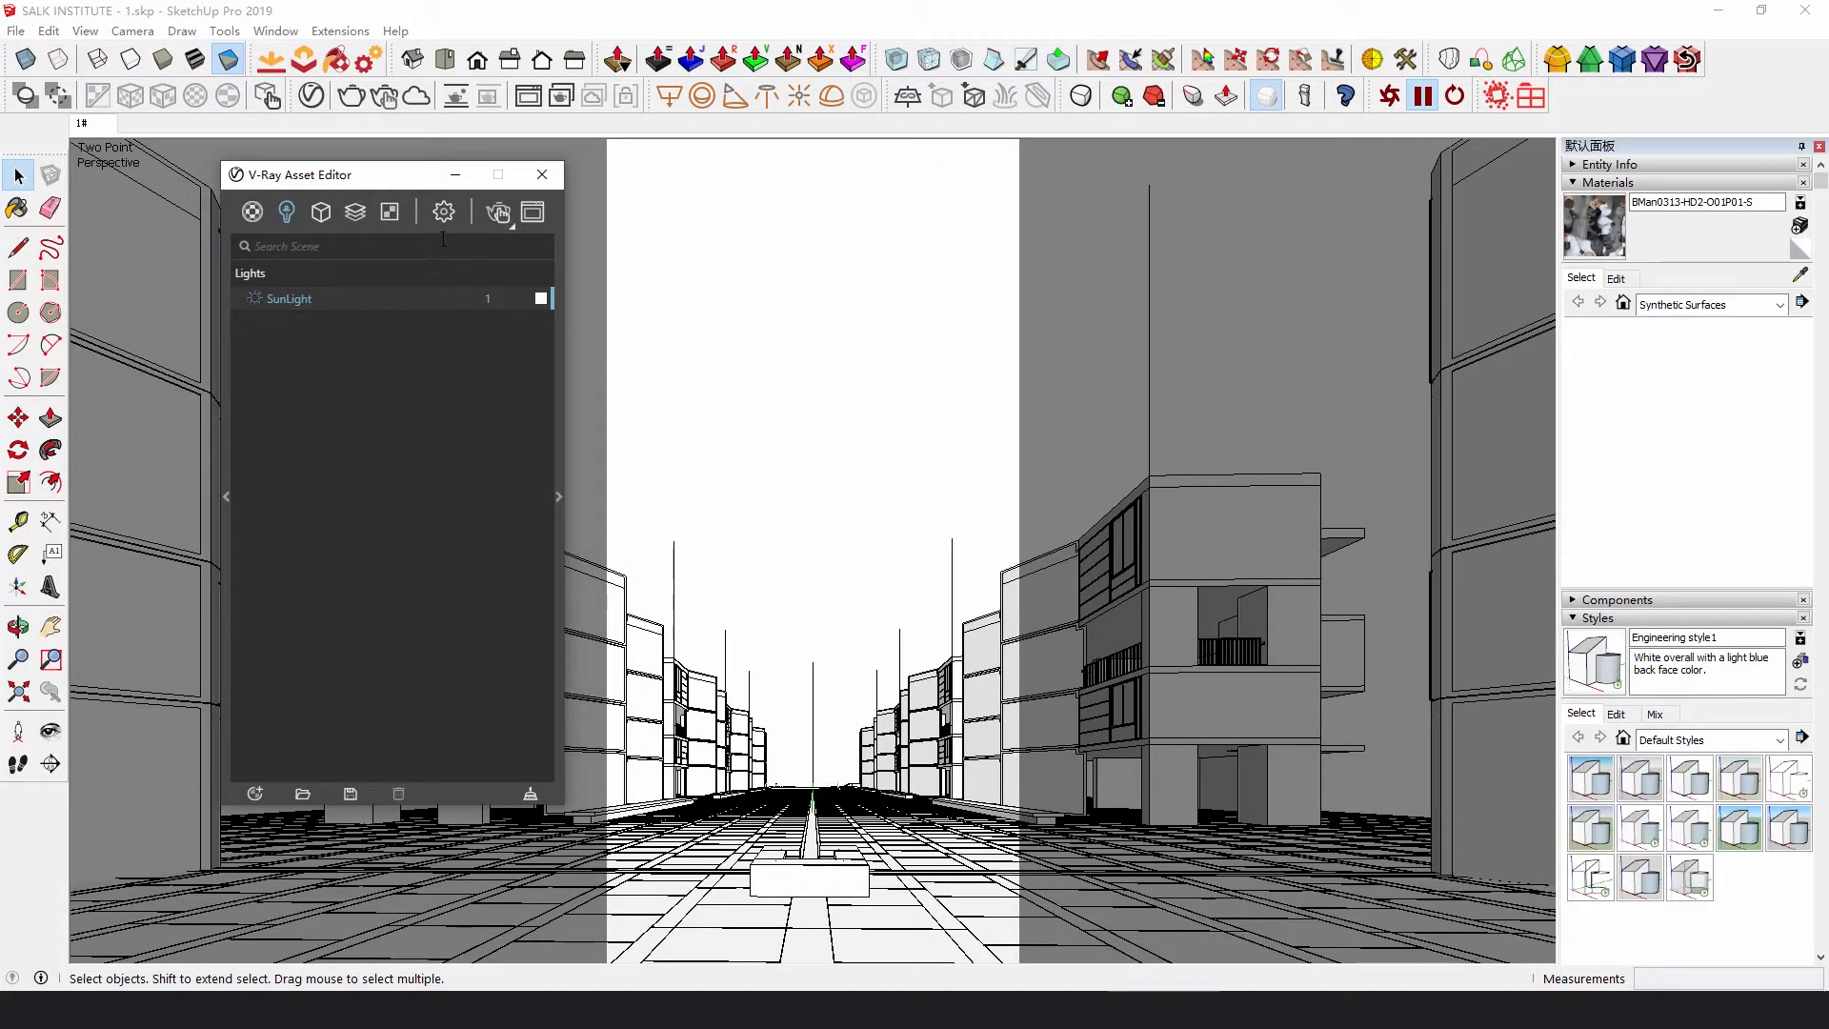
# Step: Place a Dome Light in the Salk Institute scene and bring up its parameters
pyautogui.click(442, 211)
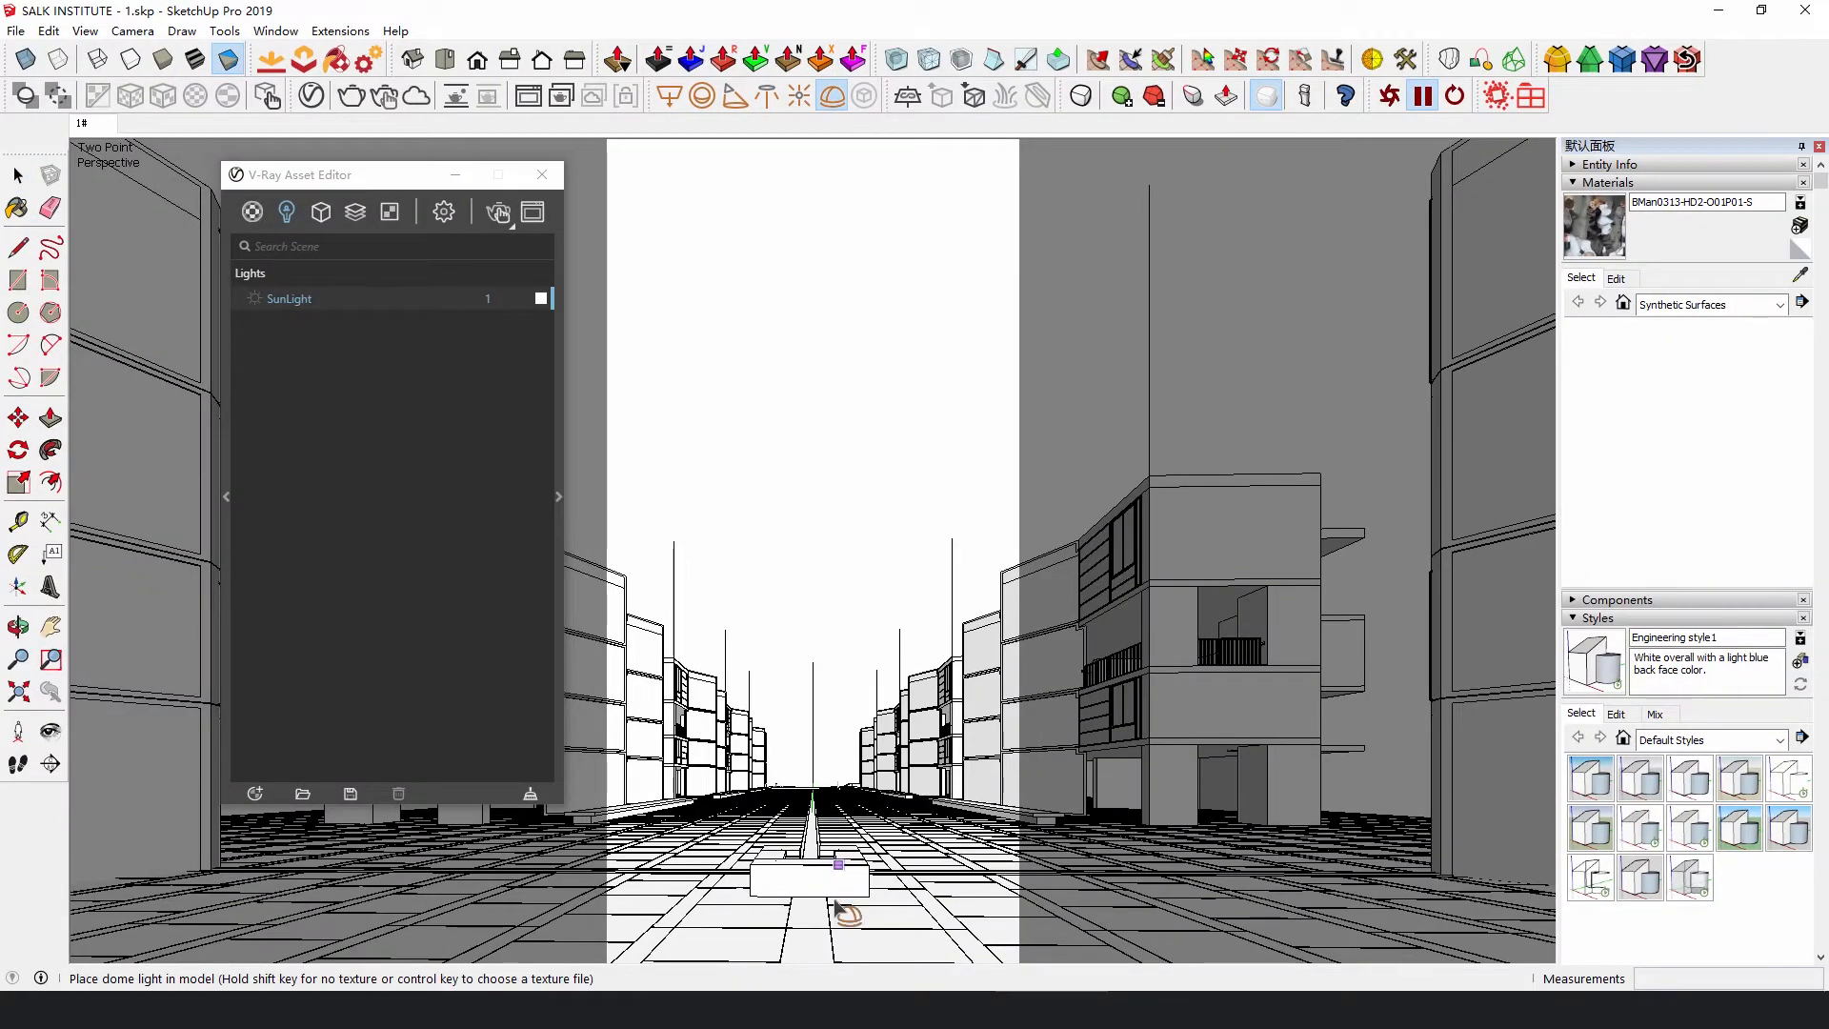
pyautogui.click(822, 888)
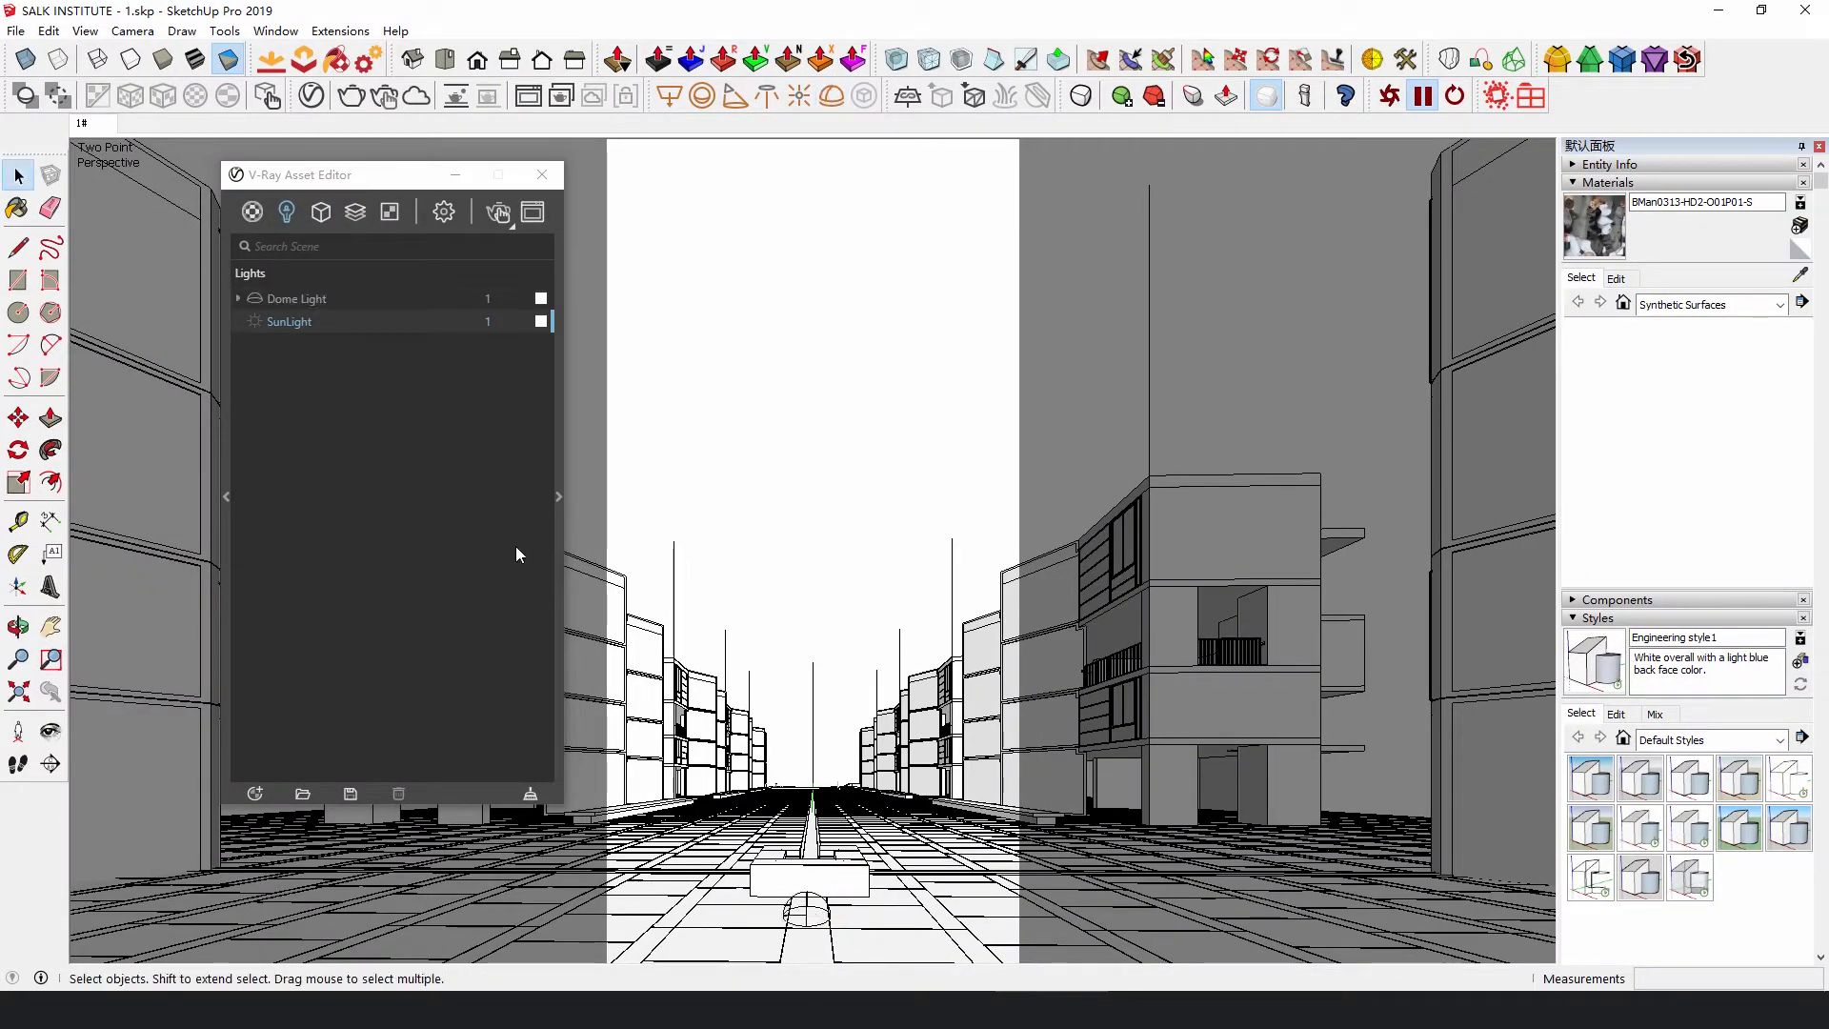
pyautogui.click(296, 298)
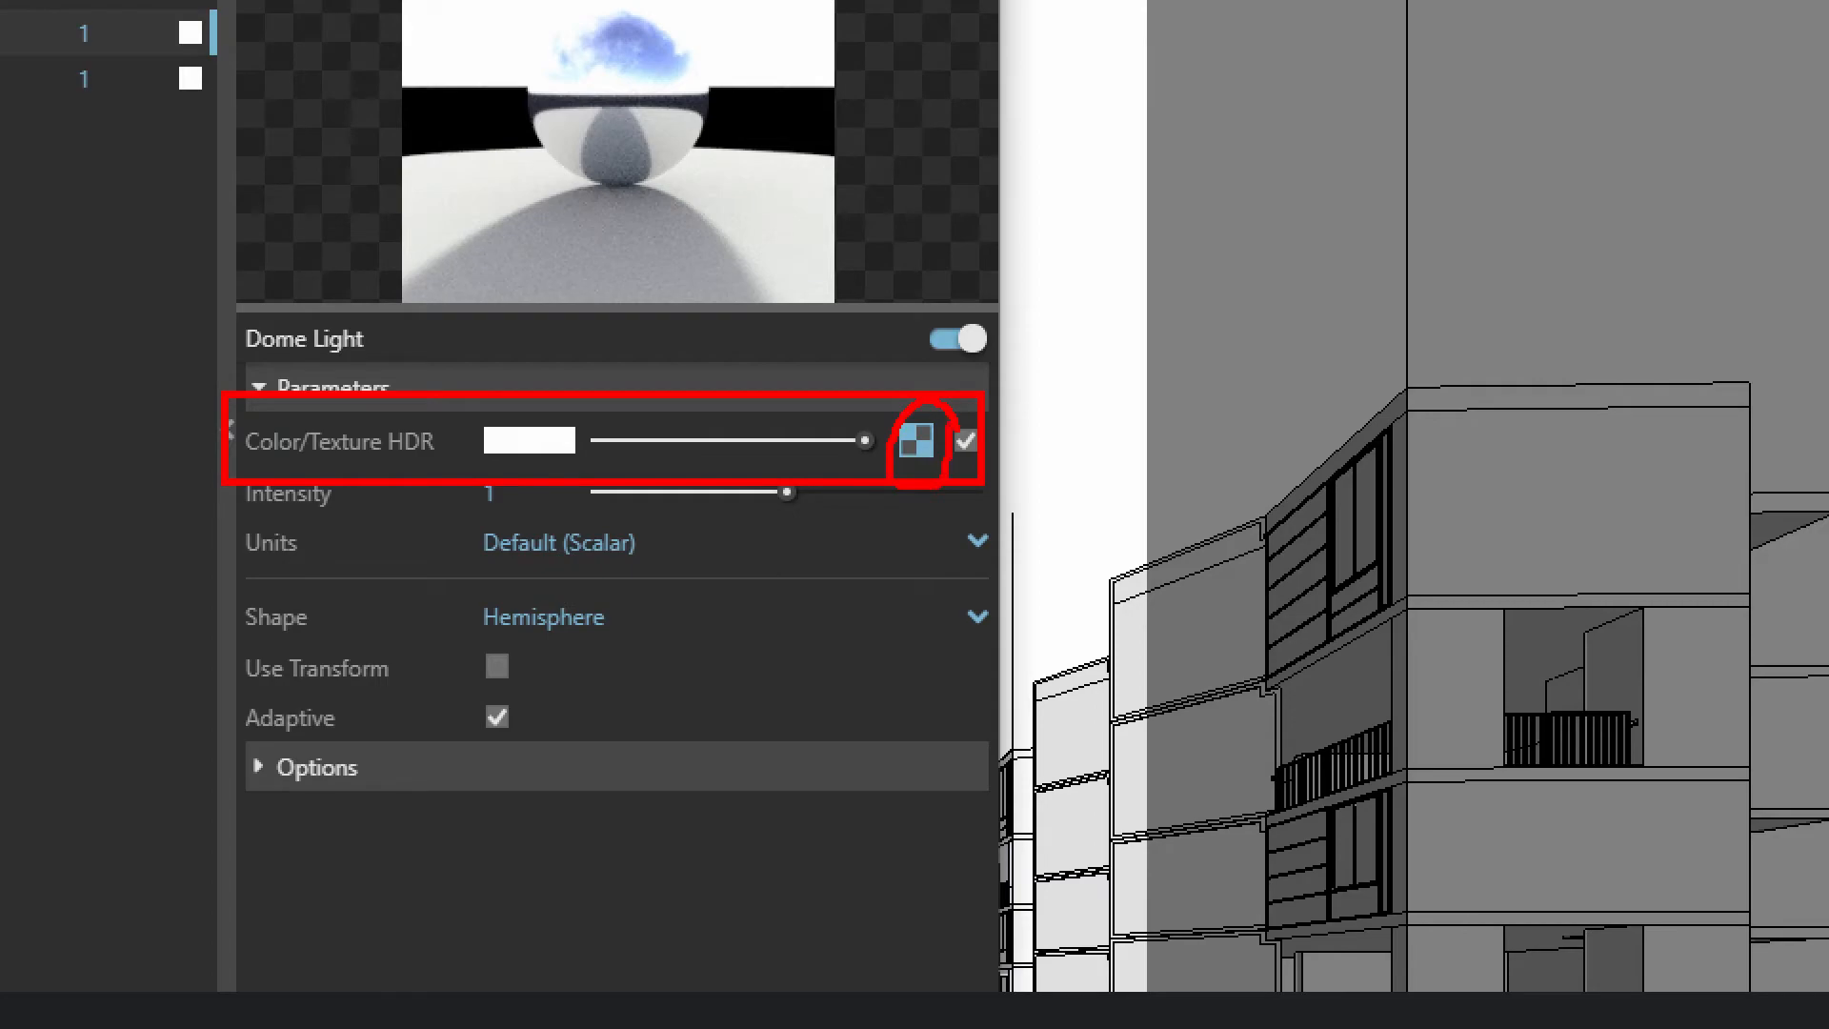
# Step: Give the dome light a Bitmap texture loaded from 0707 Dawn Sun.hdr
pyautogui.click(917, 441)
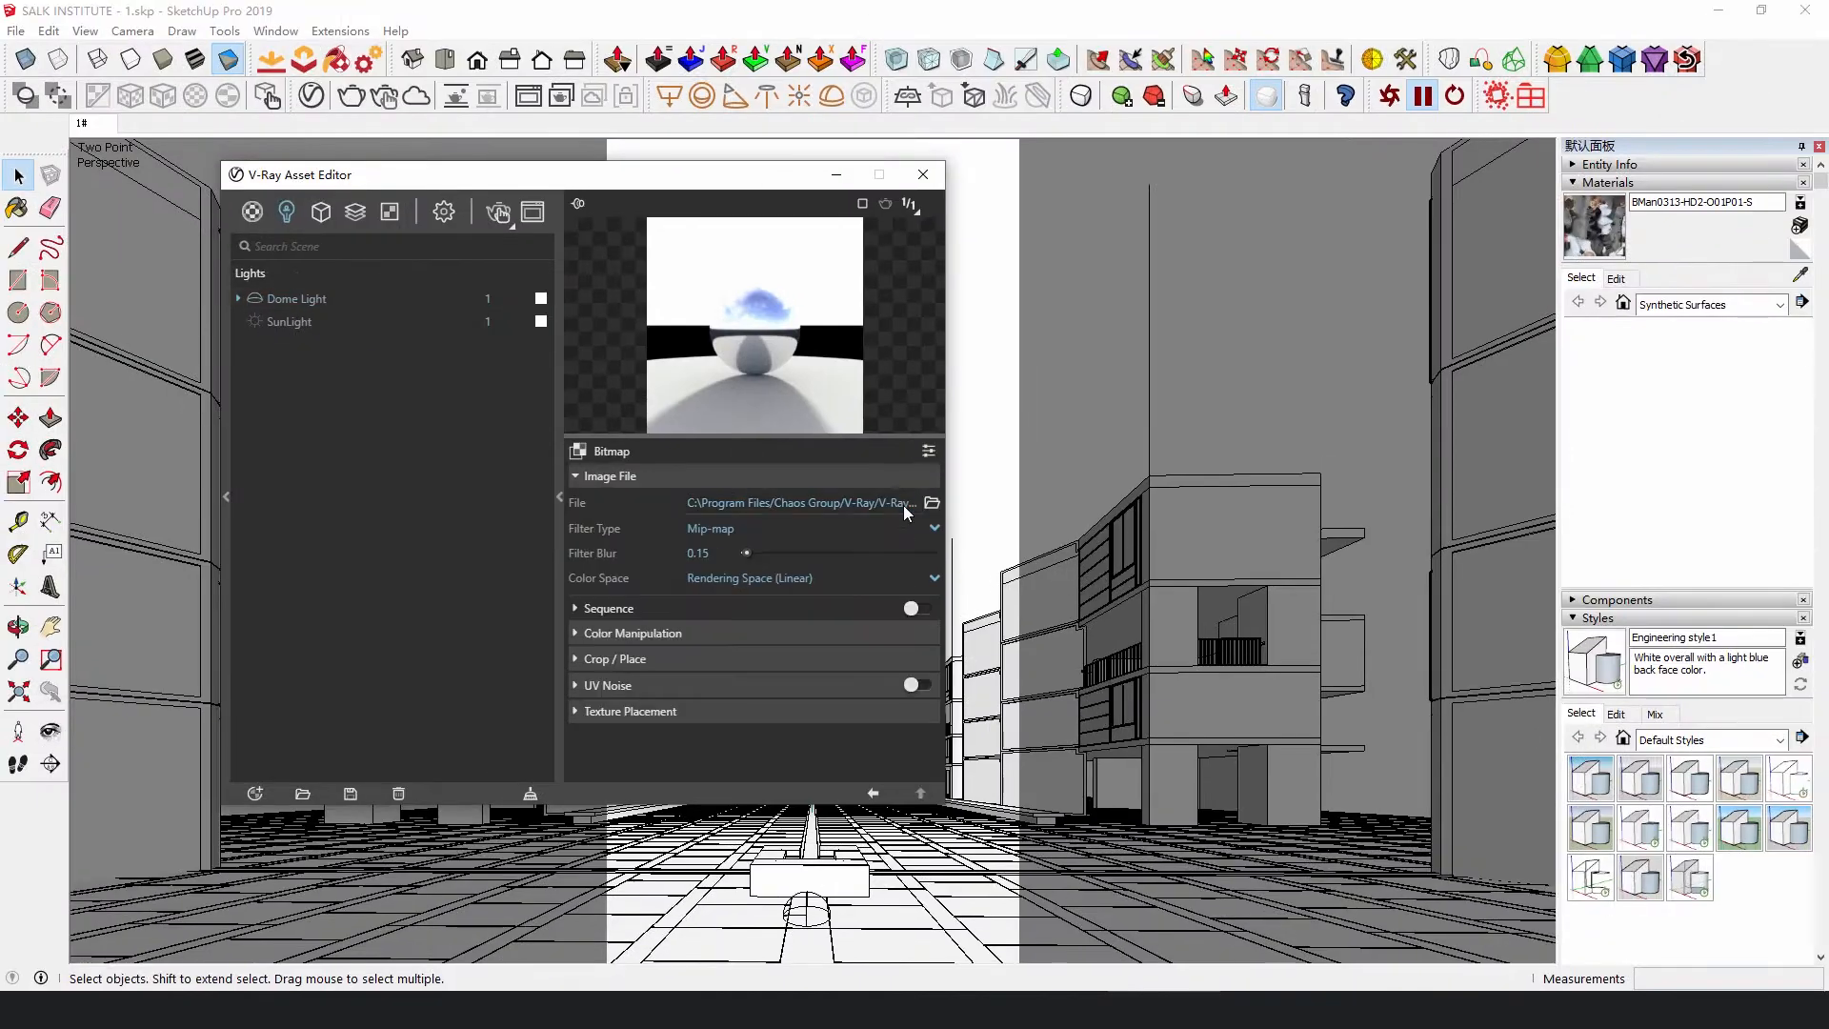
pyautogui.click(931, 502)
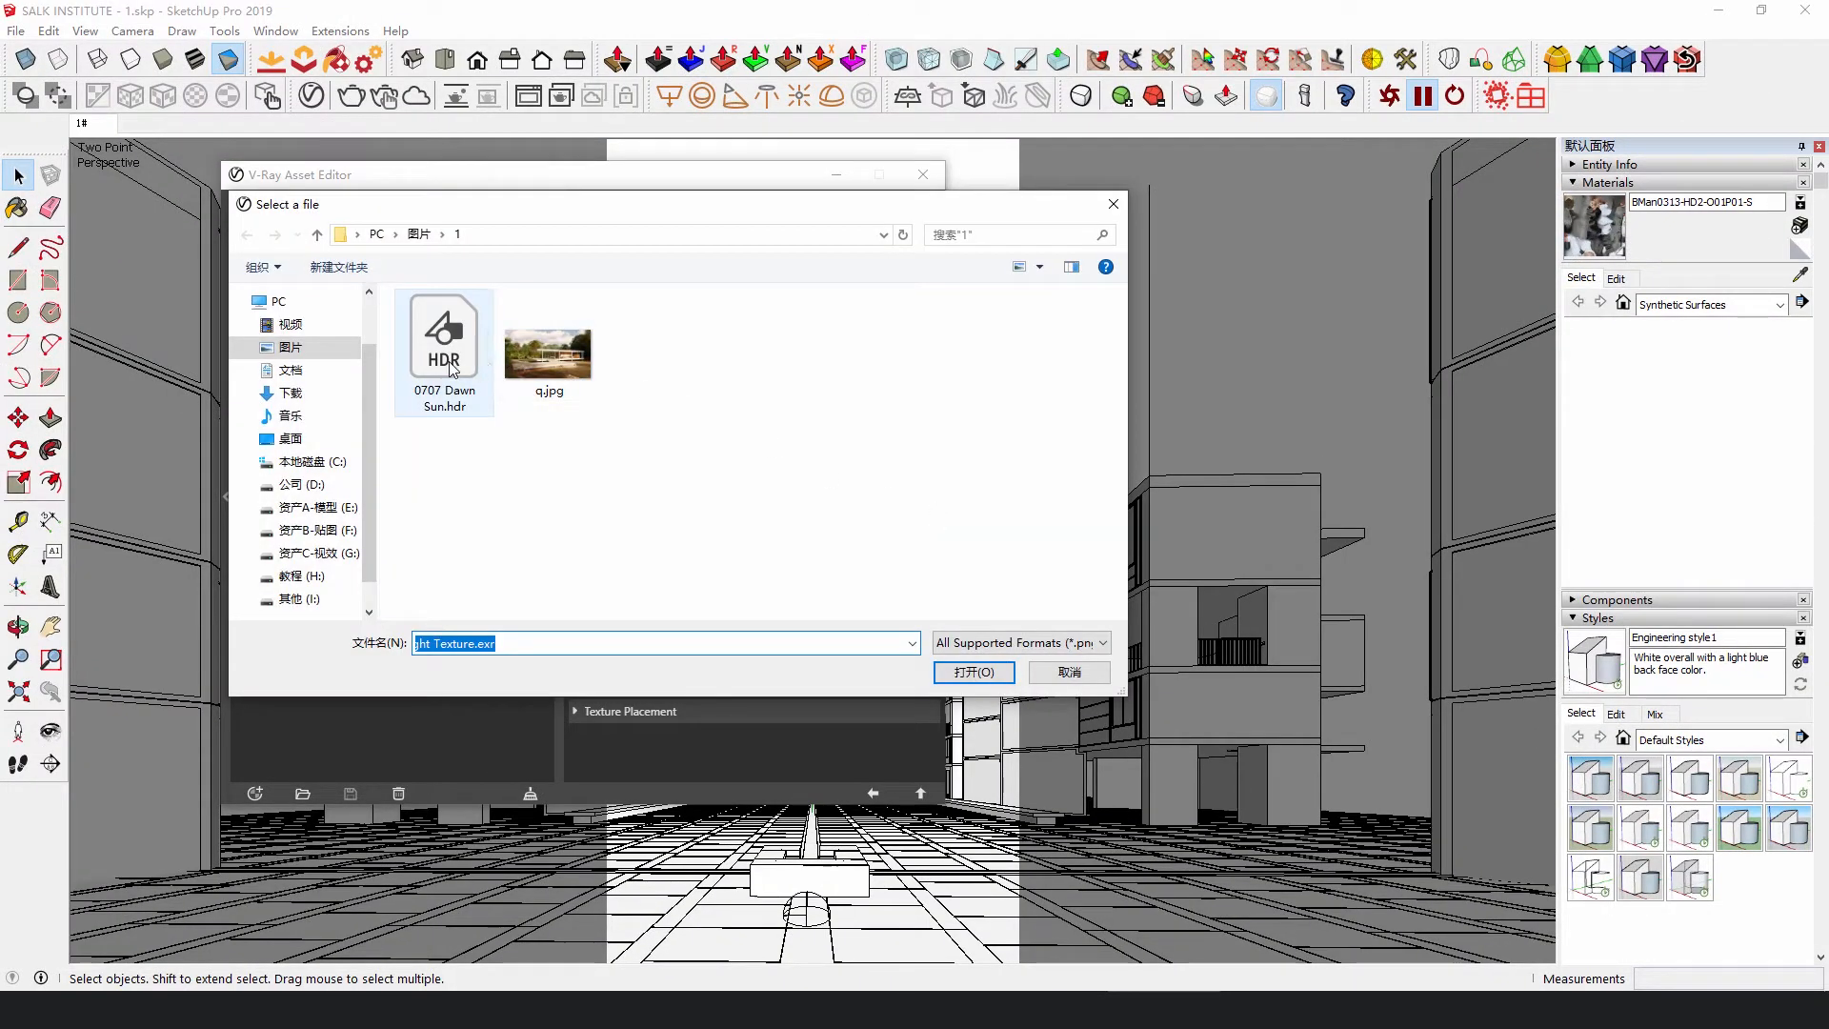
pyautogui.click(973, 672)
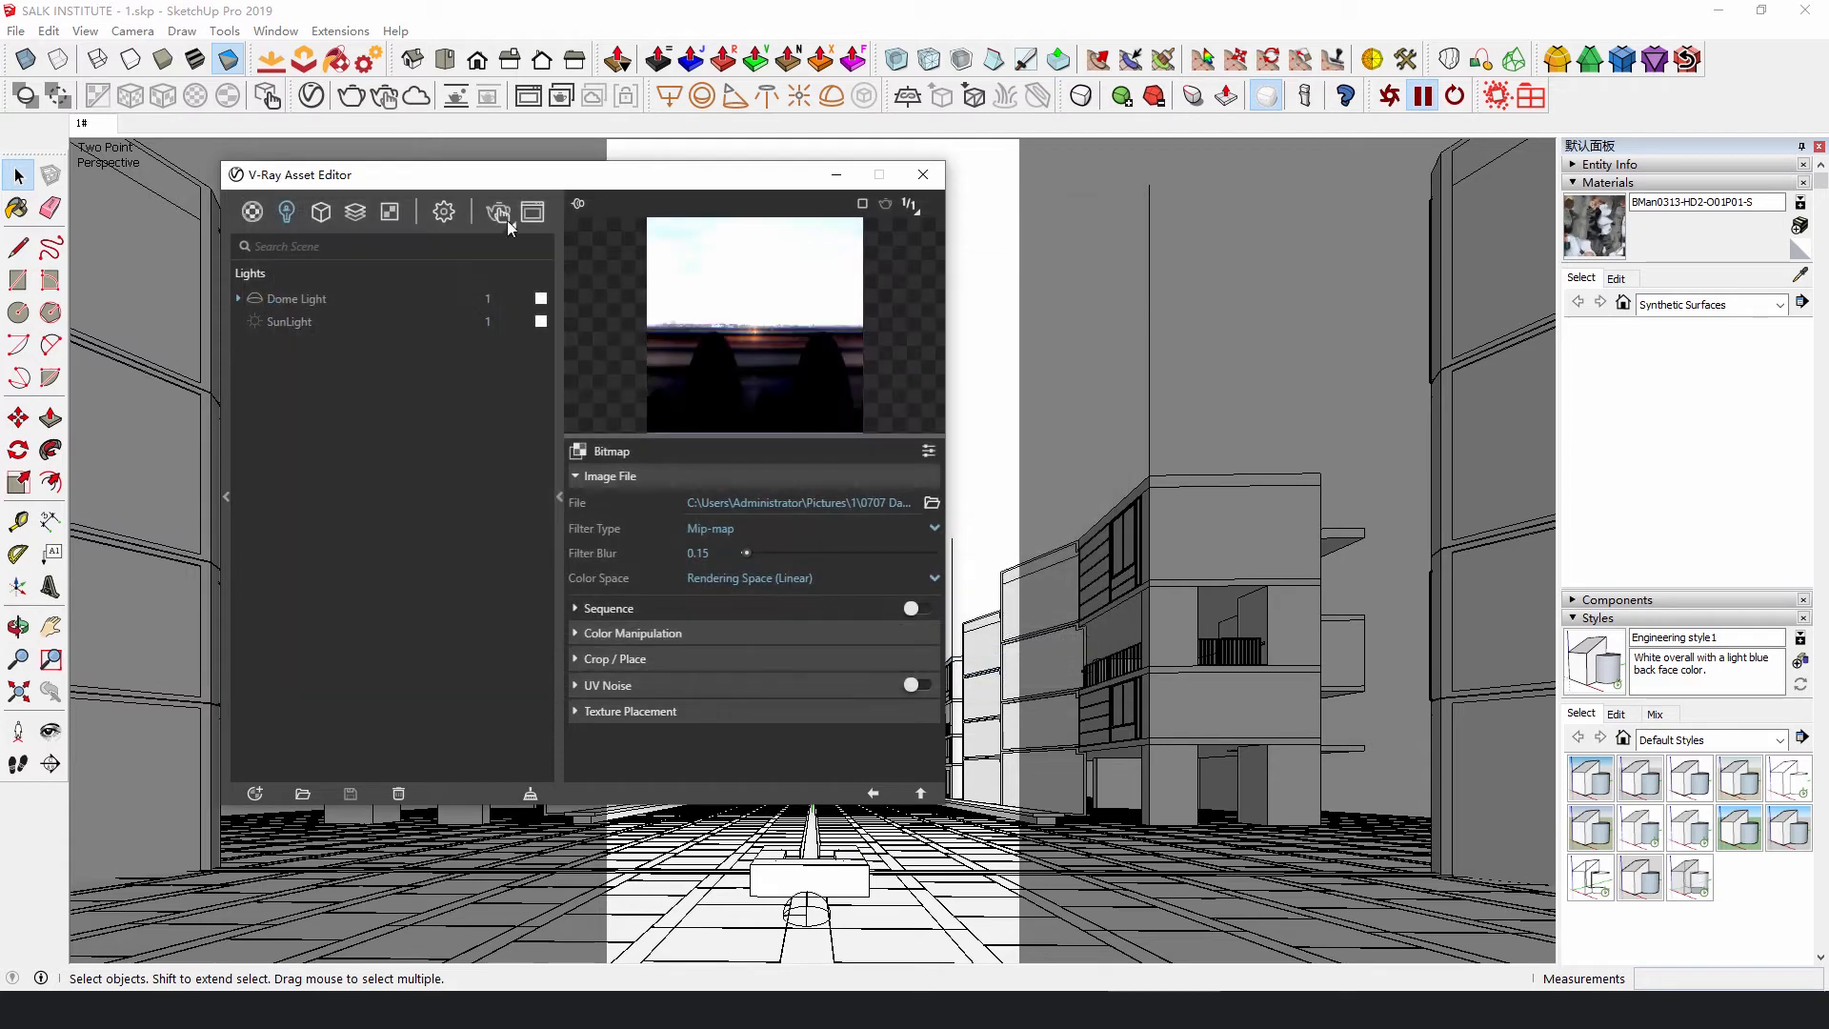
pyautogui.click(499, 211)
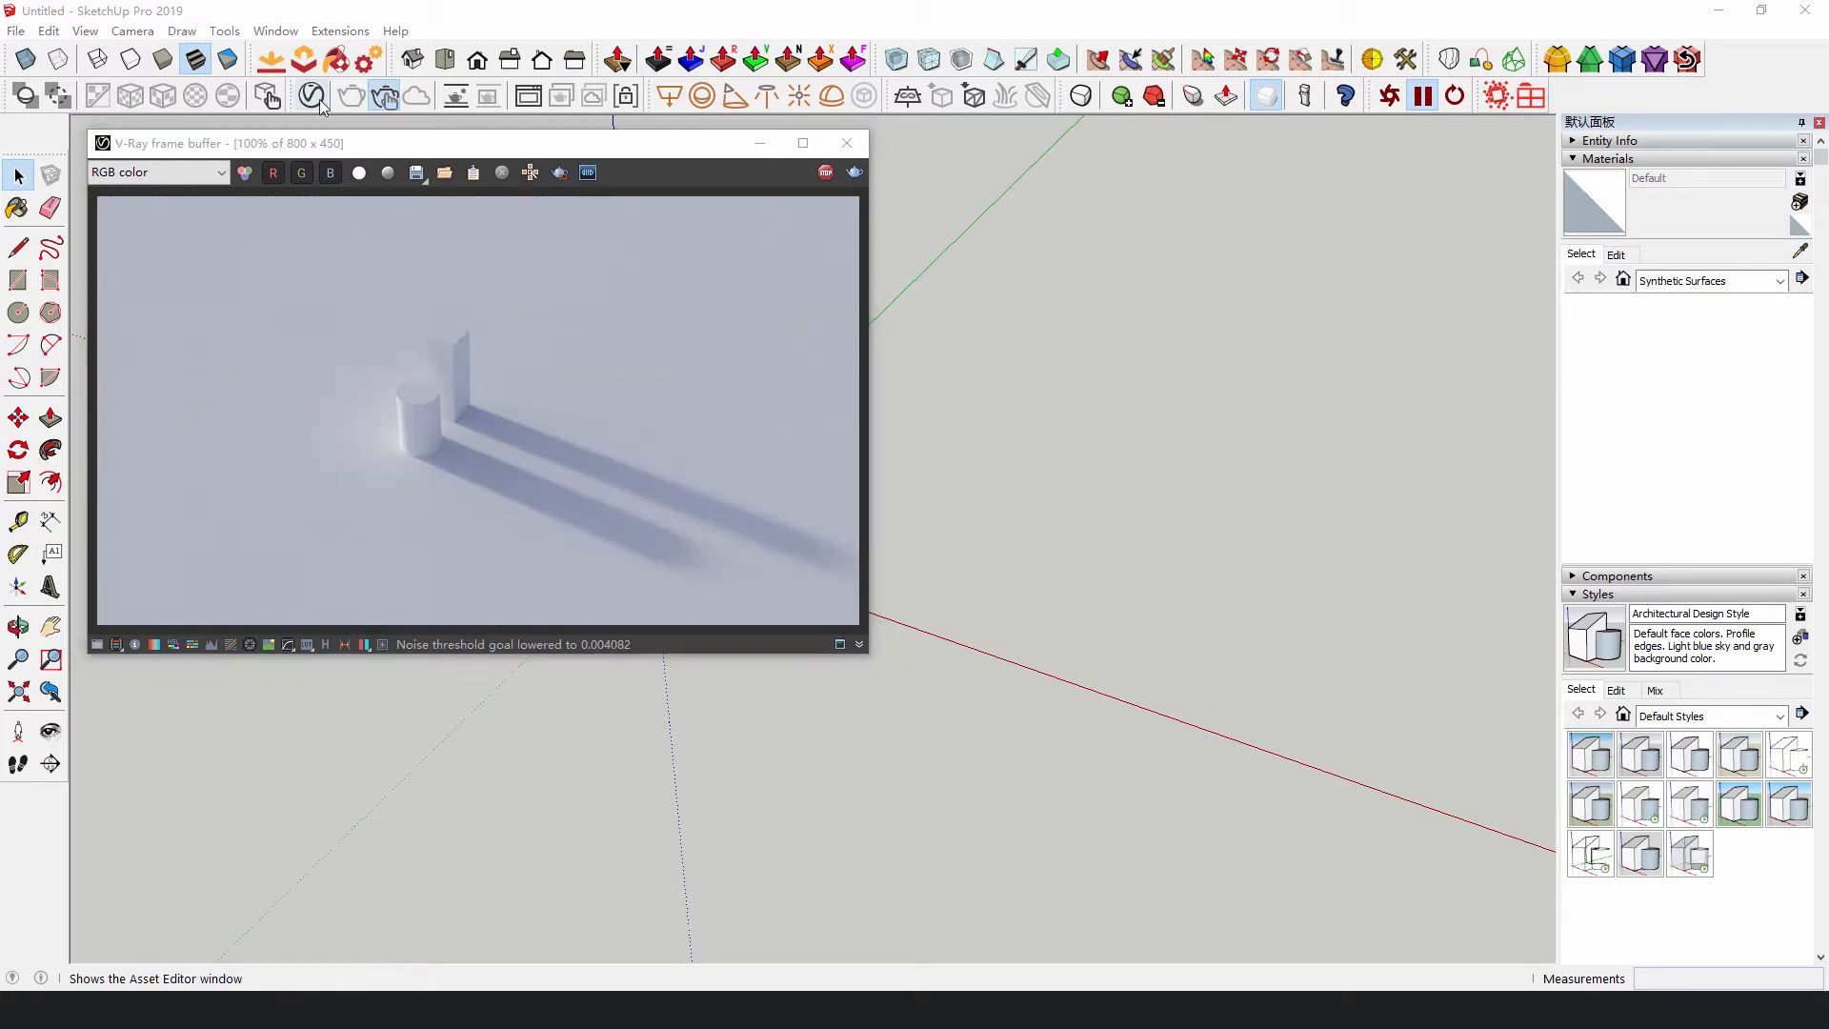
# Step: Show the Dome Light's HDR bitmap with its Texture Placement options expanded
pyautogui.click(308, 95)
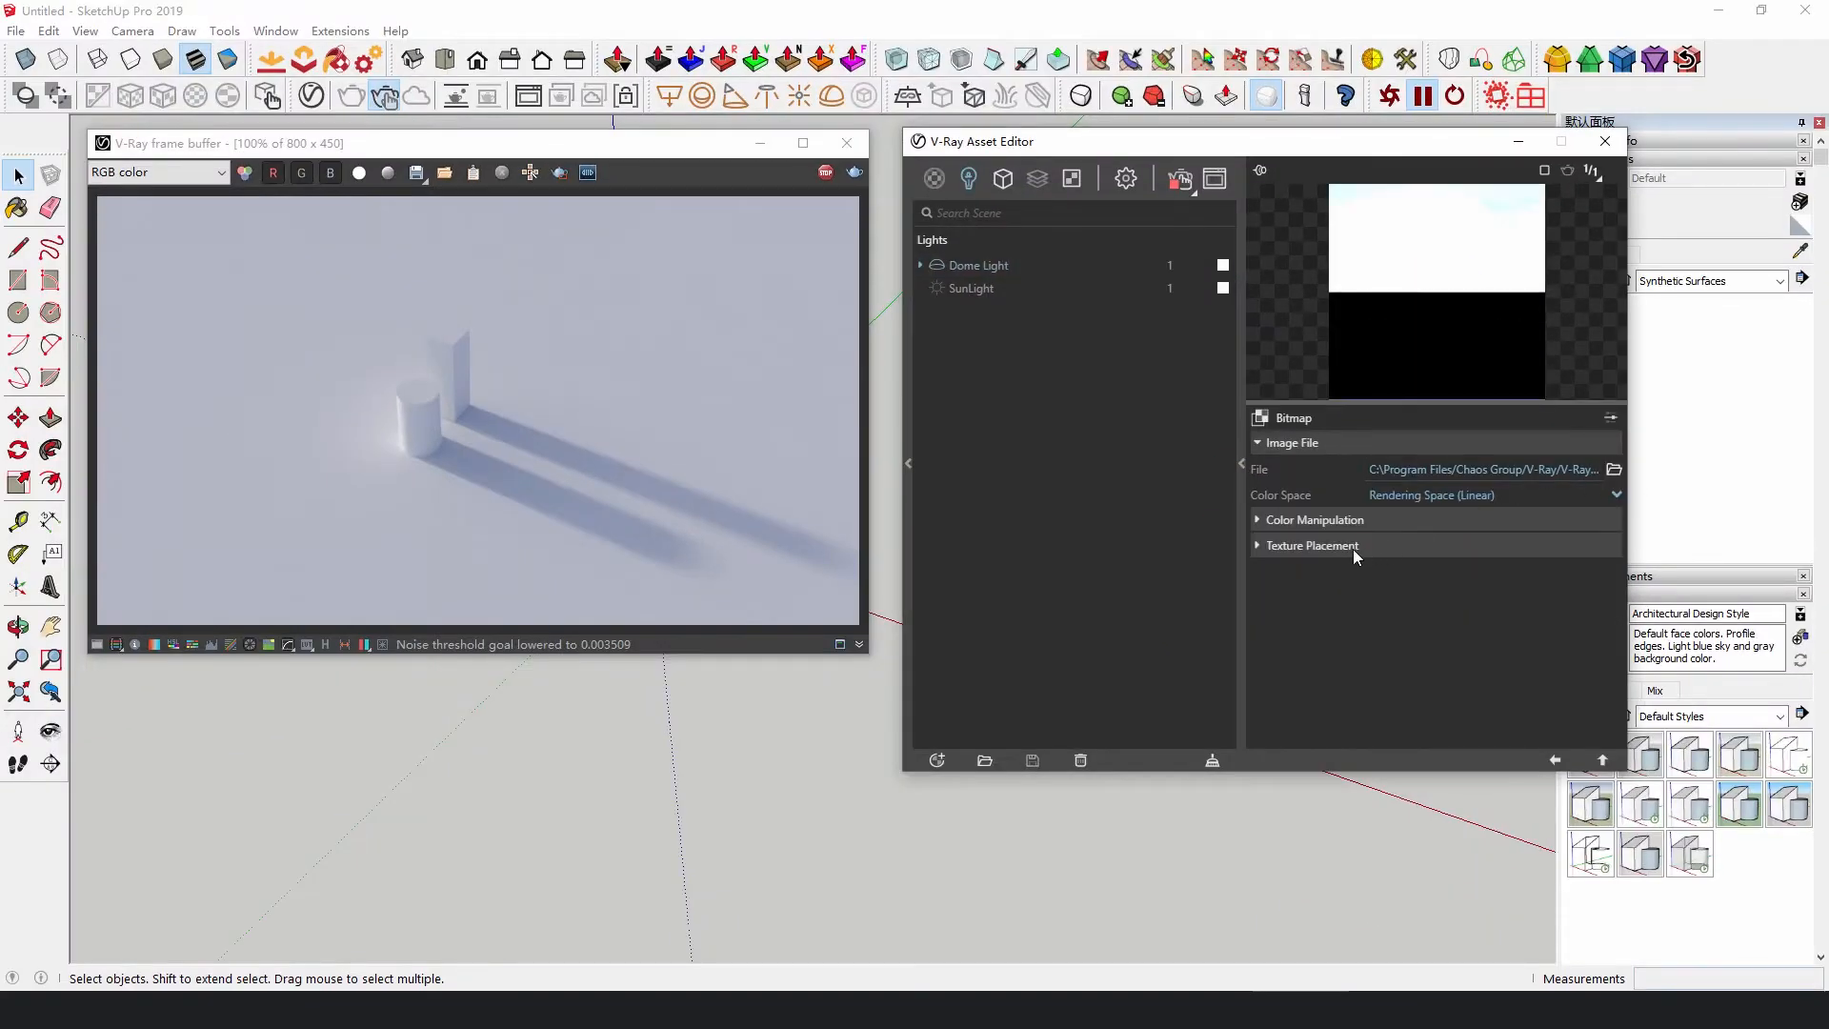
pyautogui.click(1313, 545)
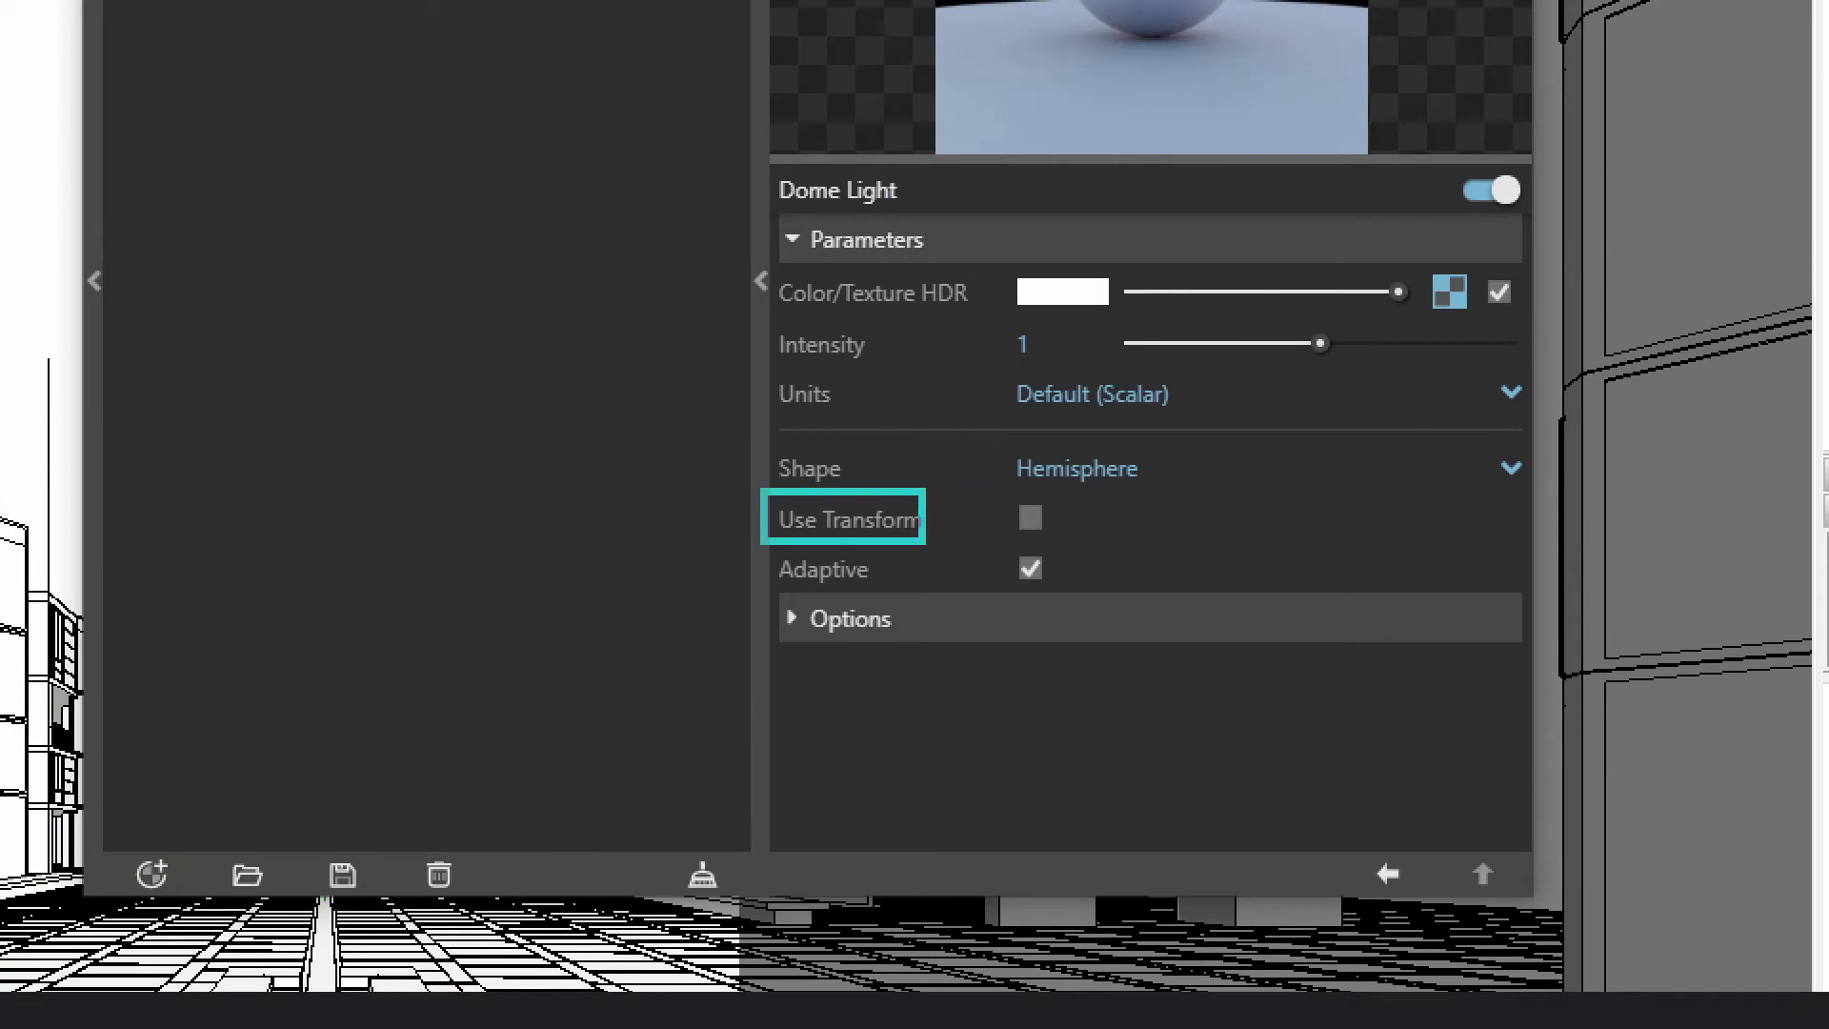
# Step: Enable Use Transform on the Dome Light so the HDRI follows its own rotation
pyautogui.click(1029, 518)
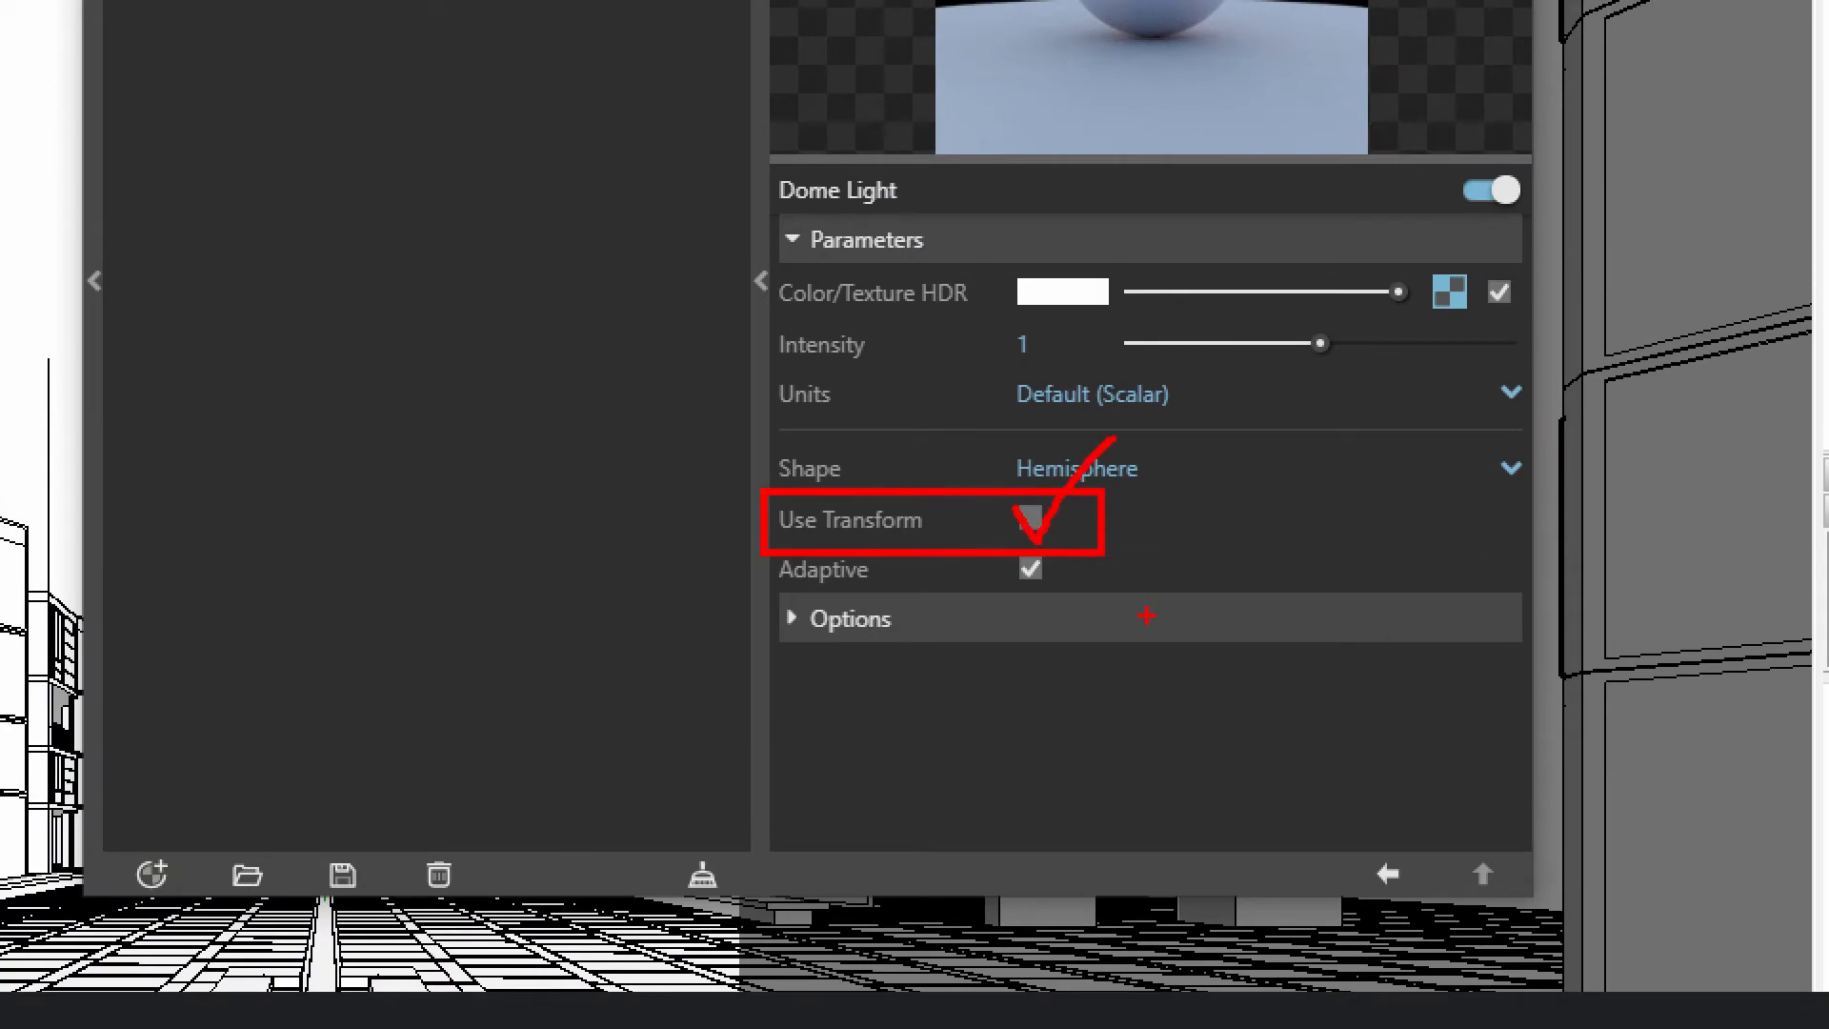
pyautogui.moveTo(1145, 587)
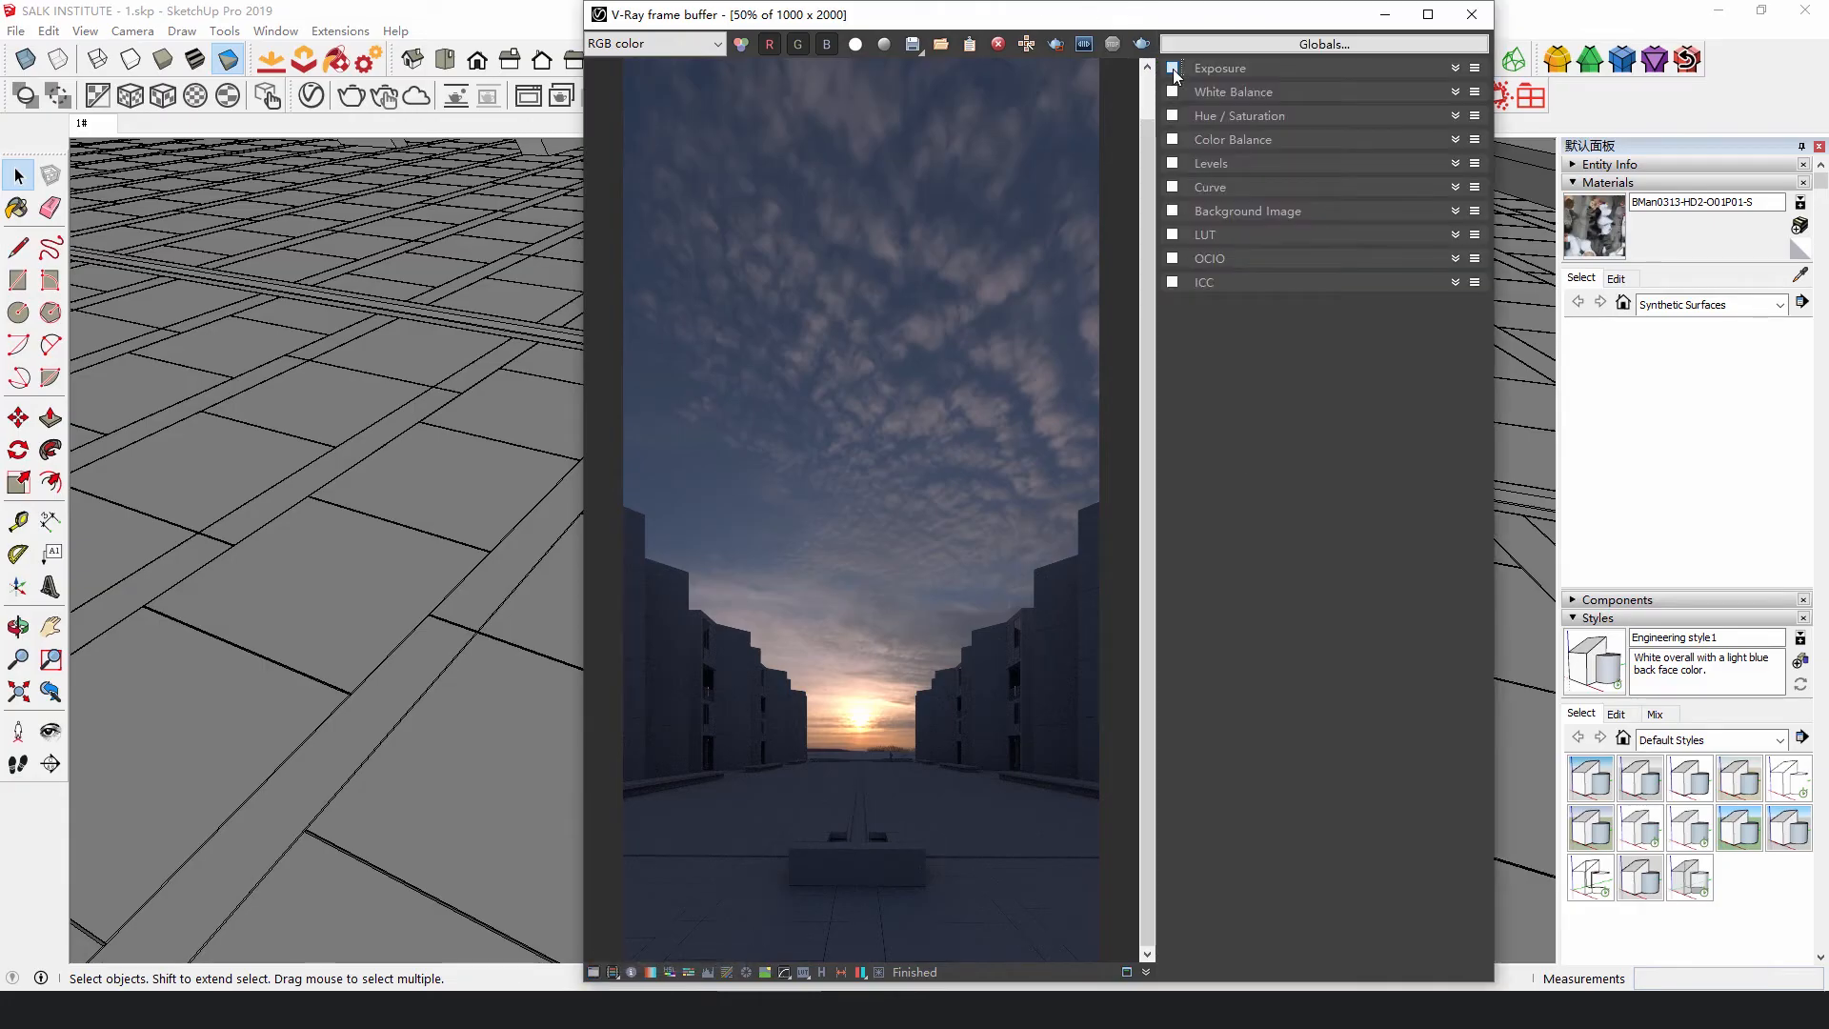
# Step: Enable the Exposure correction layer in the V-Ray Frame Buffer to brighten the sunset render
pyautogui.click(1174, 68)
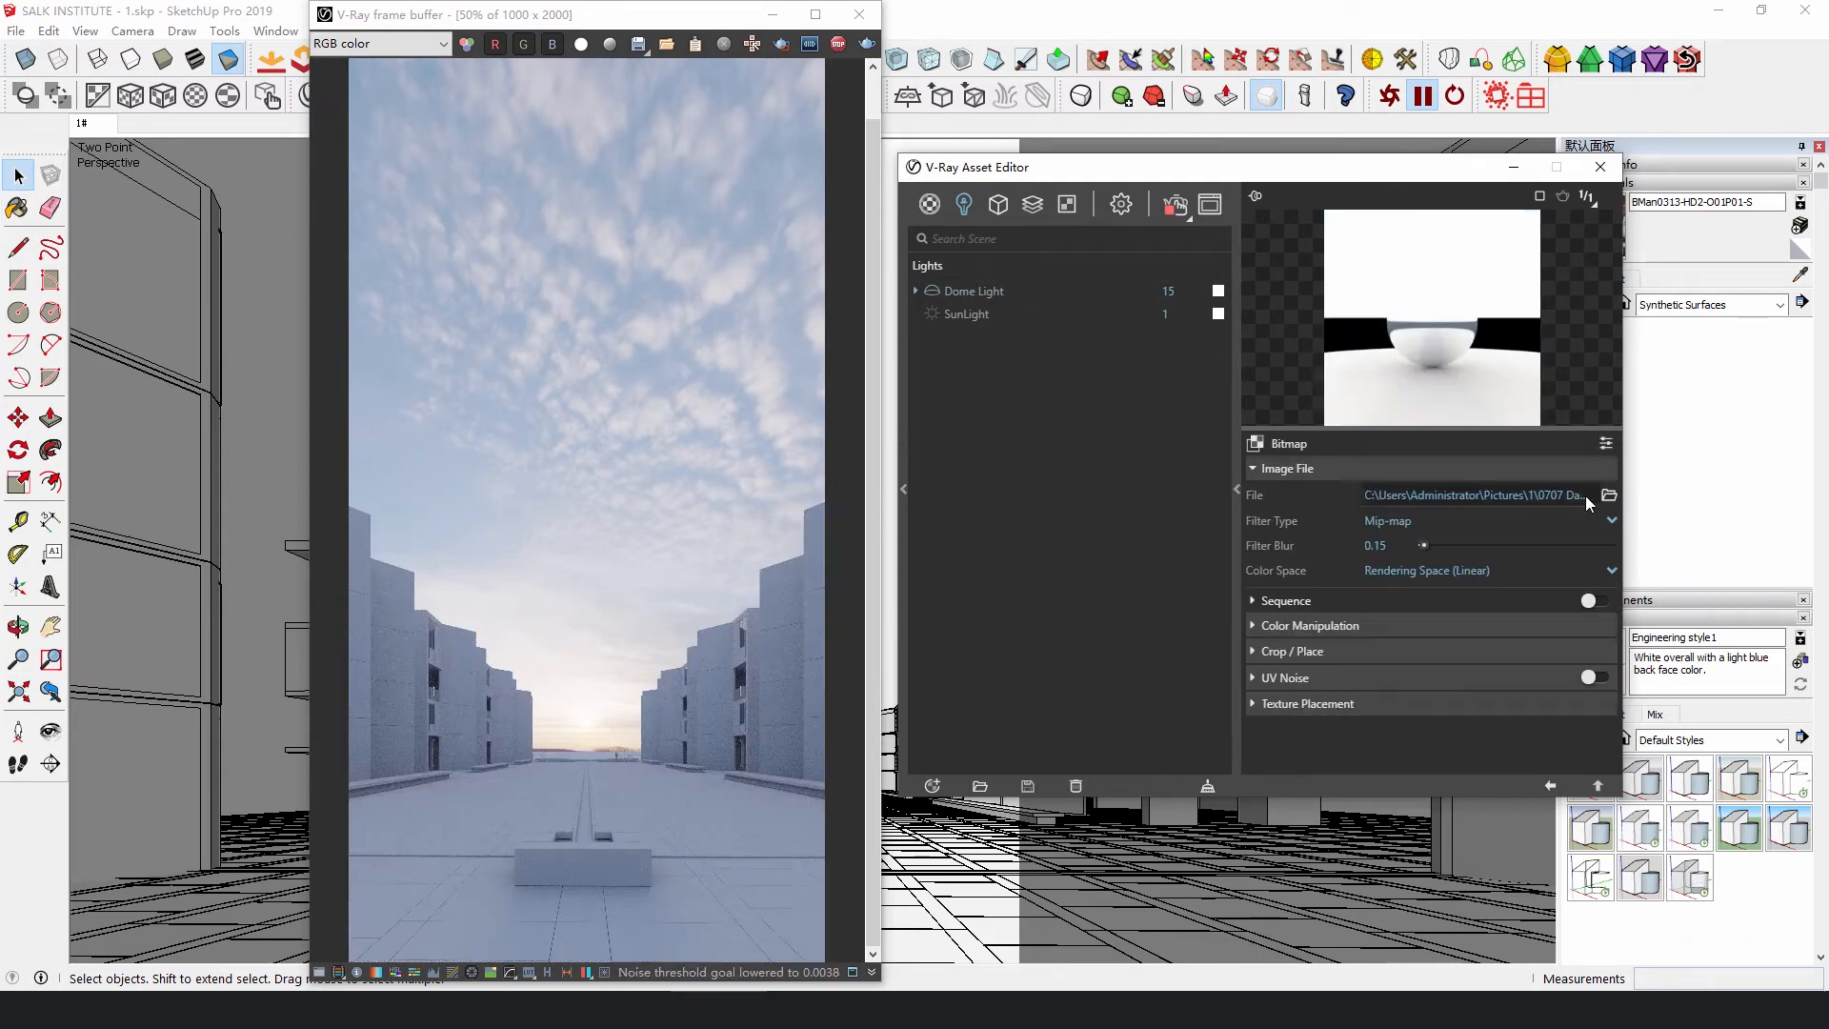
# Step: Load a different HDRI into the dome Bitmap and set its Color Space to Custom Gamma Curve
pyautogui.click(1610, 571)
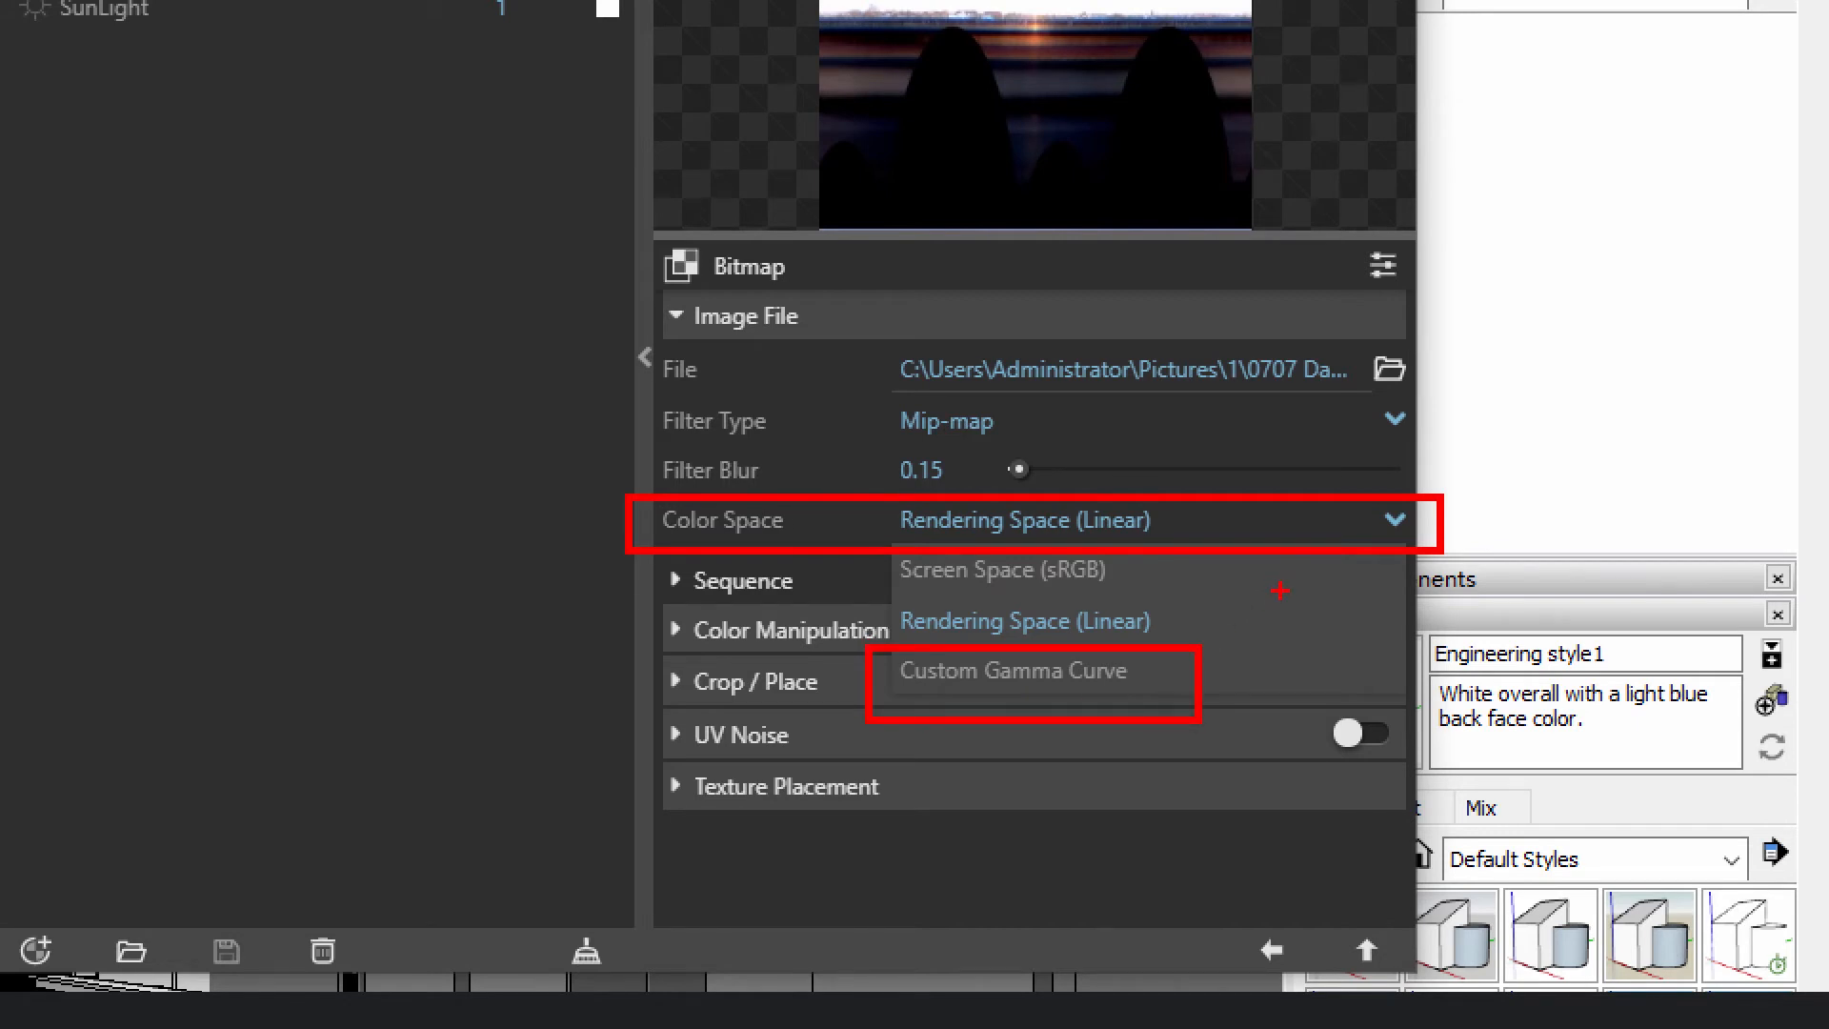
pyautogui.click(1014, 670)
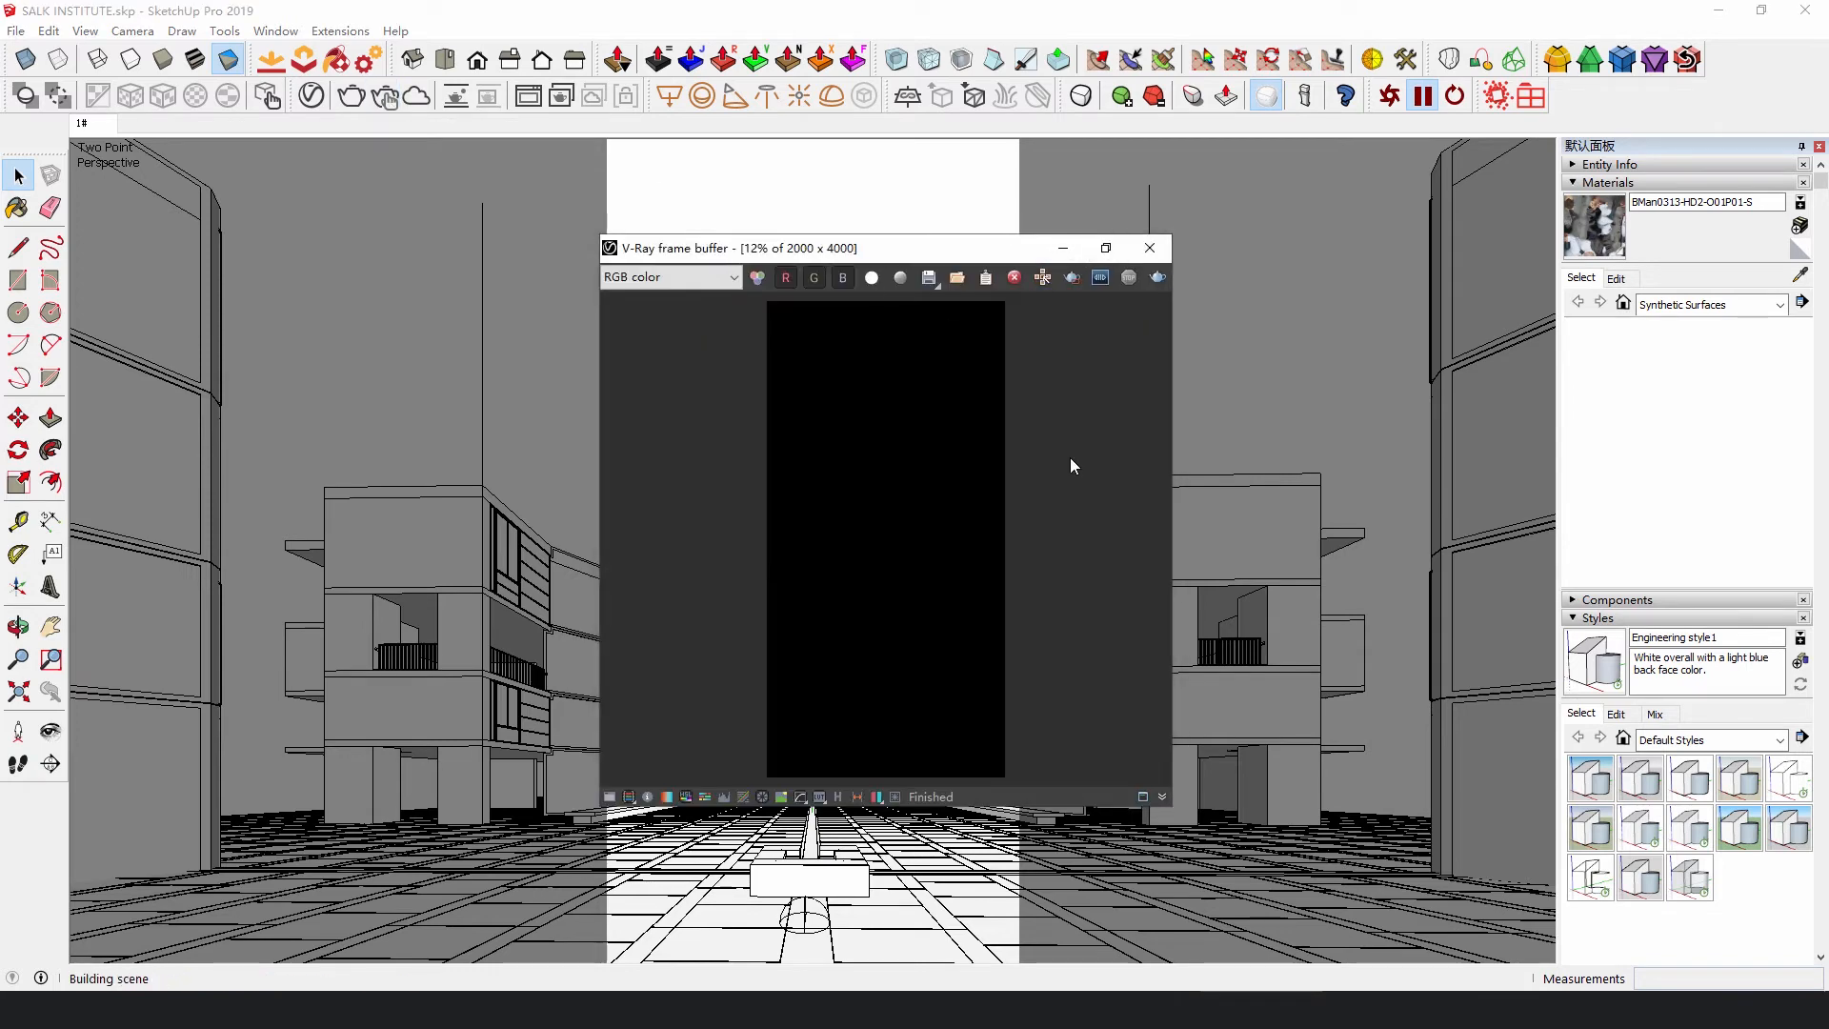
# Step: Enable the Bloom/Glare lens effect in the Frame Buffer to add glow around the sun
pyautogui.click(1105, 248)
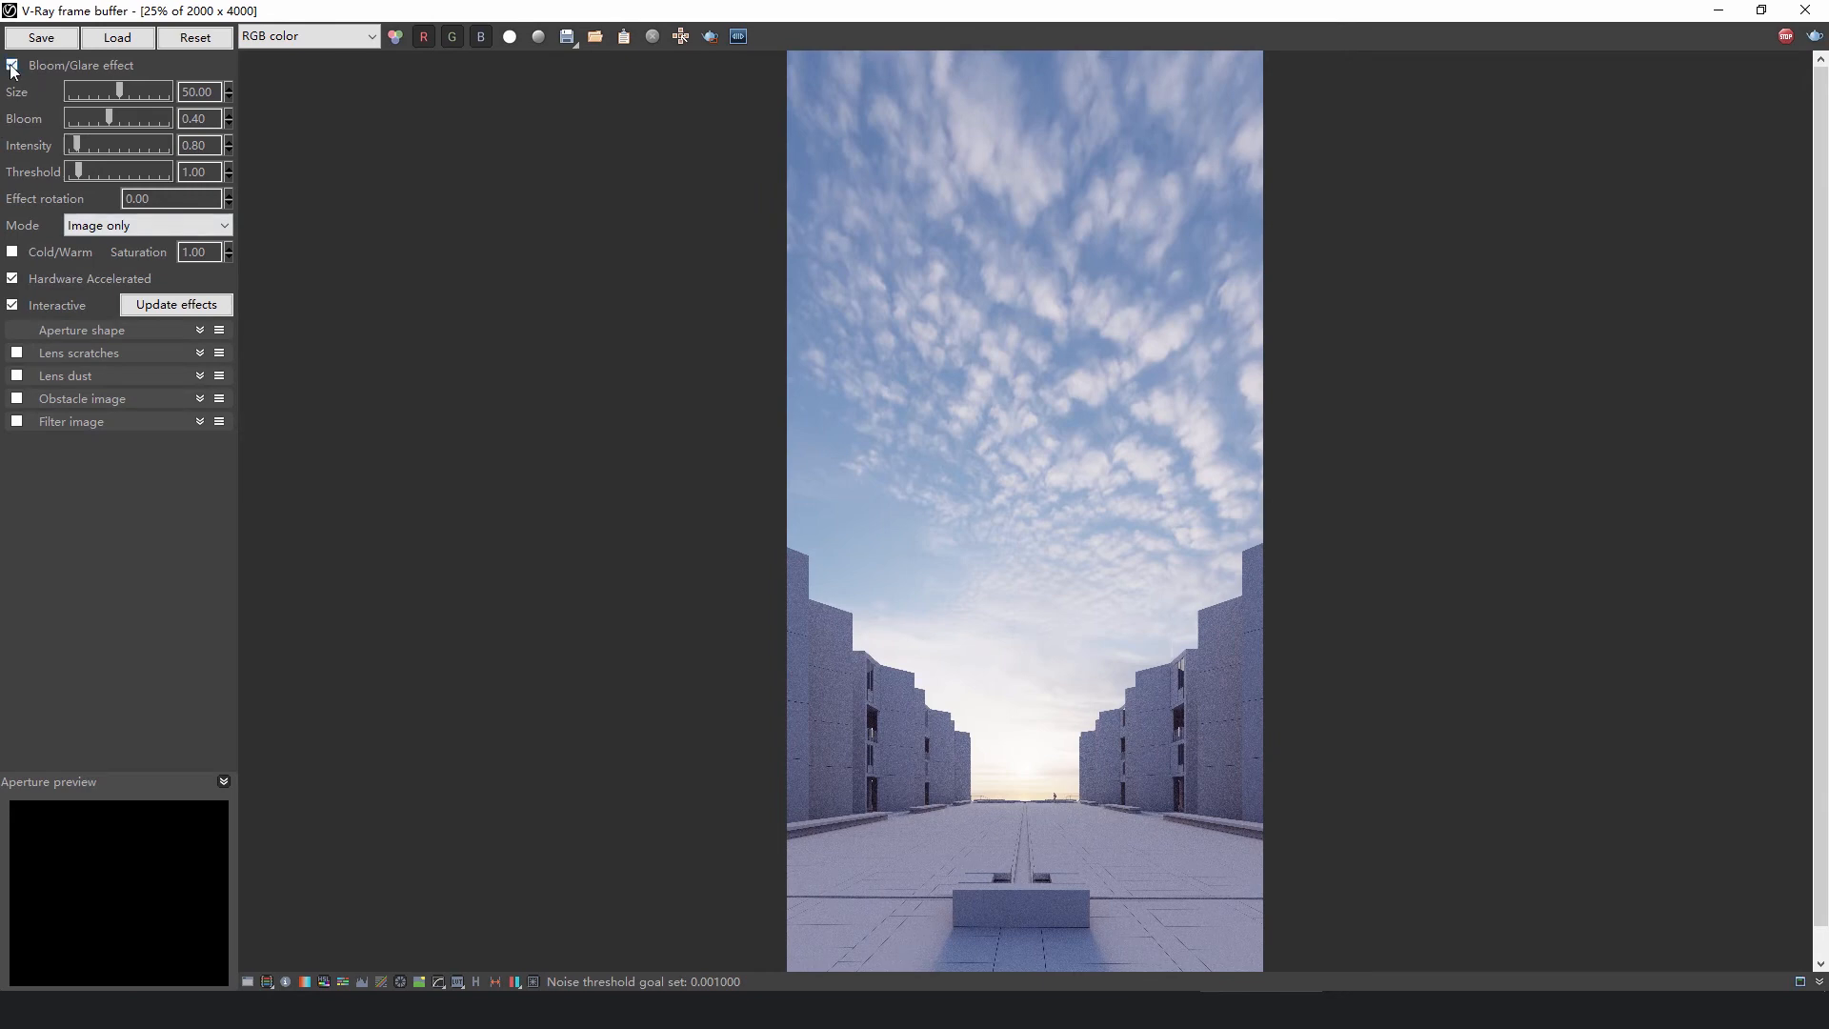
pyautogui.click(11, 64)
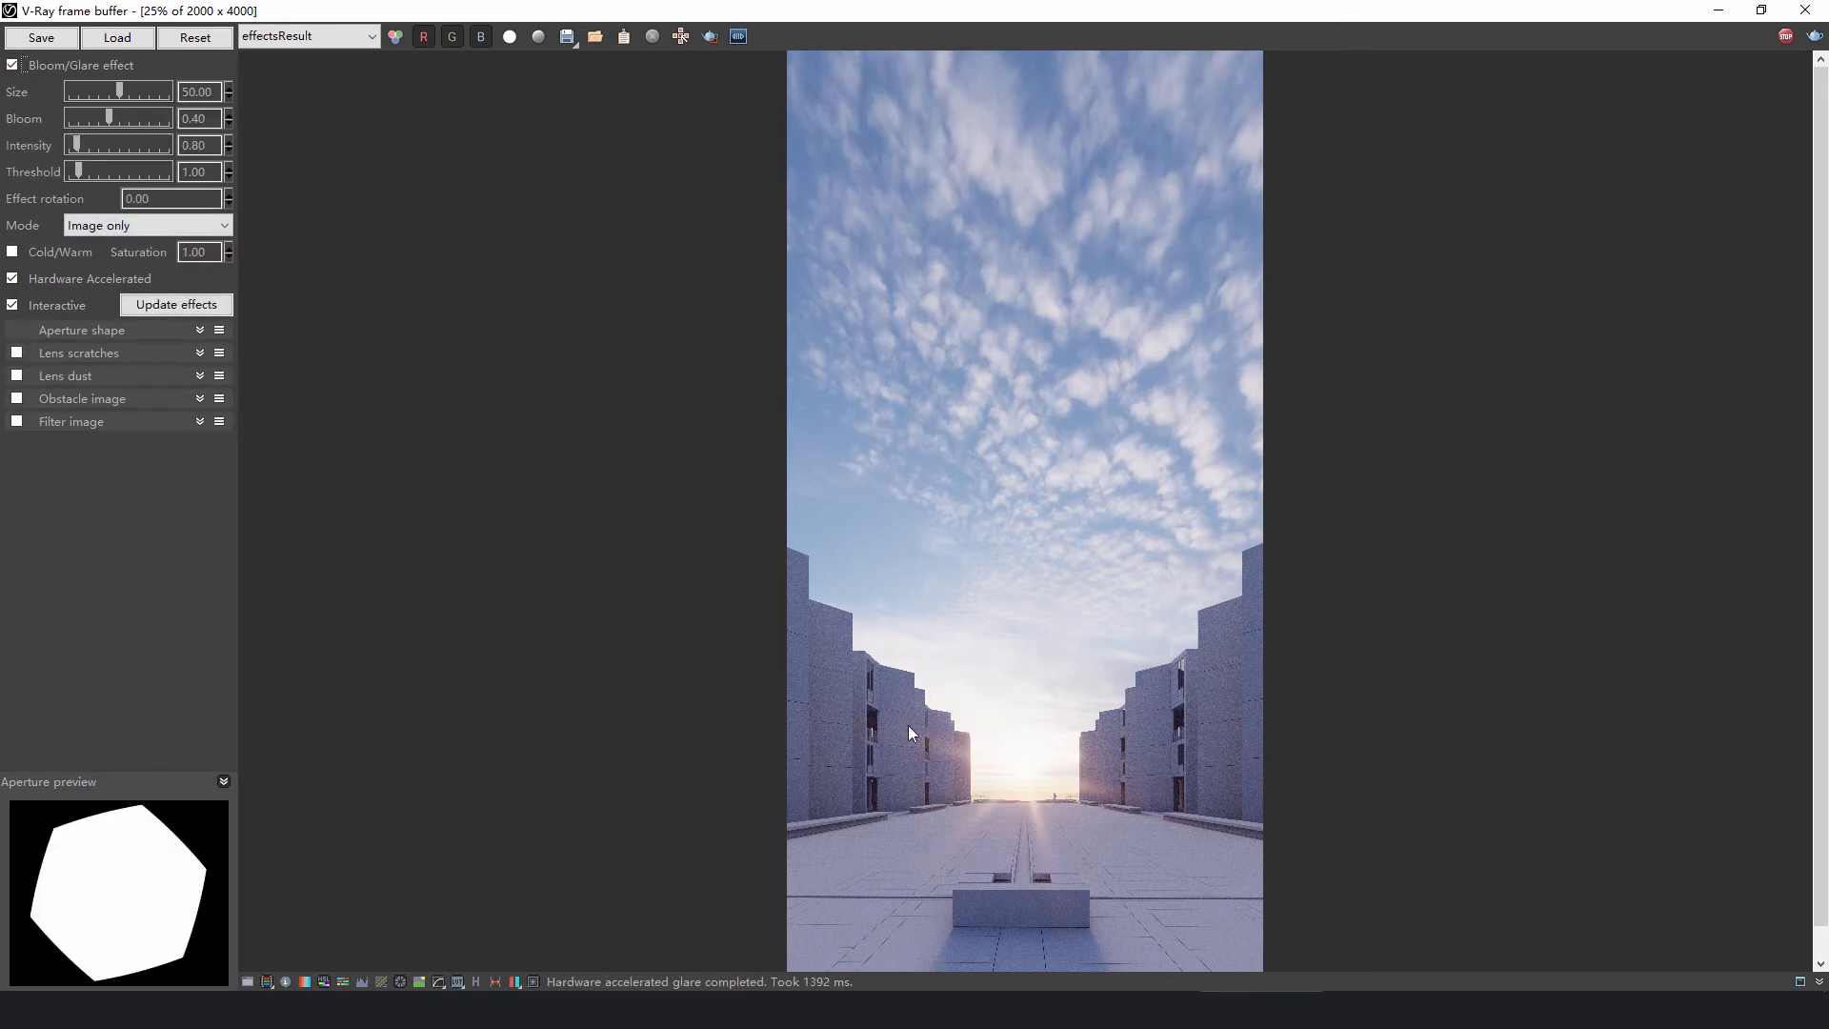
pyautogui.moveTo(532, 981)
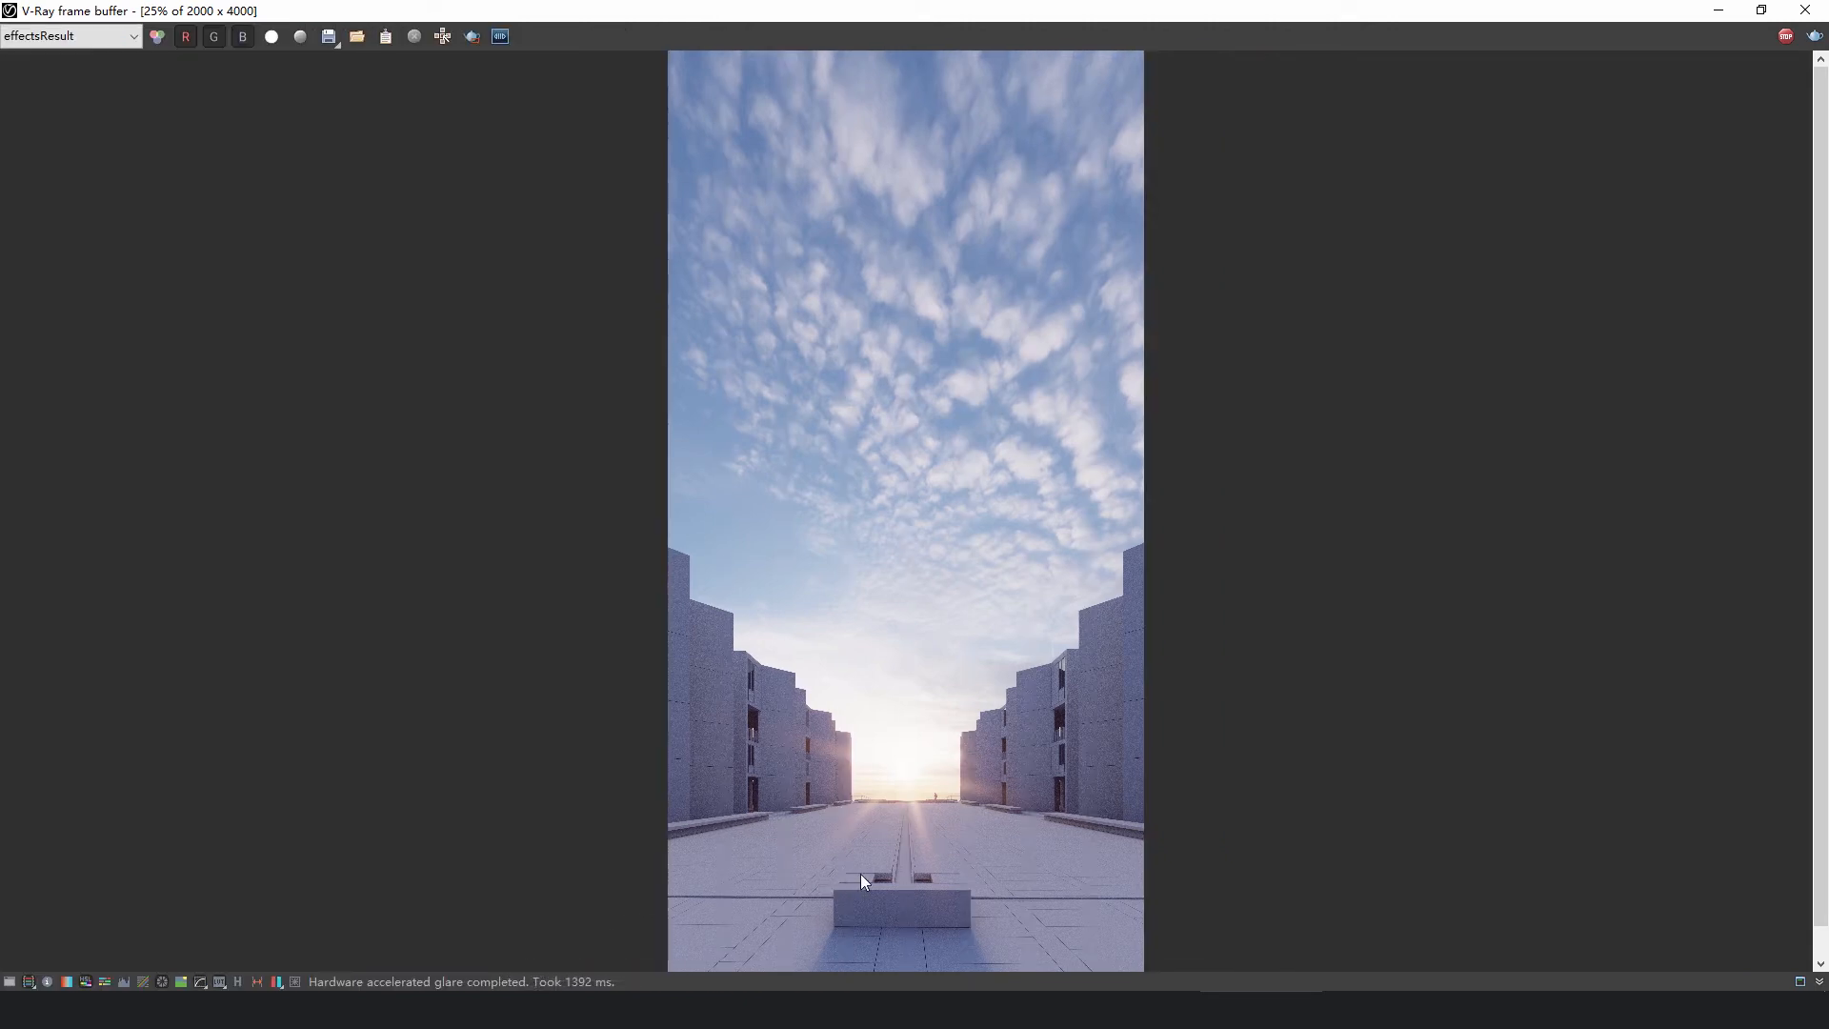
pyautogui.moveTo(1412, 884)
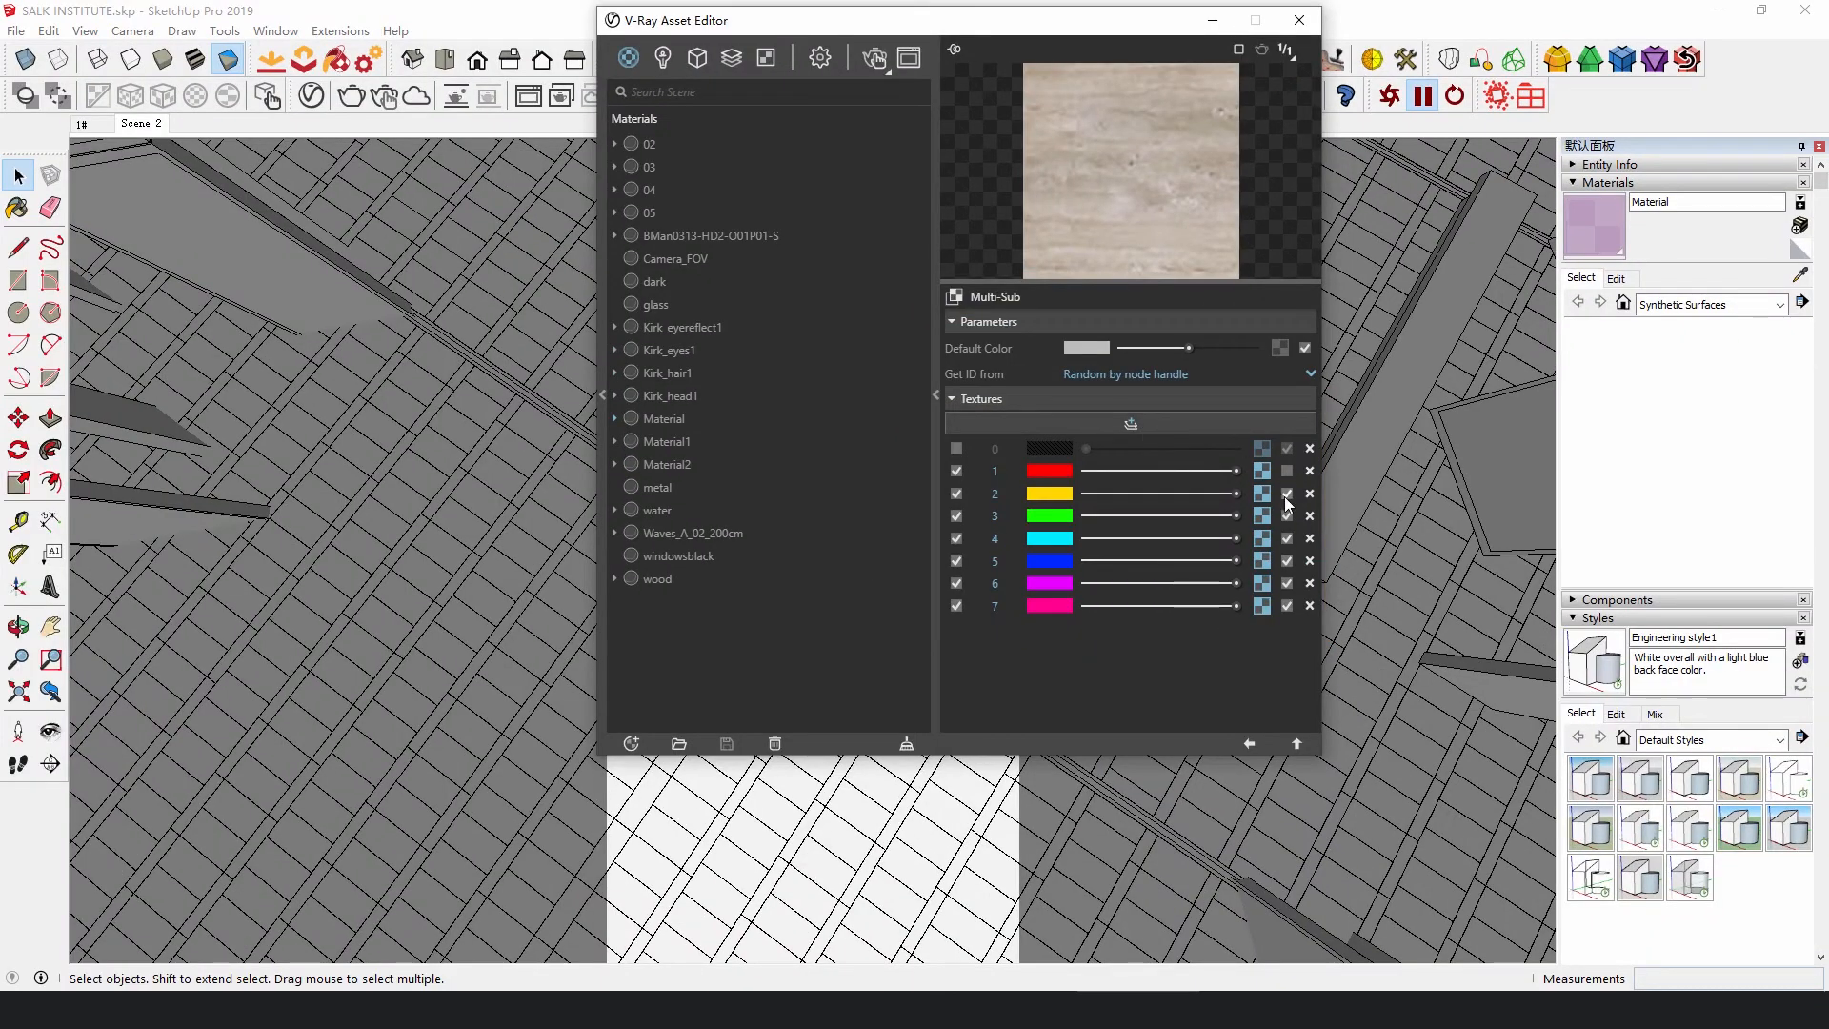
# Step: Attach a stone texture map to one of the paving material's Multi-Sub slots
pyautogui.click(1288, 494)
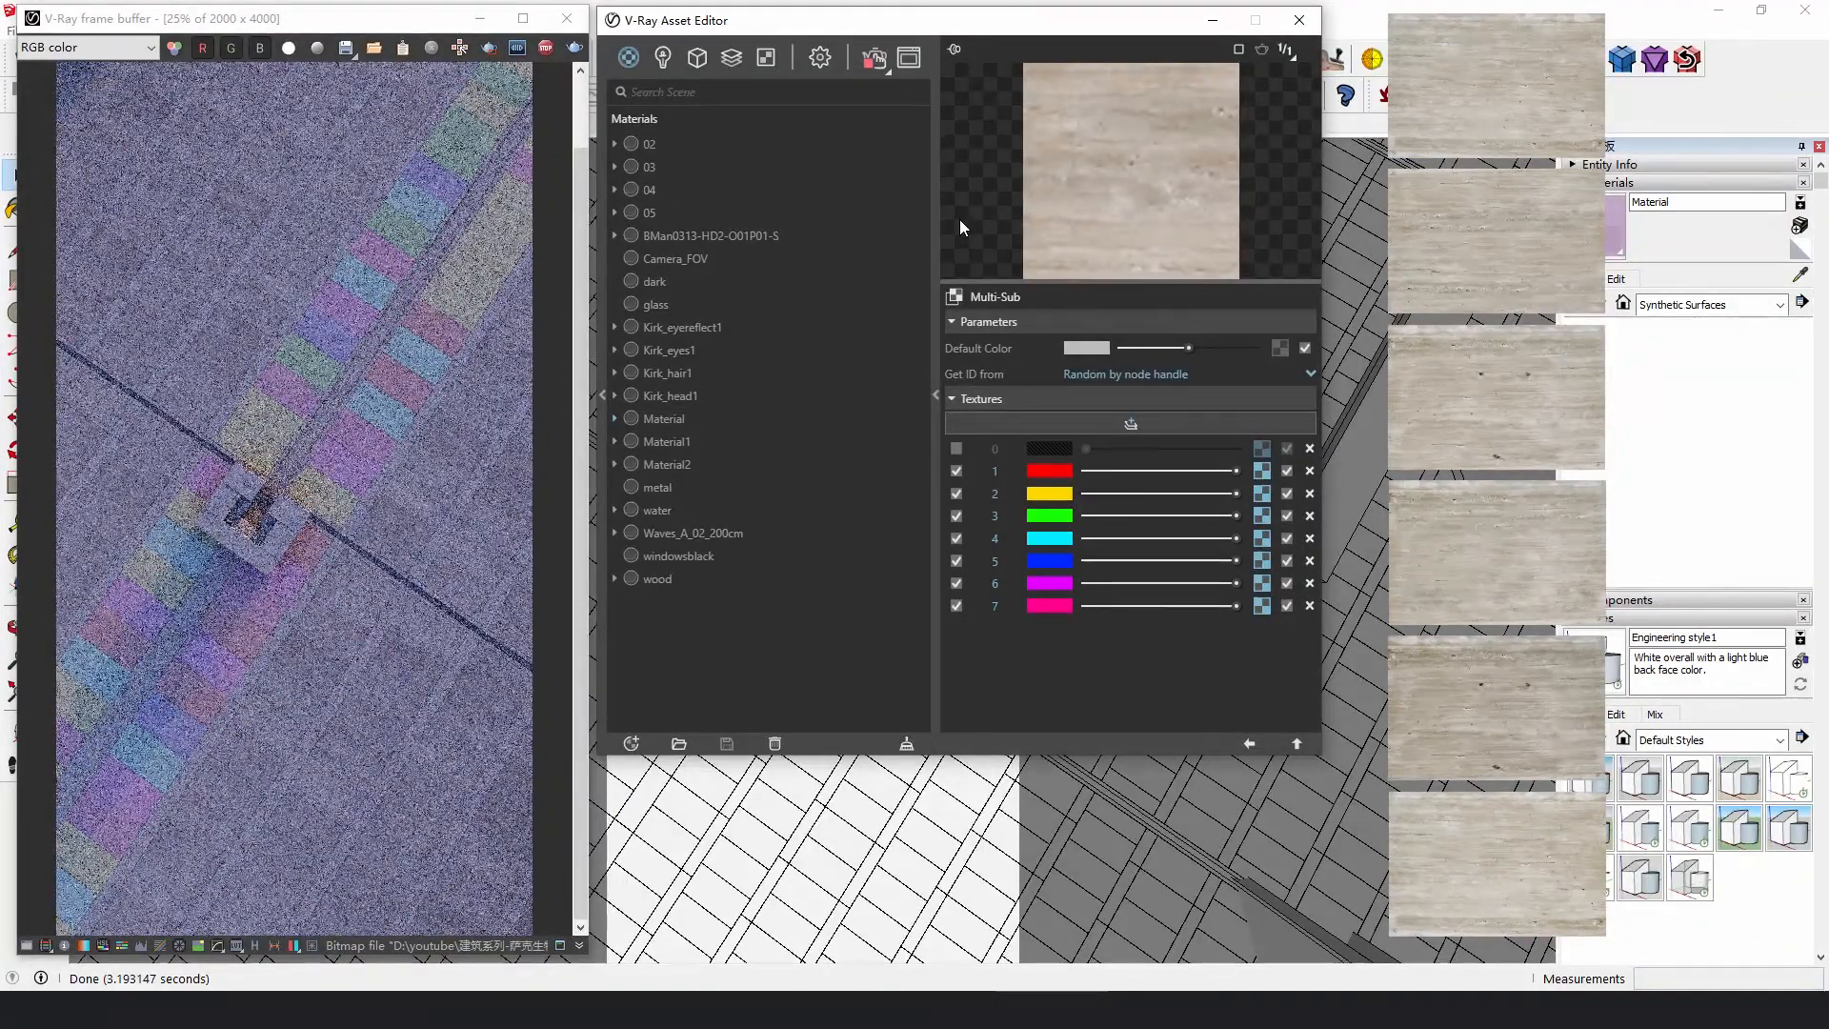
# Step: Render the courtyard floor with randomized Multi-Sub tiles and reach the closing subscribe screen
pyautogui.click(1297, 20)
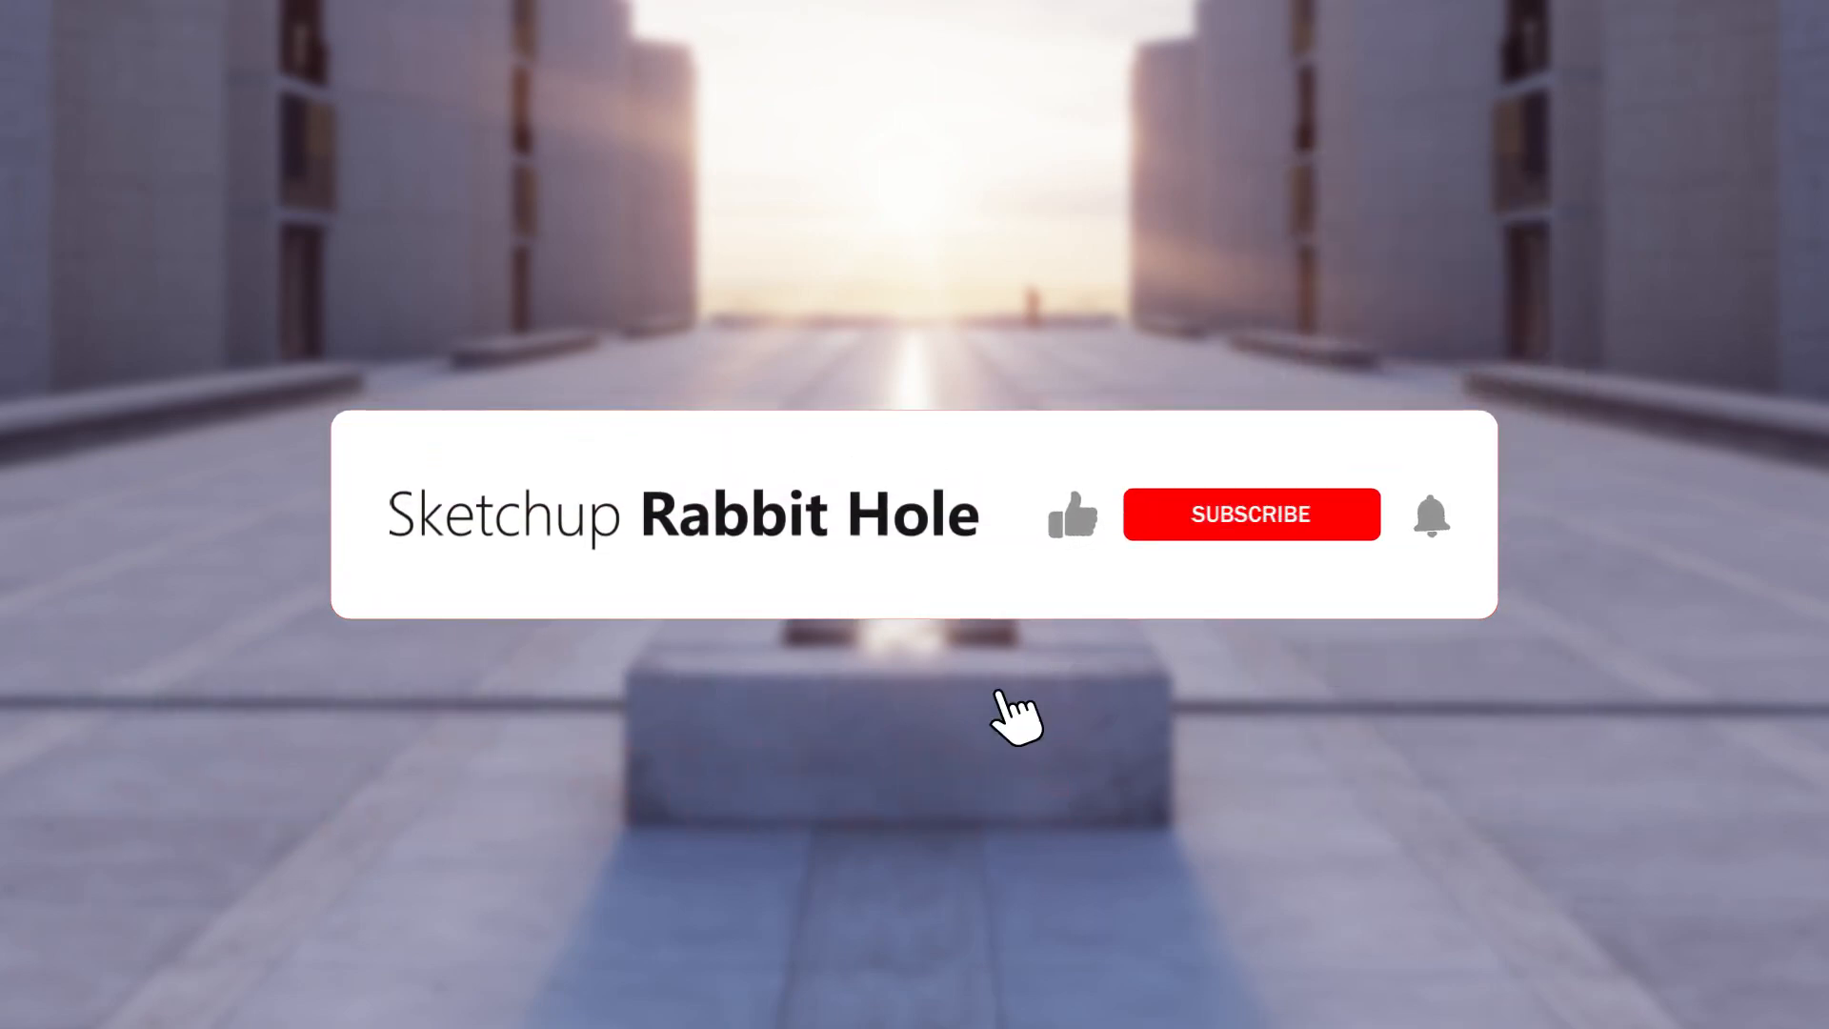
pyautogui.click(1251, 514)
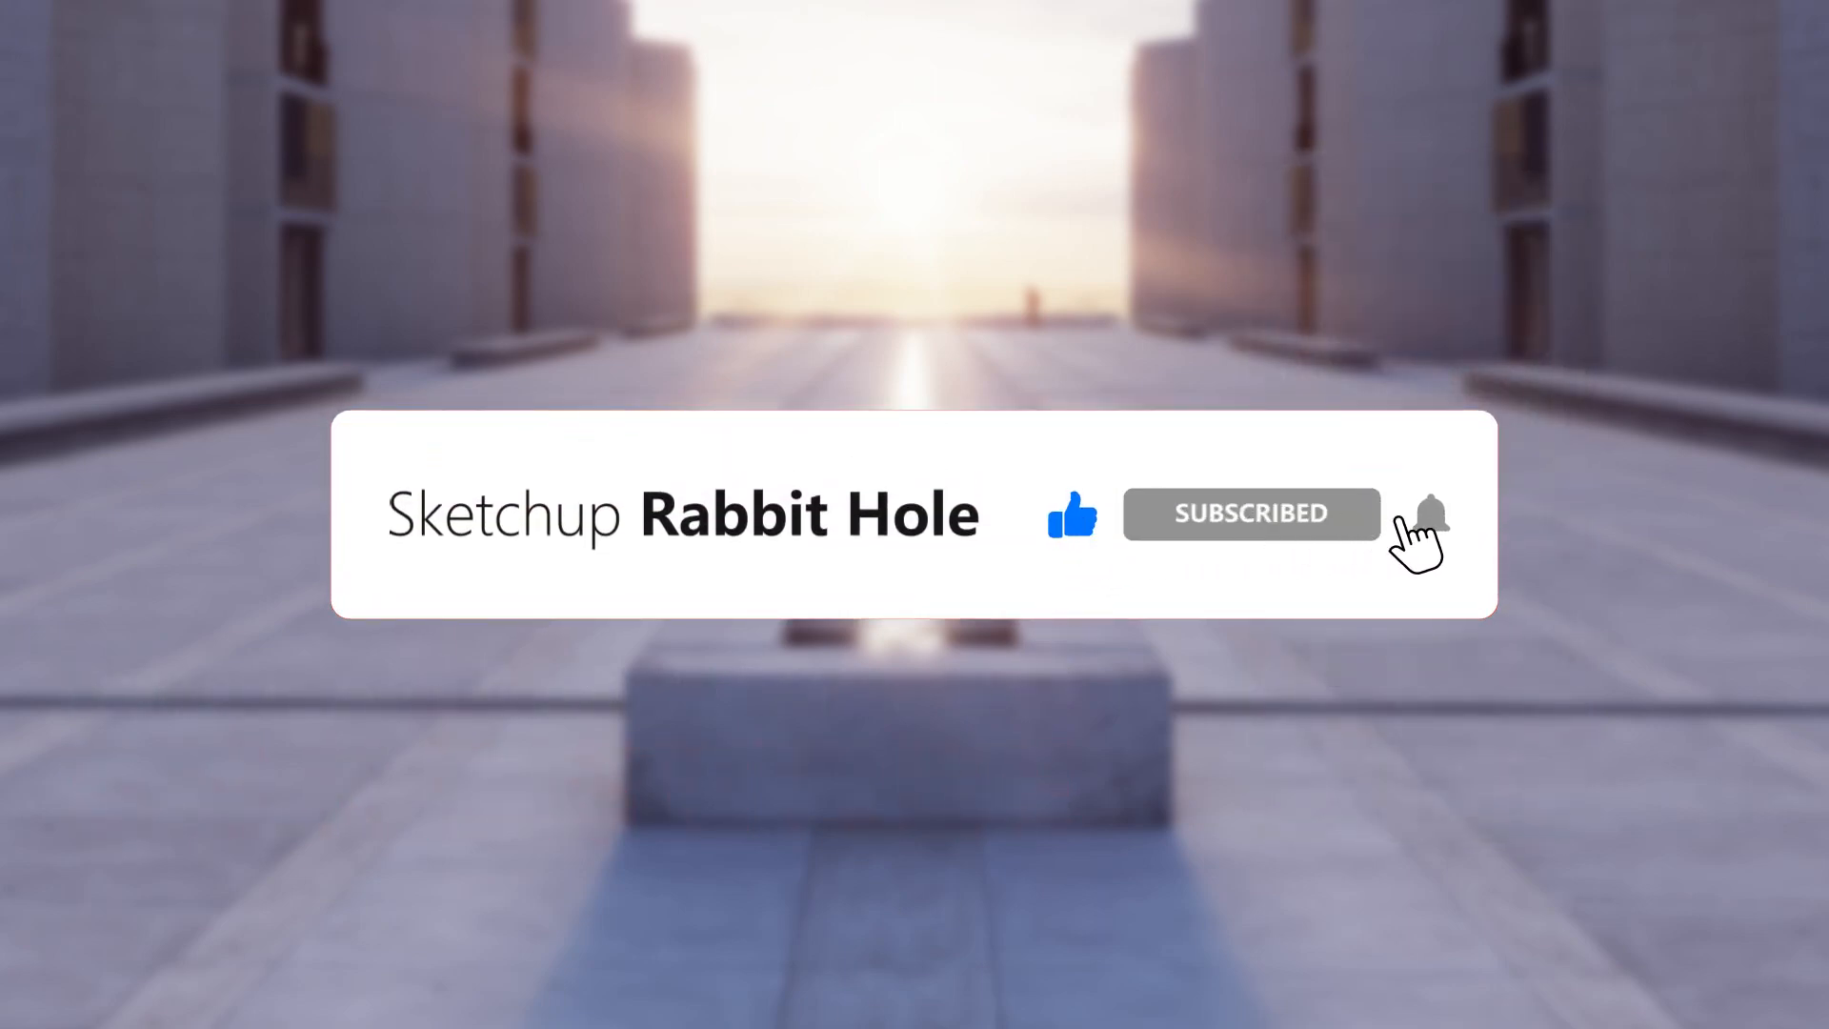
pyautogui.click(1429, 515)
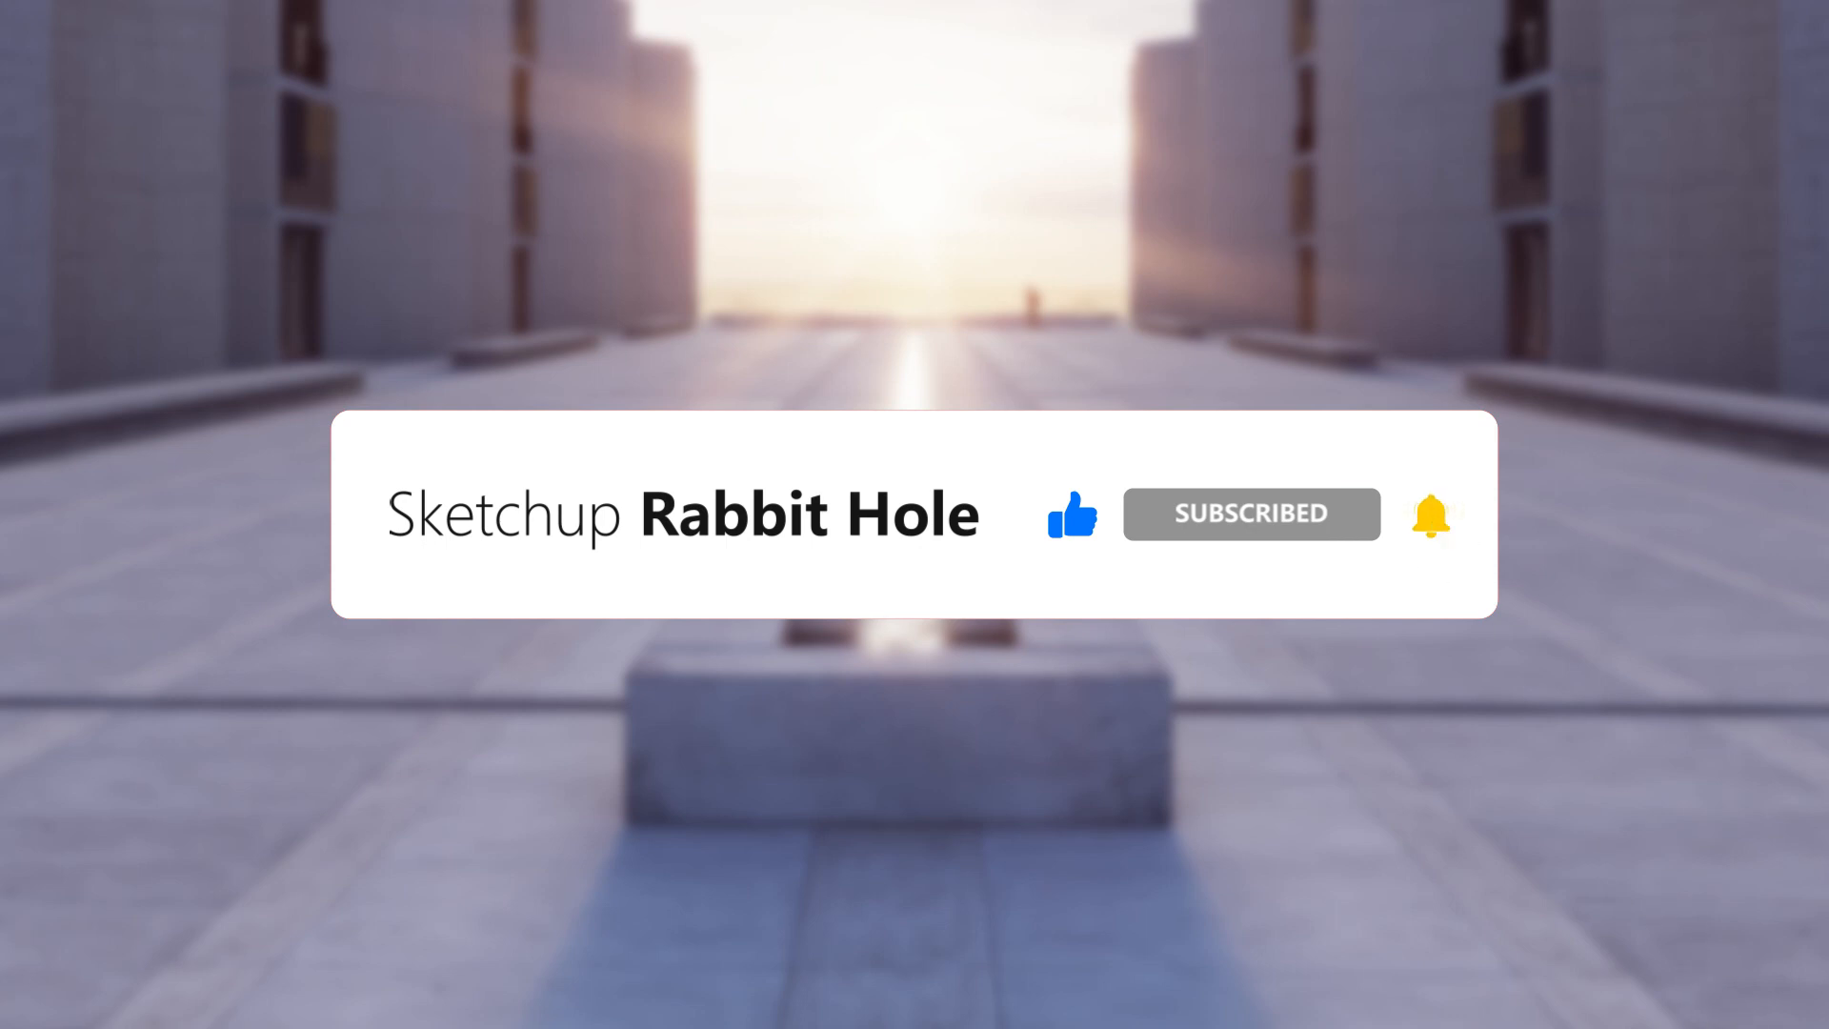